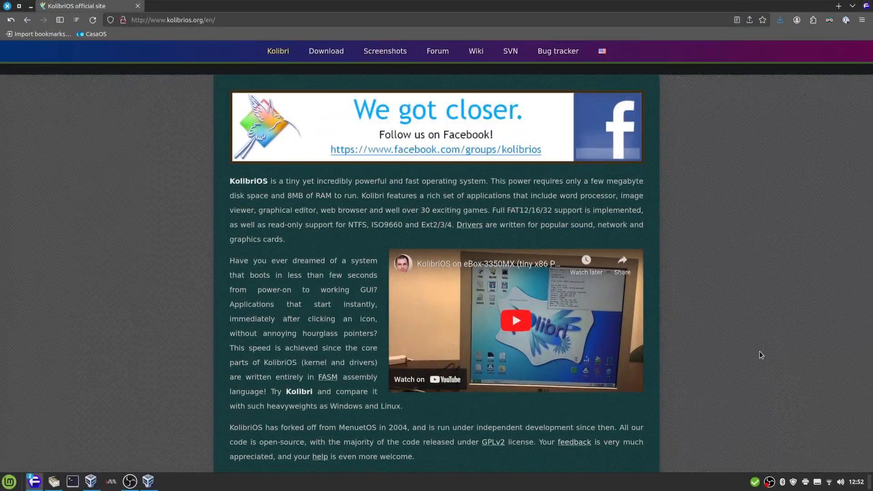
{"action": "mouse_move", "coordinate": [765, 364]}
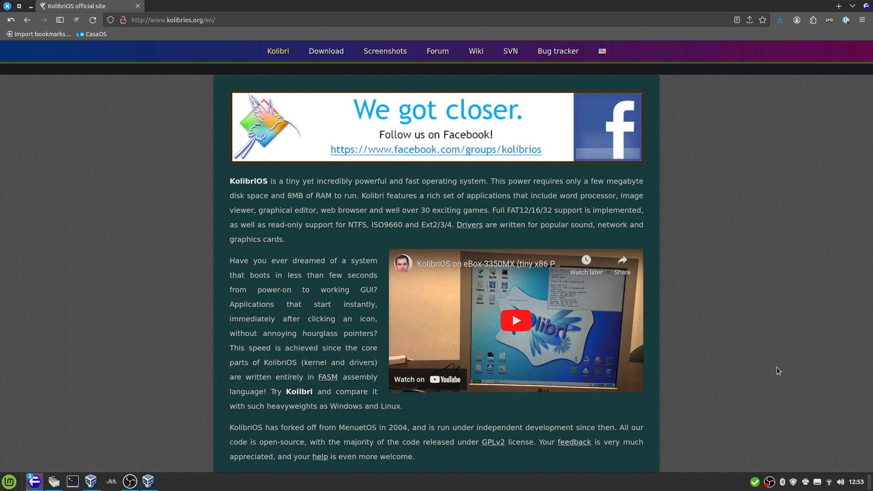
Step: Scroll through the KolibriOS official site and open its Wiki main page
{"action": "scroll", "scroll_direction": "down", "scroll_amount": 3}
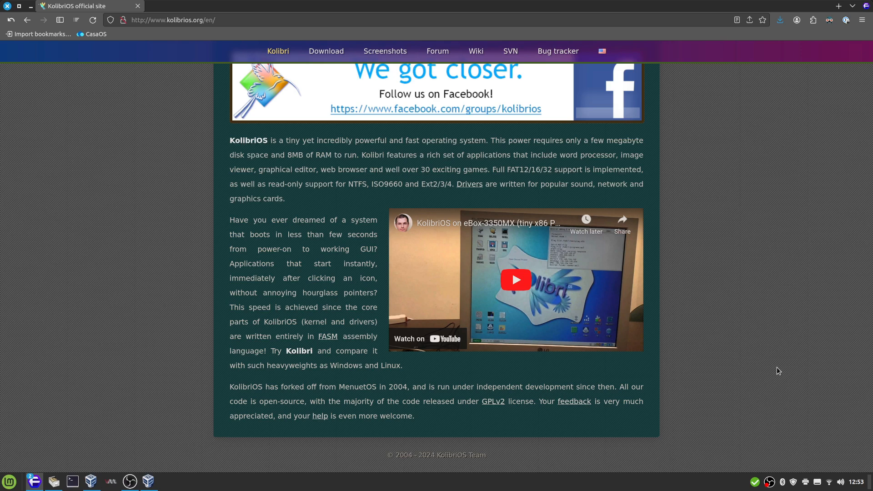
{"action": "mouse_move", "coordinate": [267, 333]}
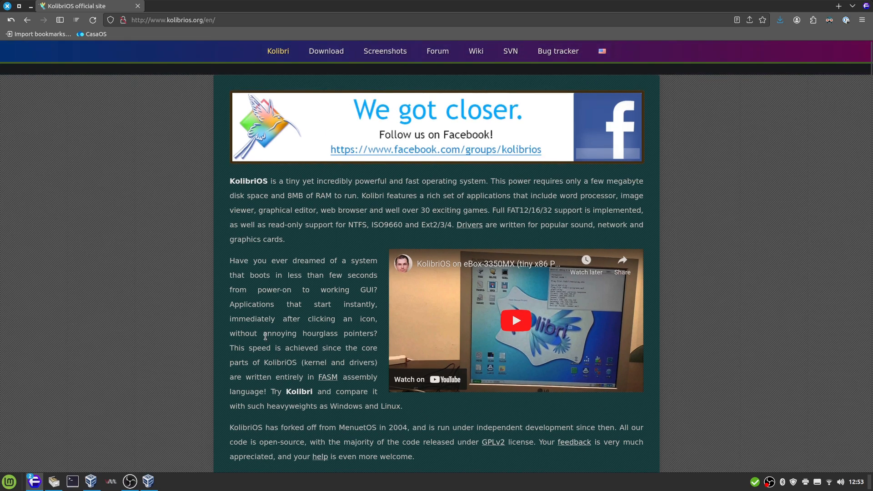
{"action": "scroll", "scroll_direction": "down", "scroll_amount": 3}
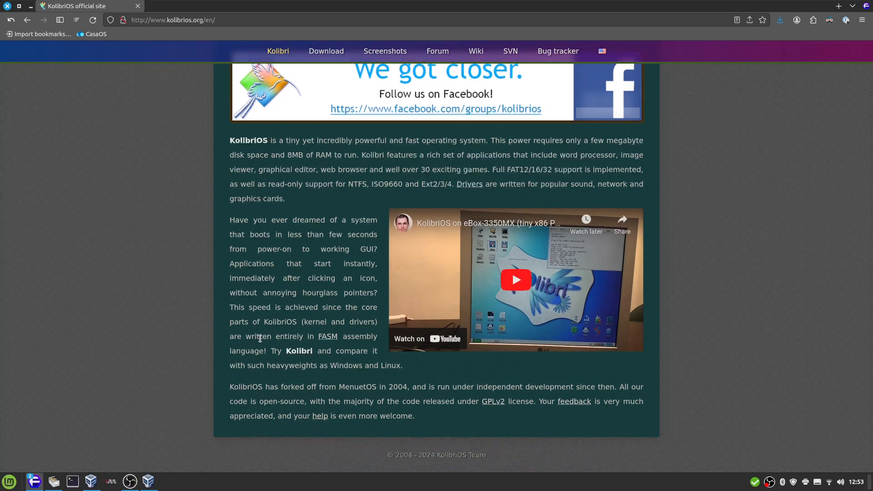
{"action": "mouse_move", "coordinate": [359, 377]}
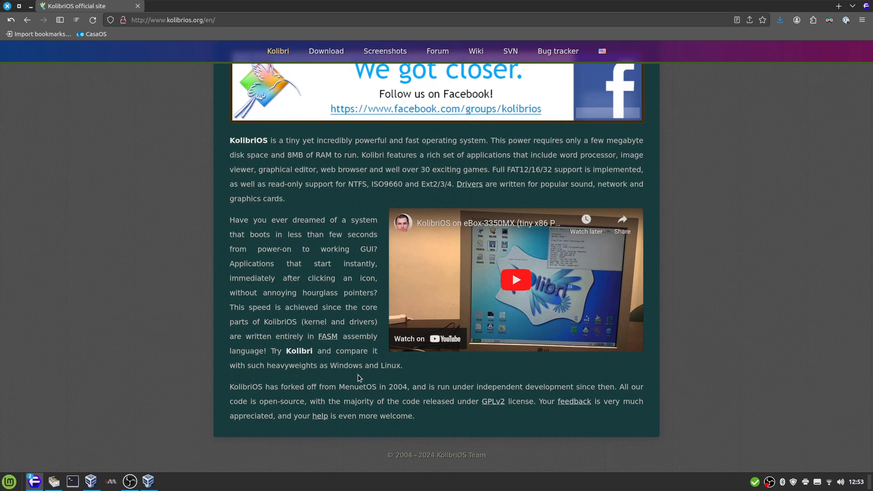
{"action": "scroll", "scroll_direction": "up", "scroll_amount": 3}
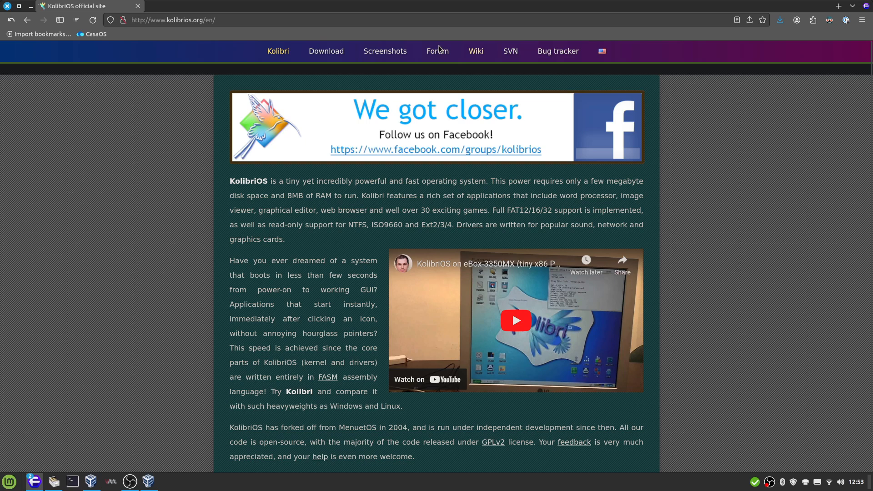
{"action": "left_click", "coordinate": [476, 51]}
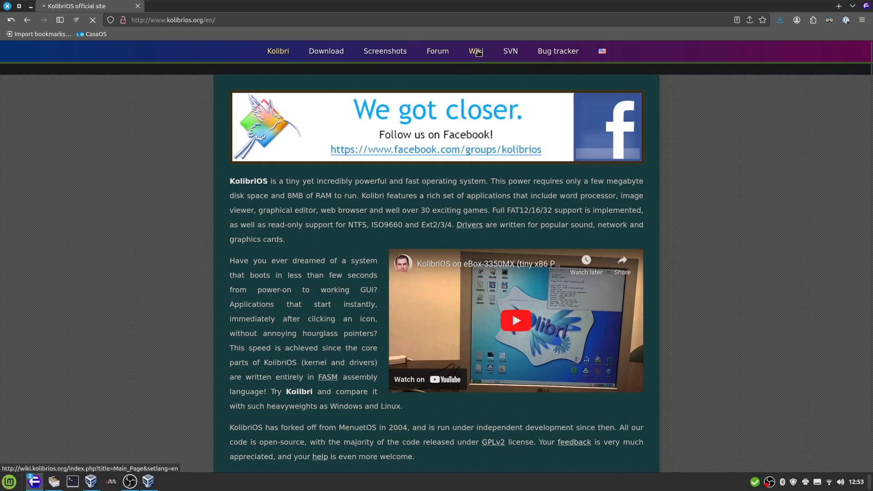
{"action": "left_click", "coordinate": [475, 51]}
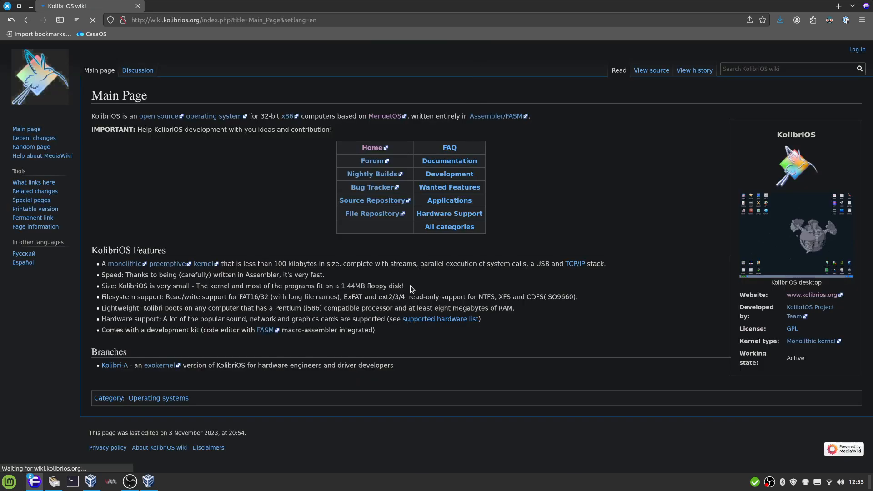
{"action": "mouse_move", "coordinate": [221, 328]}
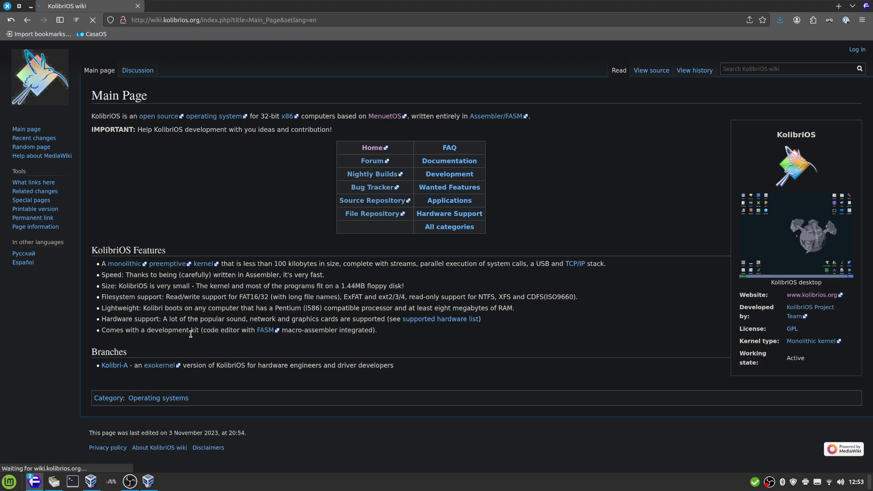
{"action": "mouse_move", "coordinate": [176, 317]}
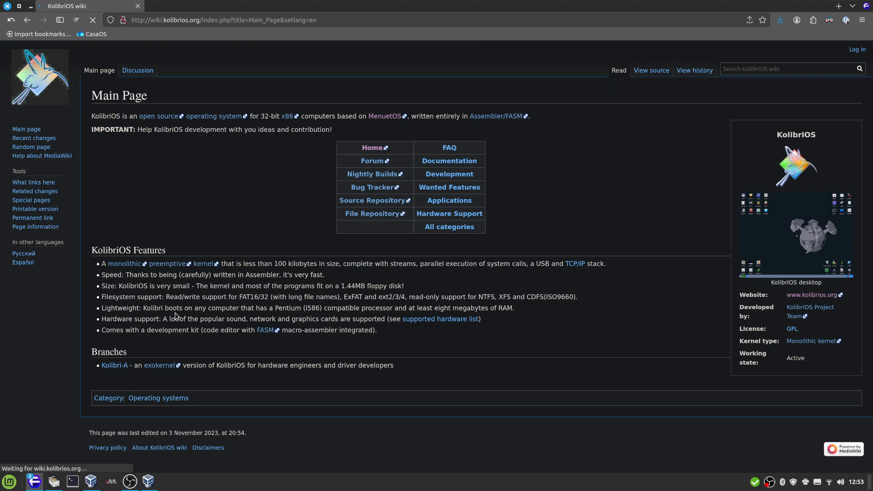
{"action": "mouse_move", "coordinate": [136, 304]}
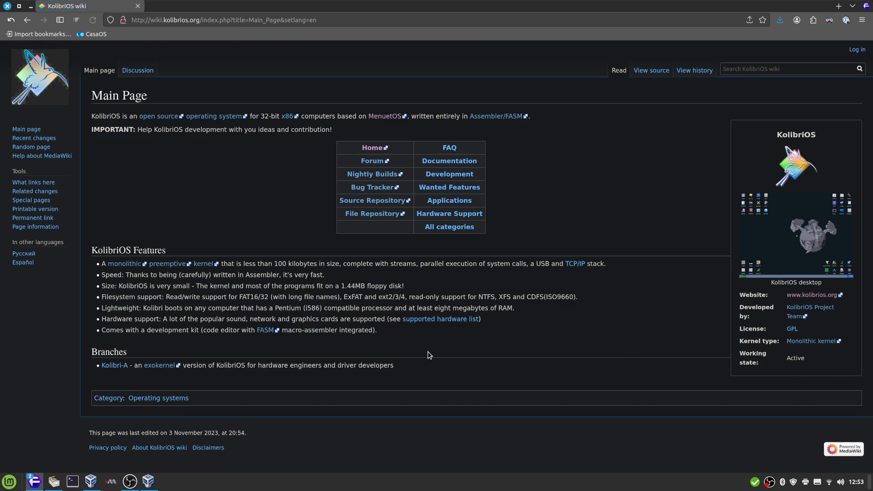
{"action": "mouse_move", "coordinate": [383, 378]}
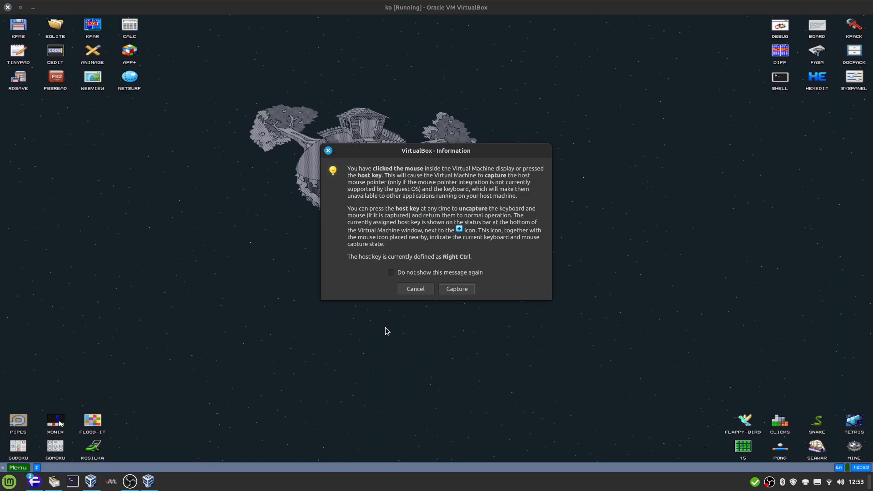
Step: Dismiss the VirtualBox mouse-capture notice, then launch KPack and close it
{"action": "left_click", "coordinate": [456, 289]}
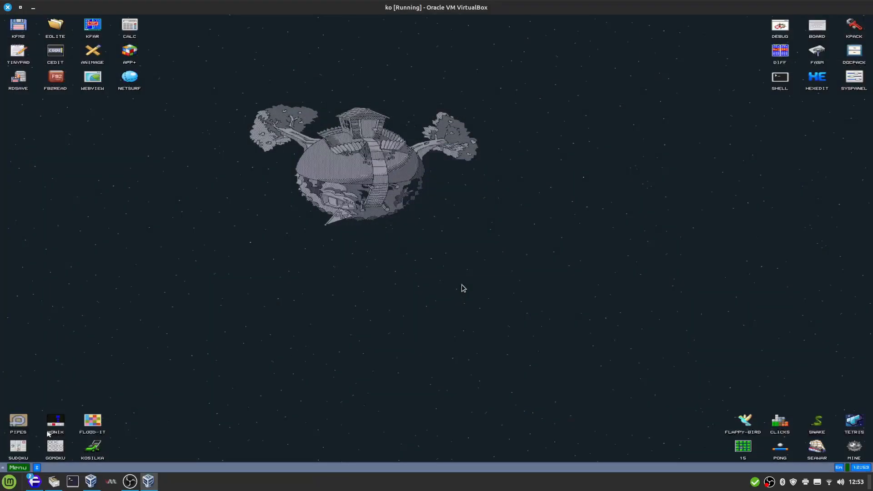
{"action": "left_click", "coordinate": [462, 287]}
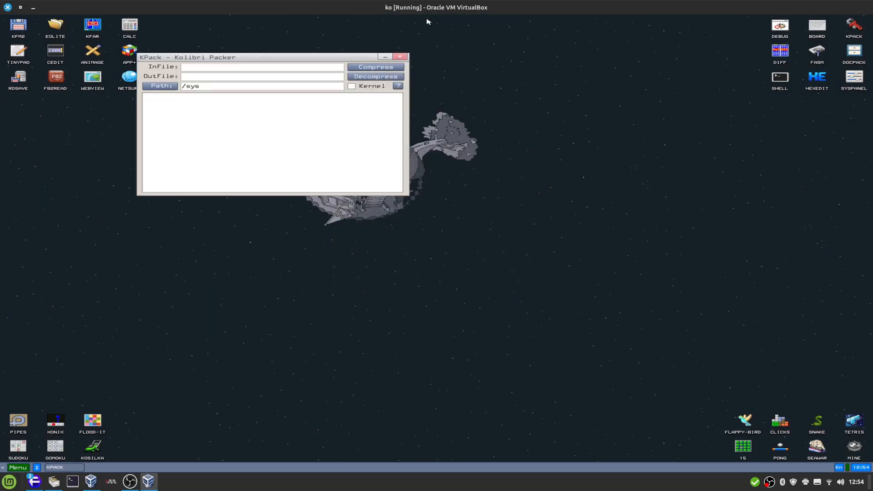
{"action": "left_click", "coordinate": [400, 55]}
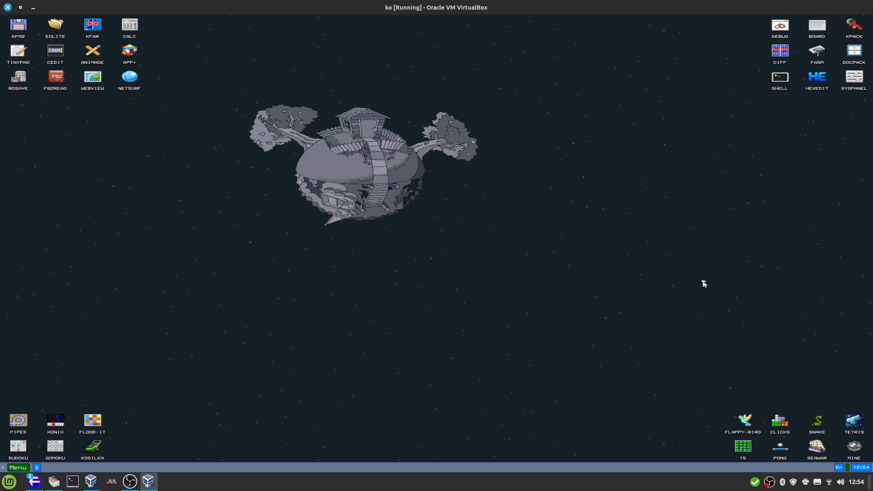
{"action": "mouse_move", "coordinate": [554, 270]}
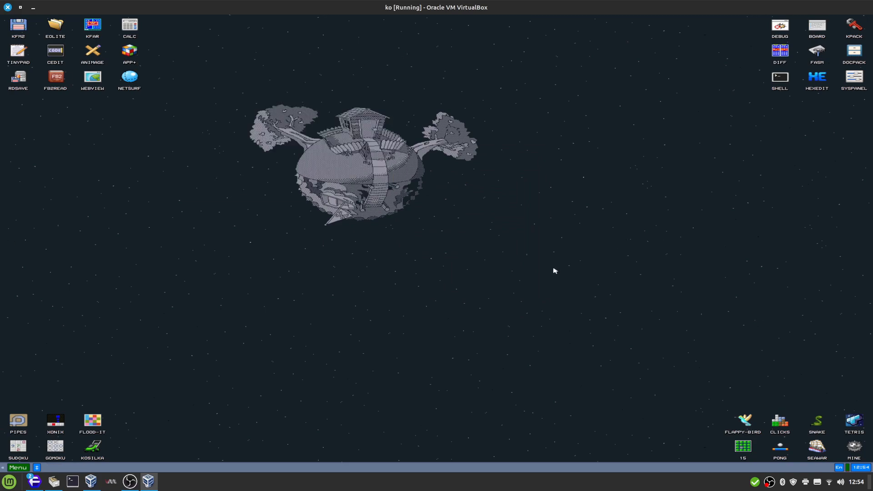
{"action": "mouse_move", "coordinate": [475, 318]}
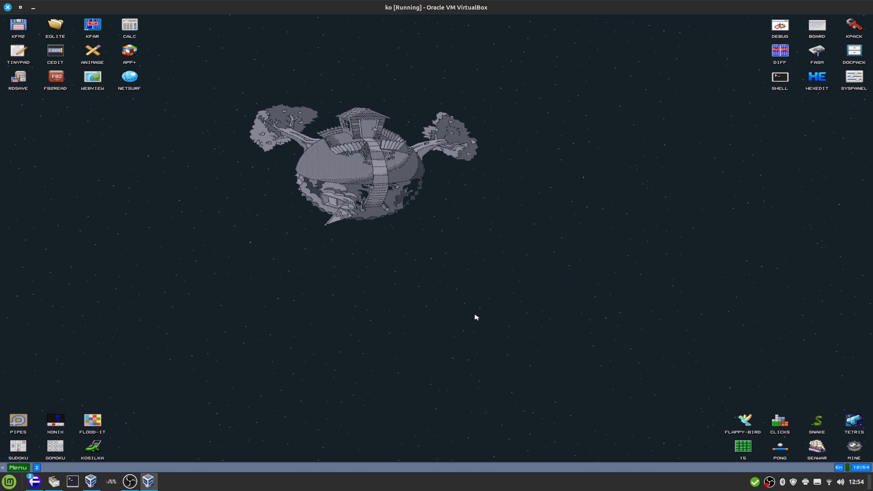
Step: Launch WebView and run Update browser from its ☰ menu
{"action": "left_click", "coordinate": [17, 467]}
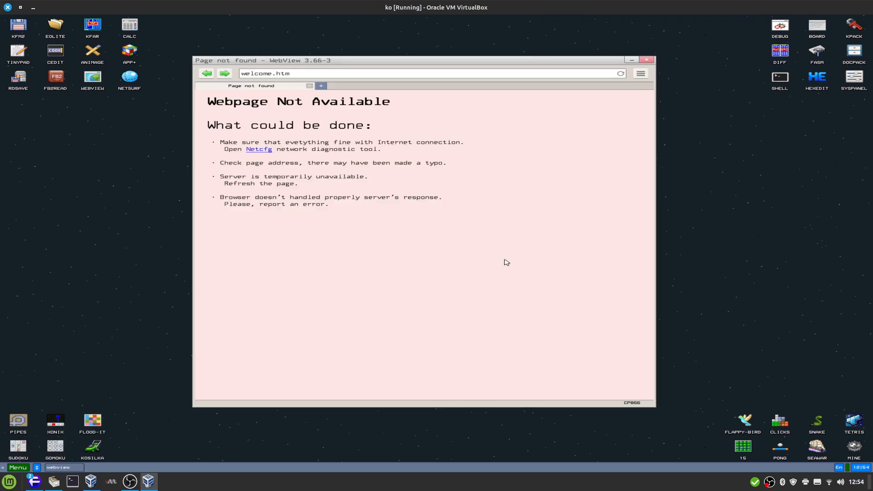
{"action": "mouse_move", "coordinate": [706, 76]}
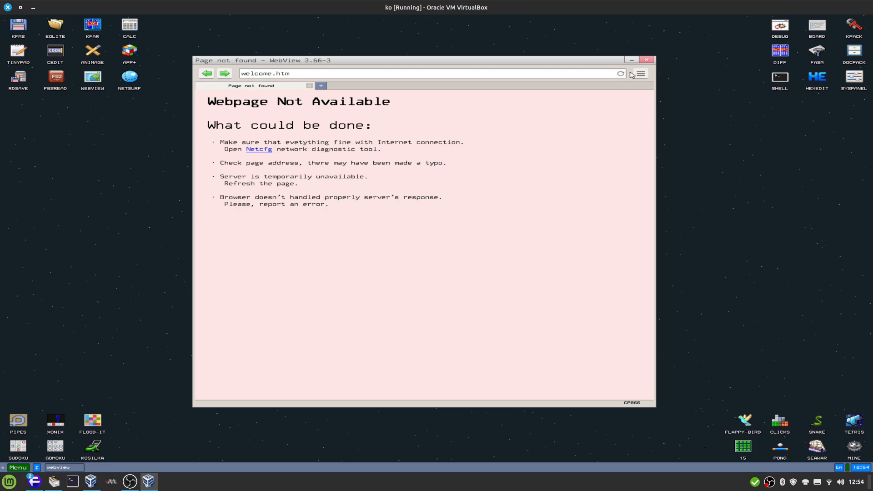
{"action": "left_click", "coordinate": [639, 72]}
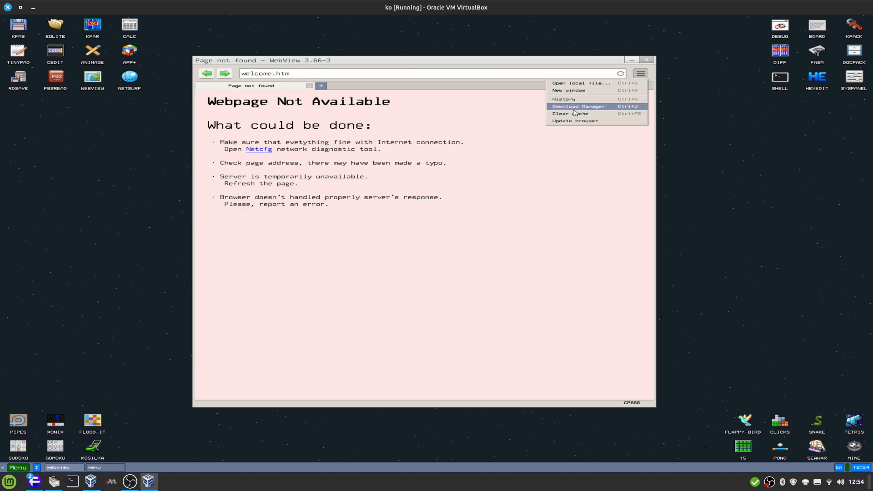
{"action": "left_click", "coordinate": [574, 121]}
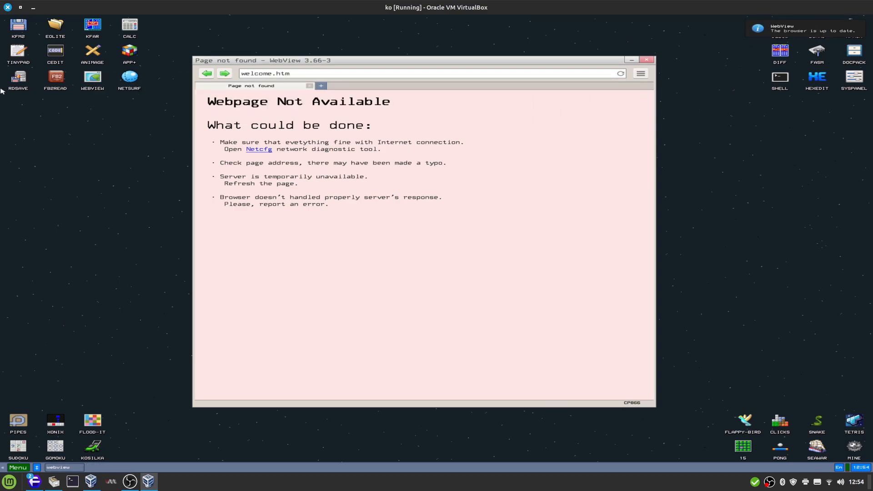
{"action": "mouse_move", "coordinate": [764, 60]}
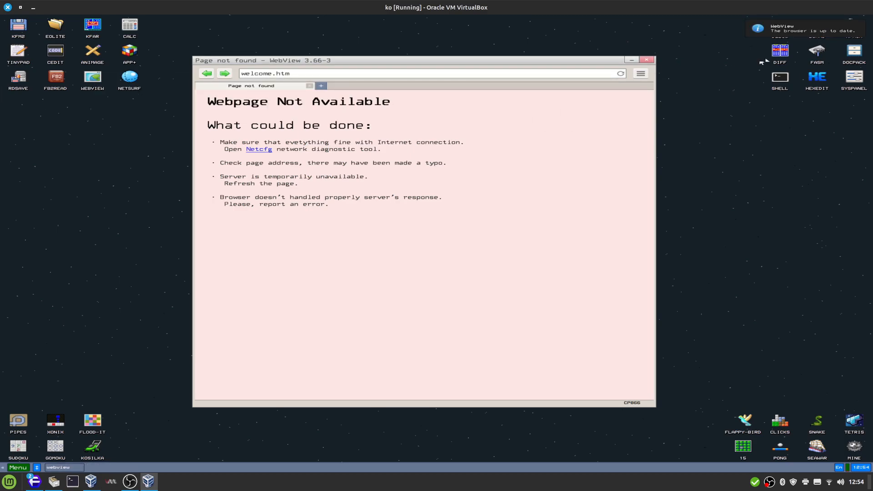
{"action": "mouse_move", "coordinate": [290, 73]}
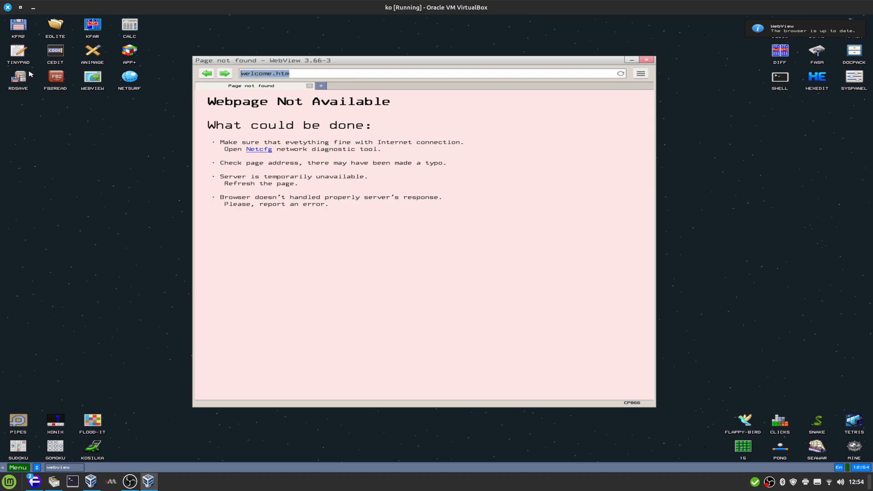
Step: Load google.com, then frogfind.com, and close WebView
{"action": "type", "text": "google.com/"}
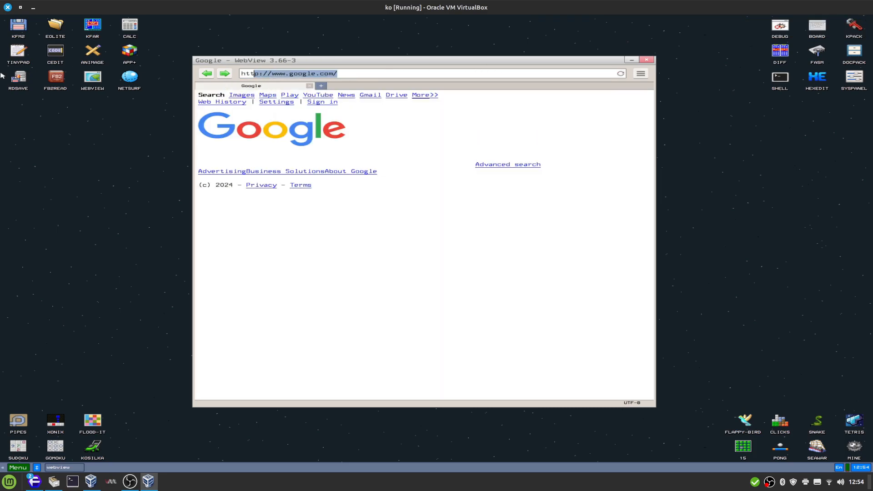
{"action": "type", "text": "frogfind"}
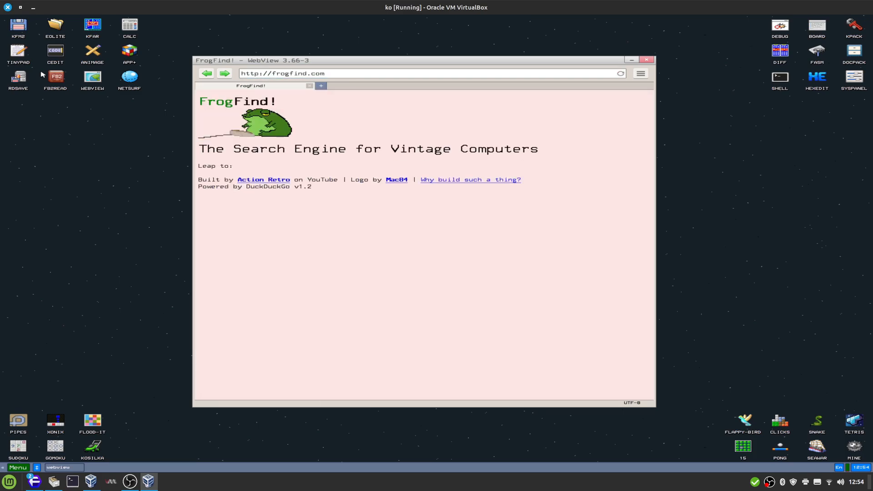
{"action": "mouse_move", "coordinate": [285, 200]}
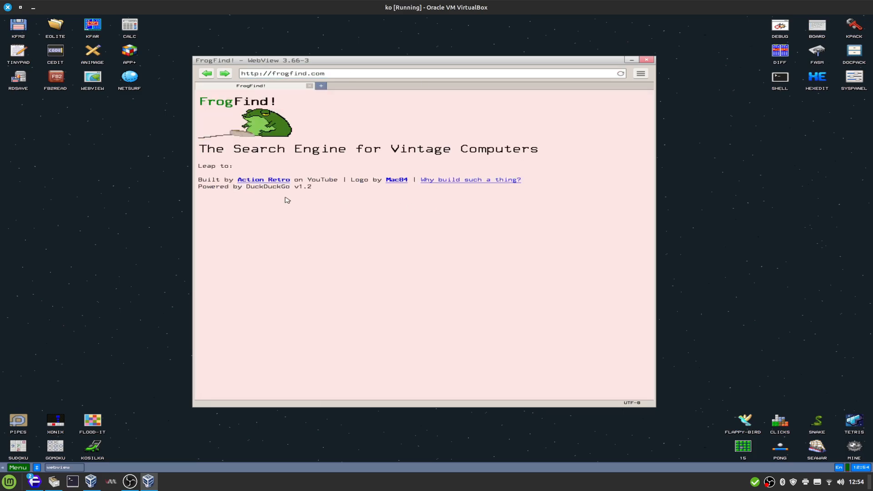
{"action": "mouse_move", "coordinate": [328, 173]}
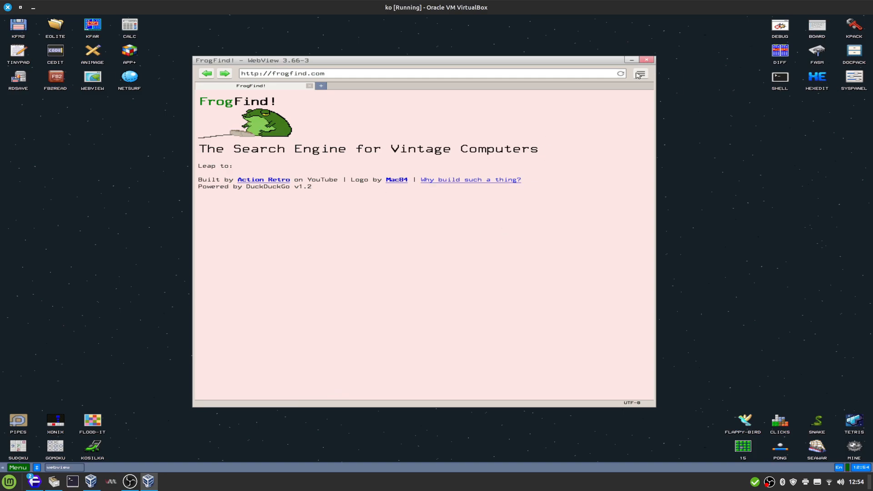
{"action": "left_click", "coordinate": [641, 73]}
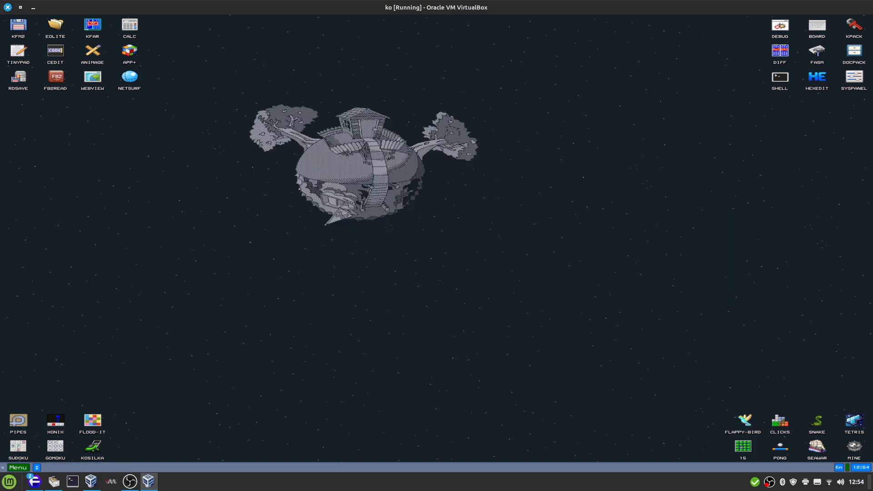
{"action": "mouse_move", "coordinate": [9, 479]}
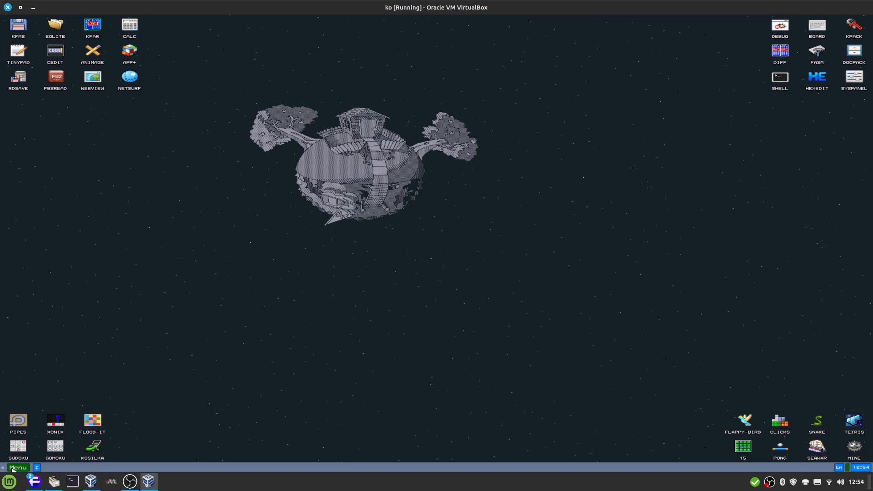
Step: Open Theme settings and the Palitra background palette from the desktop menu, closing each
{"action": "right_click", "coordinate": [284, 293]}
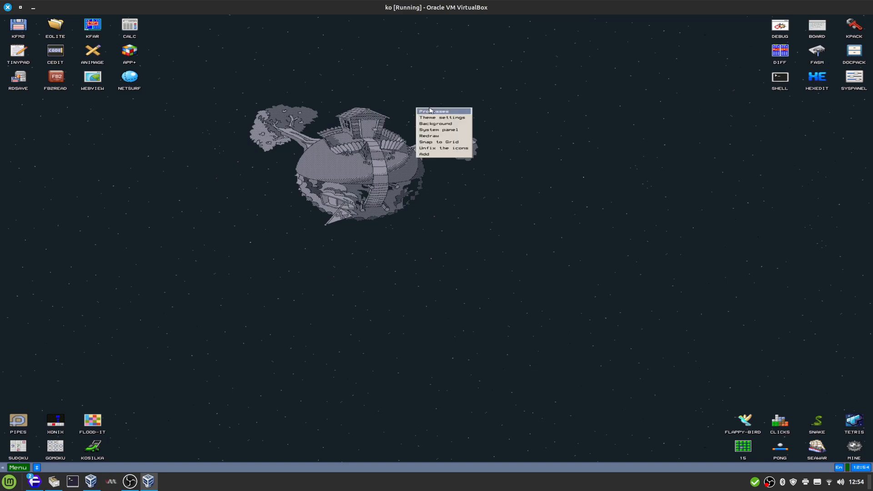
{"action": "left_click", "coordinate": [434, 111]}
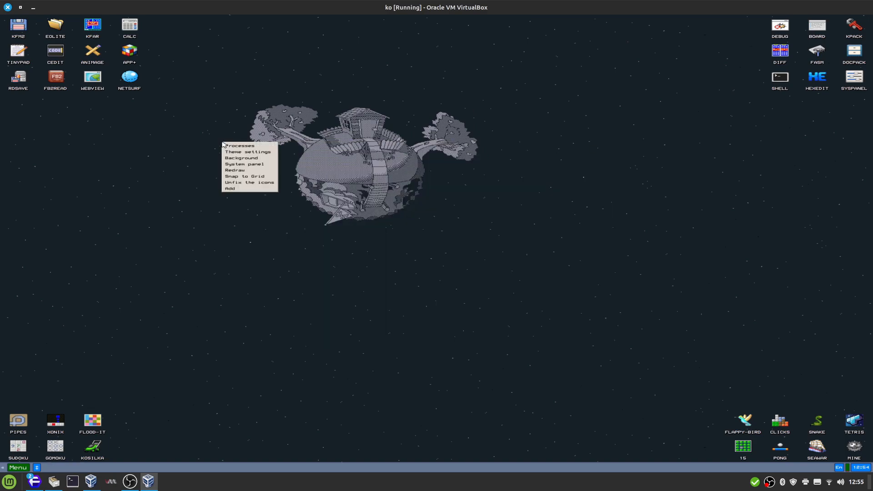
{"action": "left_click", "coordinate": [248, 152]}
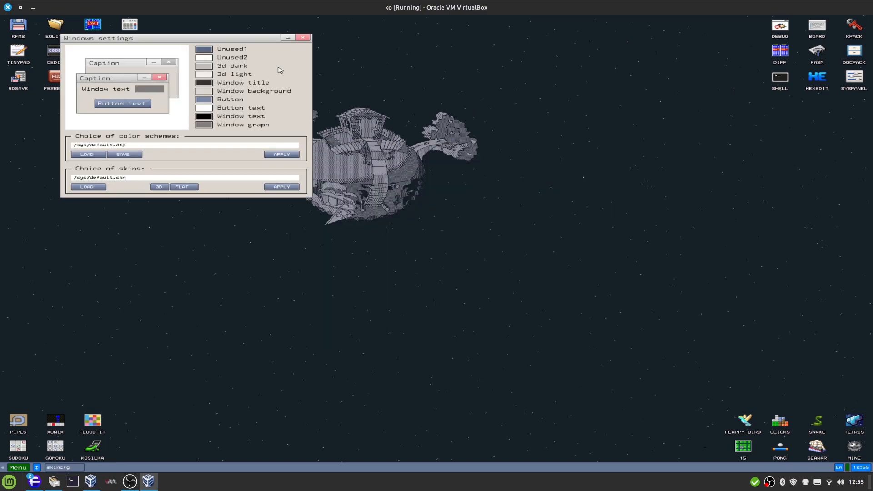
{"action": "left_click", "coordinate": [303, 36]}
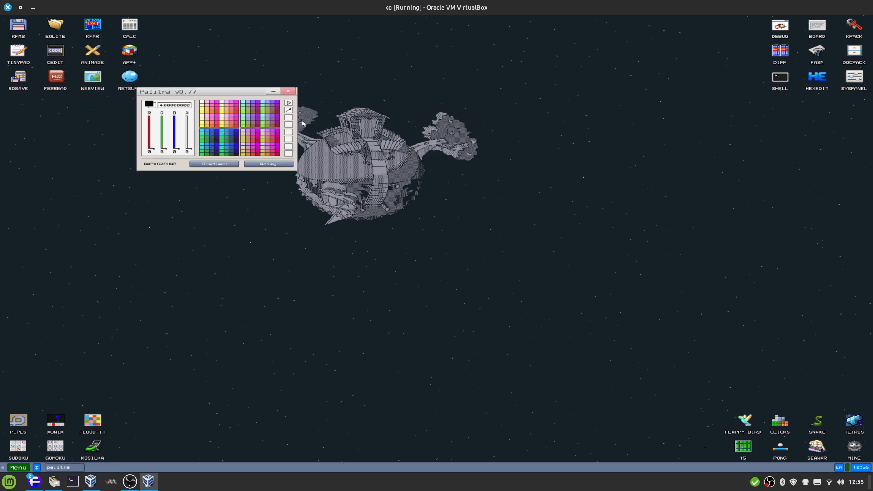
{"action": "left_click", "coordinate": [289, 91]}
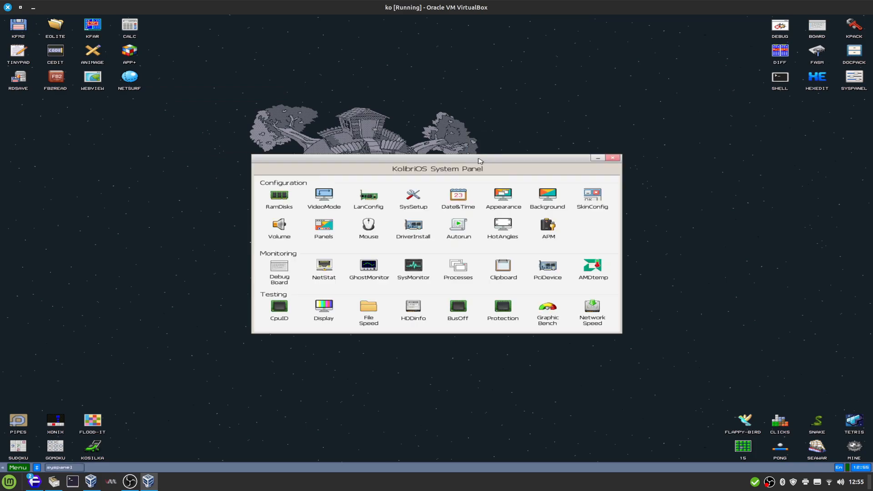
{"action": "mouse_move", "coordinate": [406, 269]}
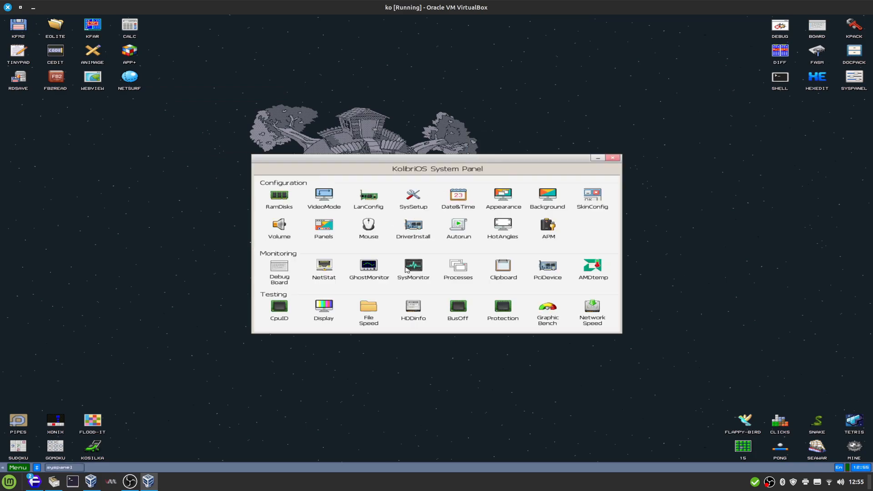
{"action": "mouse_move", "coordinate": [37, 221]}
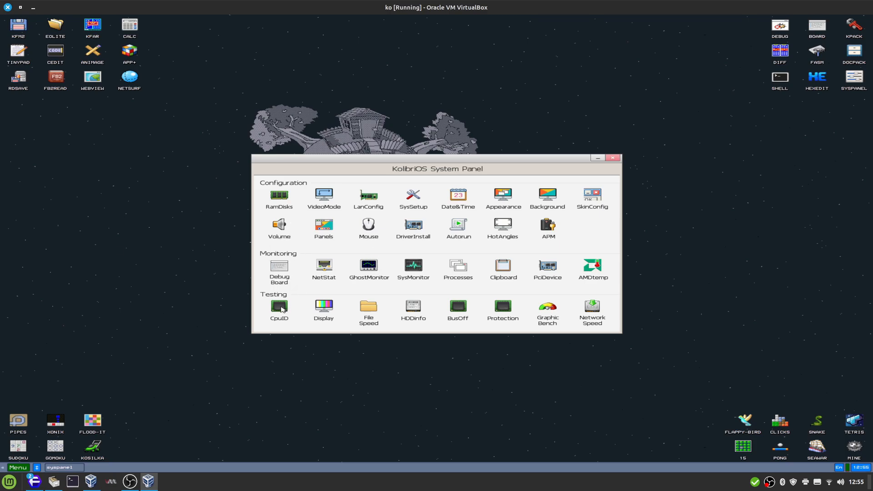
Step: View CpuID details and the Graphic Bench benchmark from System Panel, closing each
{"action": "left_click", "coordinate": [280, 306]}
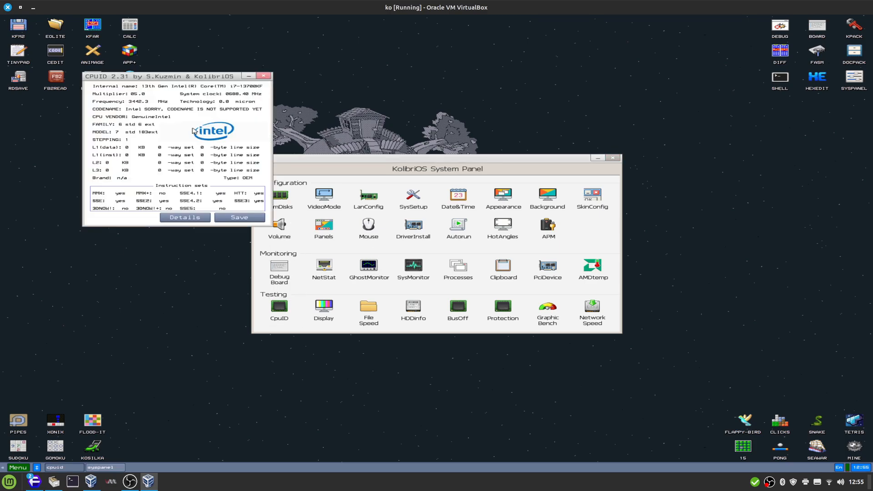
{"action": "mouse_move", "coordinate": [157, 92]}
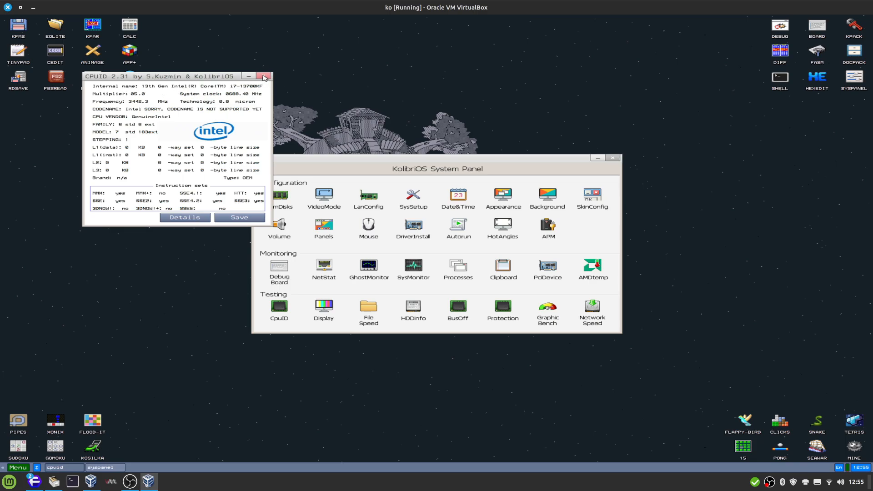
{"action": "left_click", "coordinate": [264, 76]}
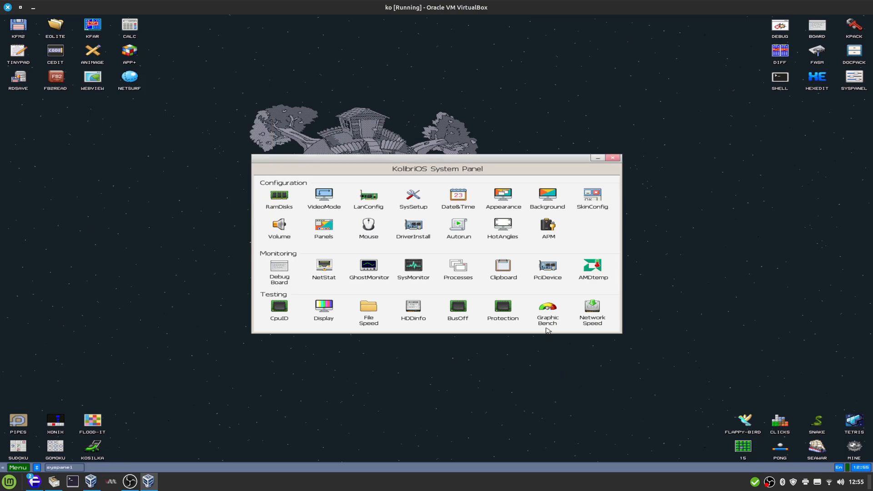
{"action": "left_click", "coordinate": [547, 308]}
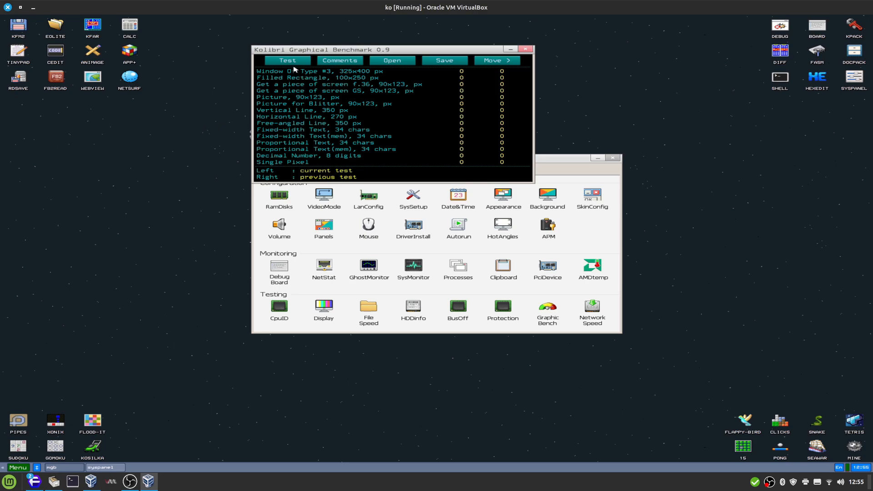
{"action": "left_click", "coordinate": [287, 60]}
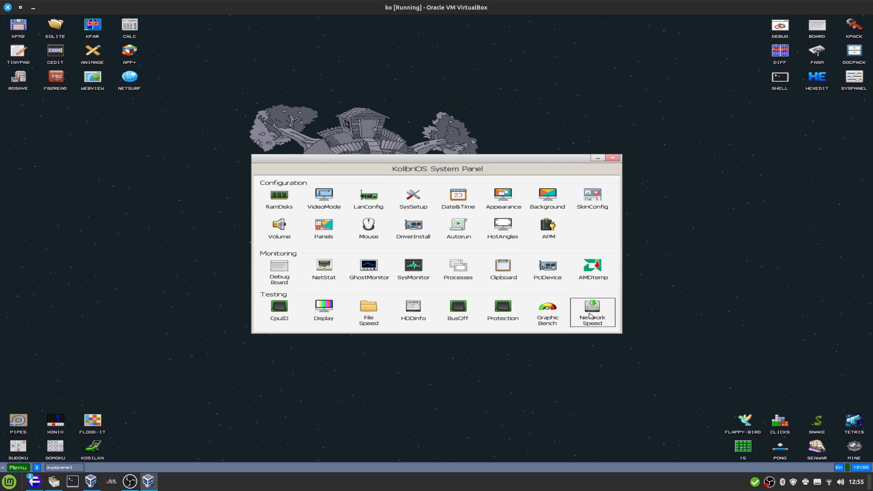
Step: Run Network Speed, raise the Download Manager window, and close it after the save error
{"action": "left_click", "coordinate": [592, 308]}
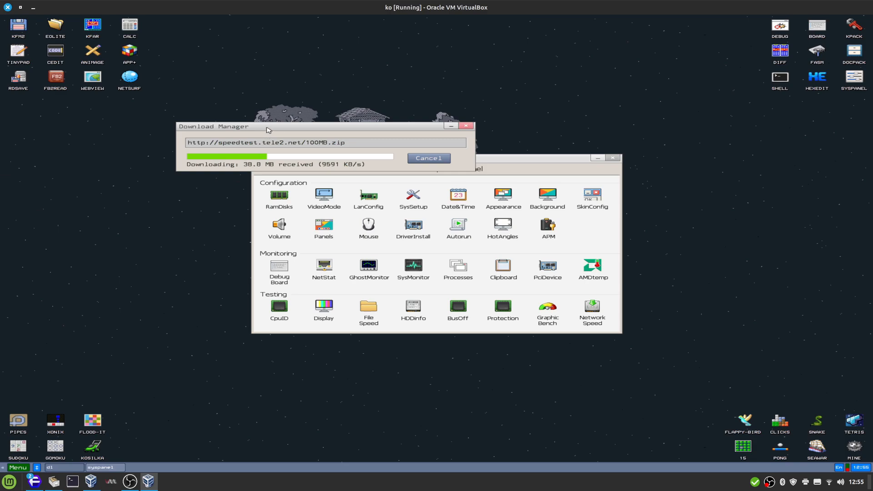
{"action": "left_click_drag", "start_coordinate": [267, 126], "coordinate": [271, 88]}
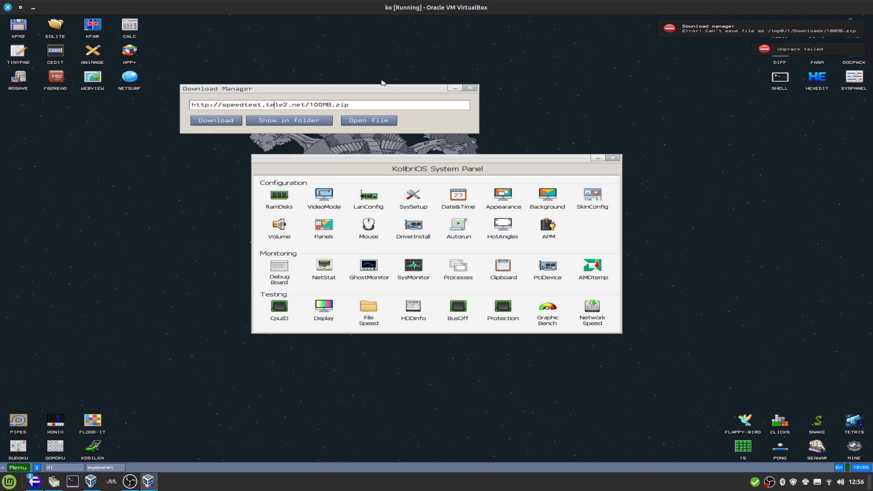
{"action": "left_click", "coordinate": [470, 88]}
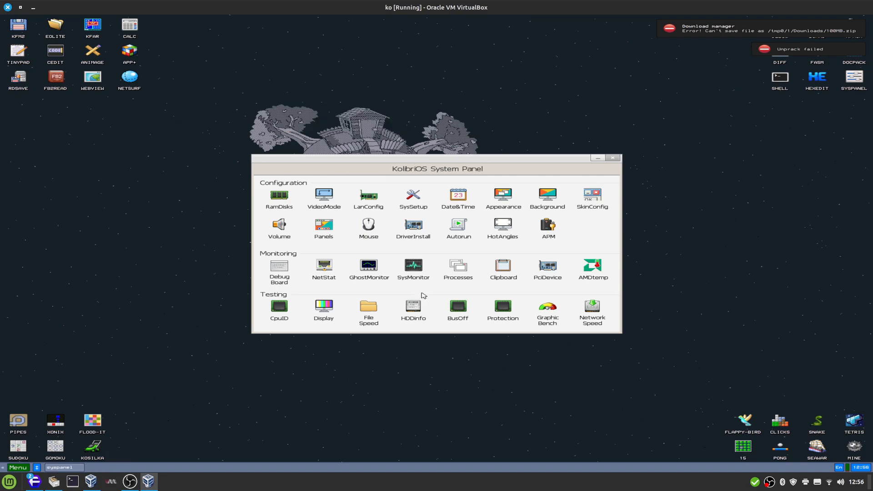
Step: Open SysMonitor, then check GhostMonitor readings and close it
{"action": "left_click", "coordinate": [413, 265]}
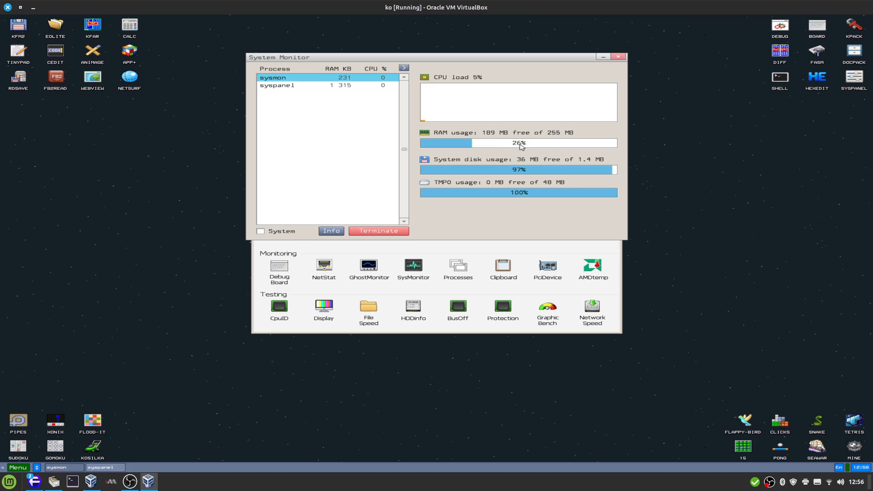
{"action": "mouse_move", "coordinate": [637, 103]}
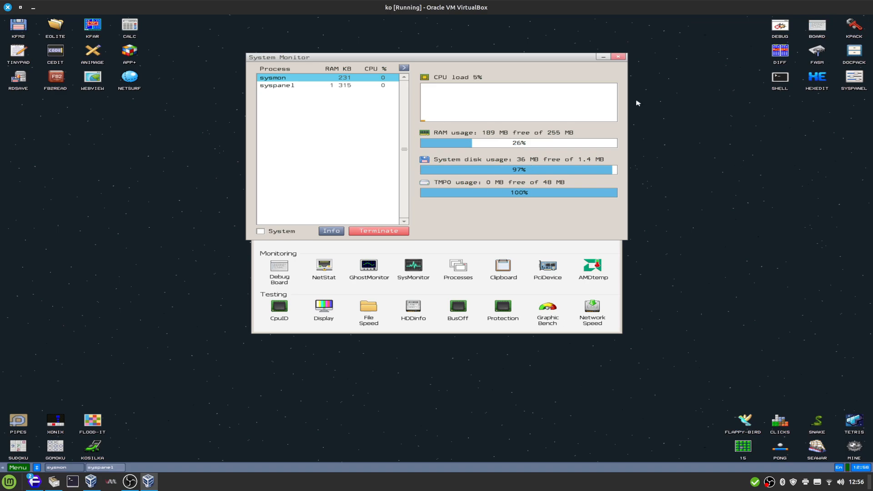
{"action": "mouse_move", "coordinate": [365, 200]}
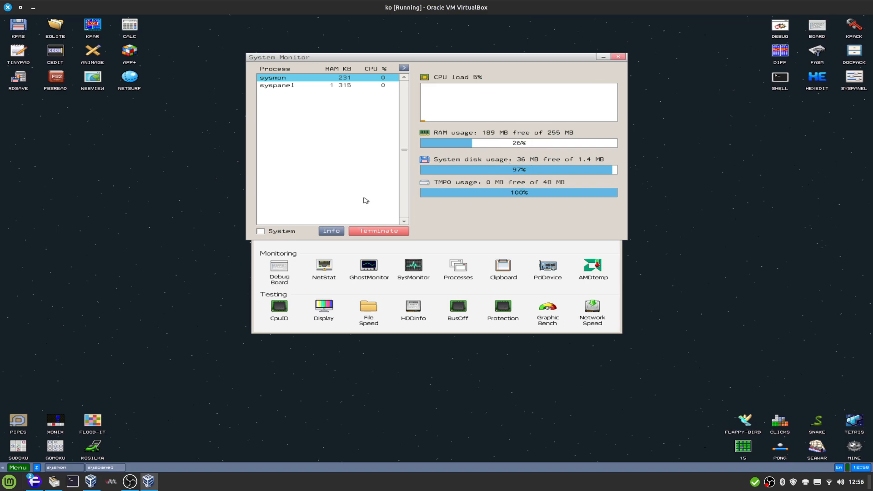
{"action": "mouse_move", "coordinate": [623, 65]}
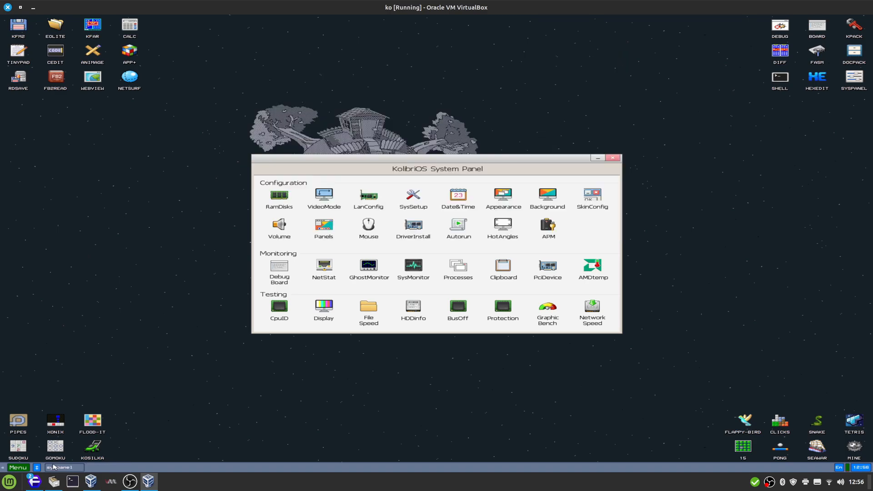
{"action": "left_click", "coordinate": [368, 264]}
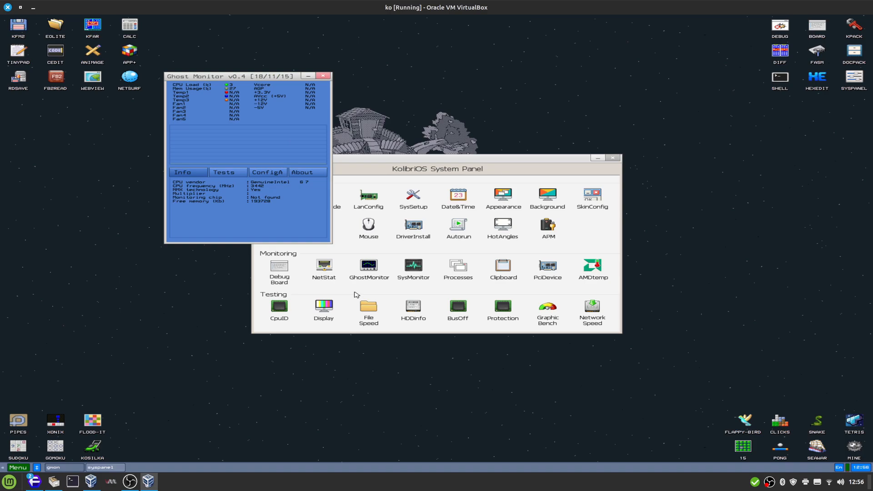
{"action": "mouse_move", "coordinate": [218, 114]}
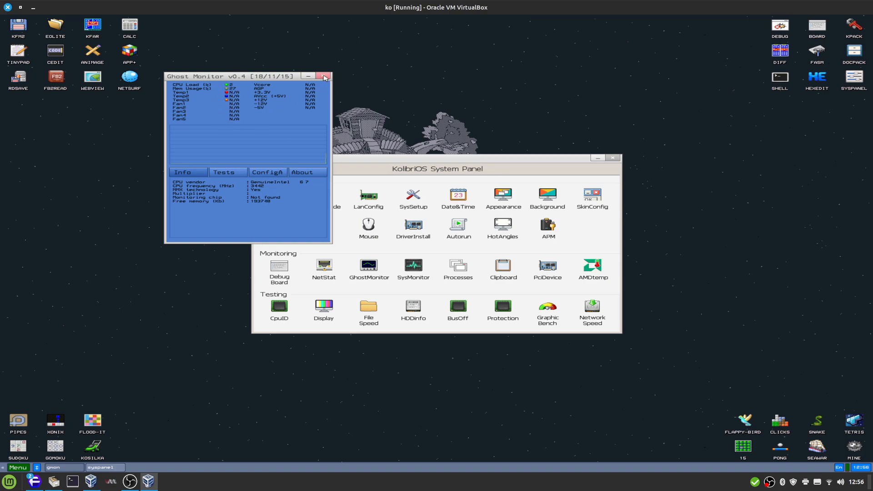
{"action": "left_click", "coordinate": [324, 77]}
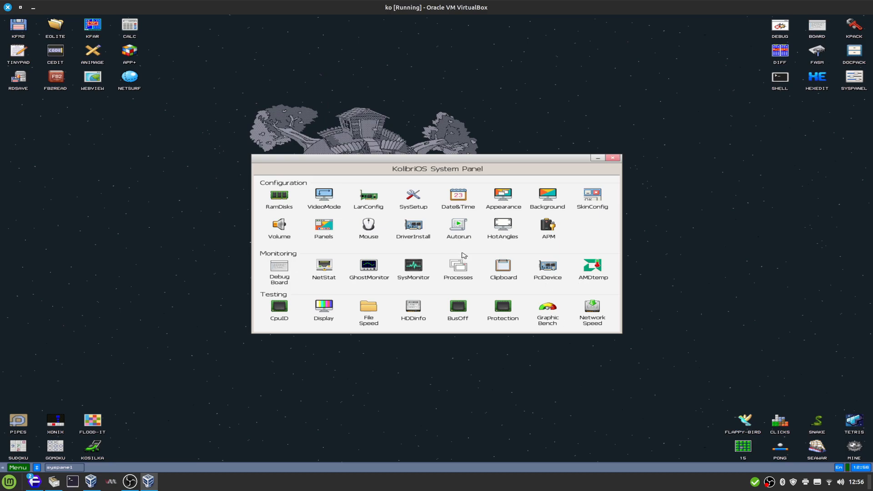
{"action": "mouse_move", "coordinate": [364, 253]}
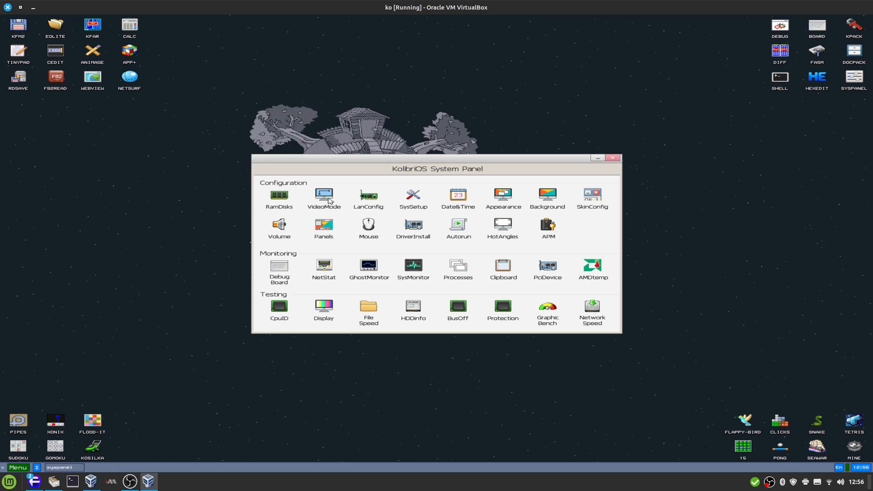
Step: Check video mode and system settings, try AMDtemp (k10temp.sys error), then close System Panel
{"action": "left_click", "coordinate": [323, 196]}
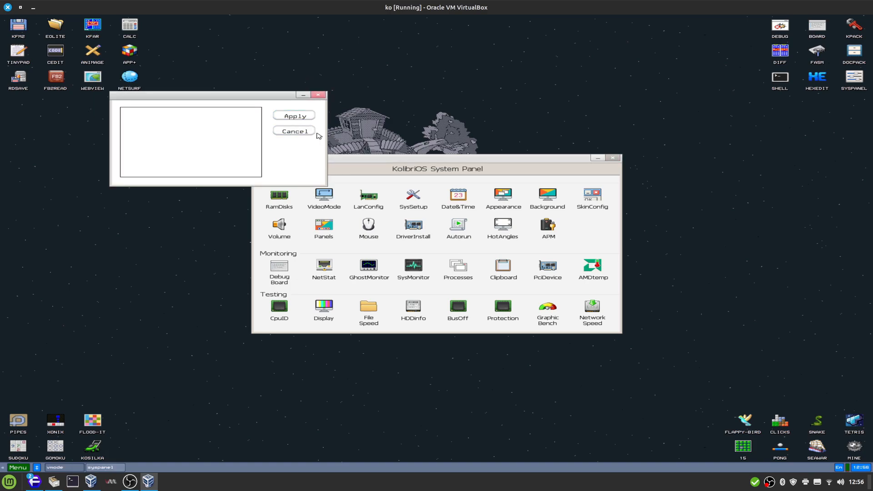
{"action": "left_click", "coordinate": [294, 131]}
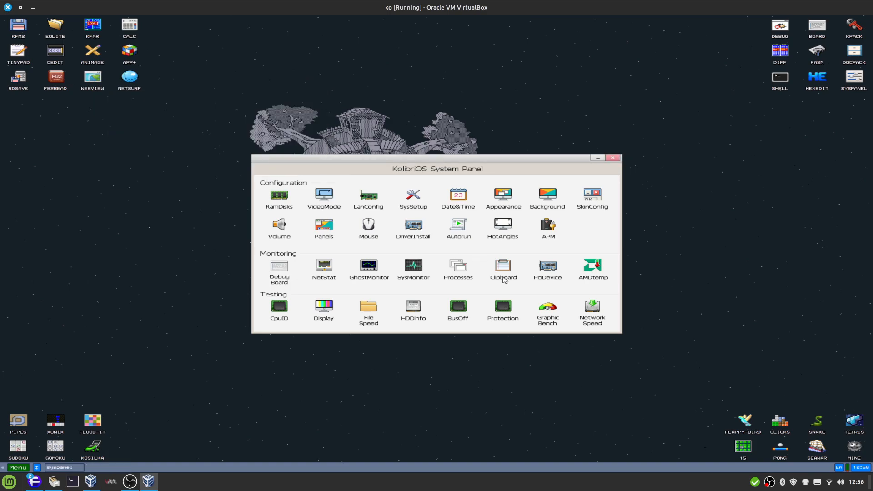
{"action": "mouse_move", "coordinate": [430, 269]}
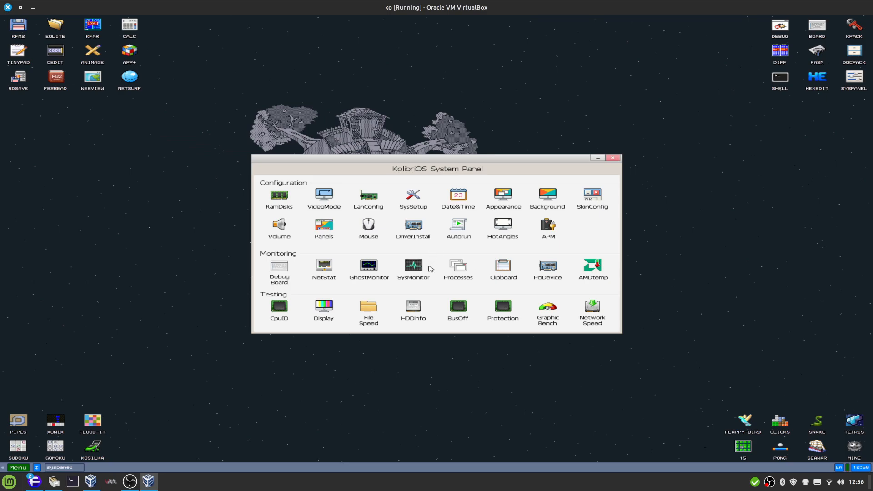
{"action": "left_click", "coordinate": [413, 196]}
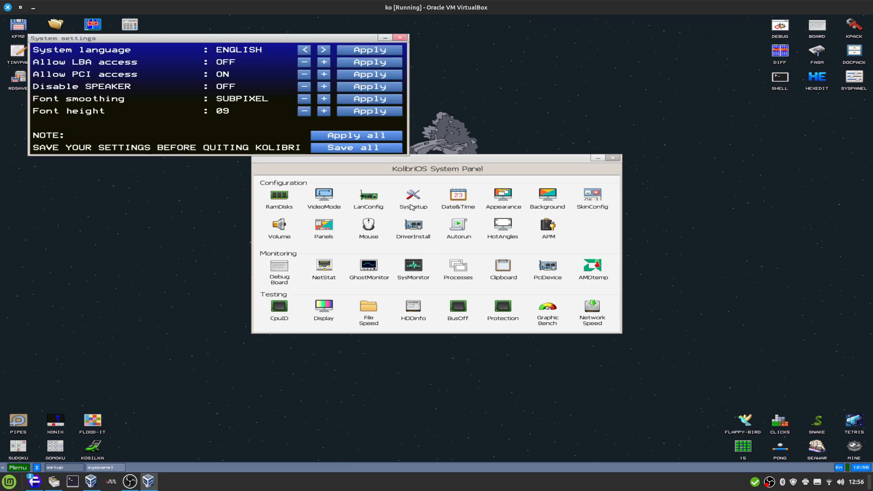
{"action": "mouse_move", "coordinate": [181, 81]}
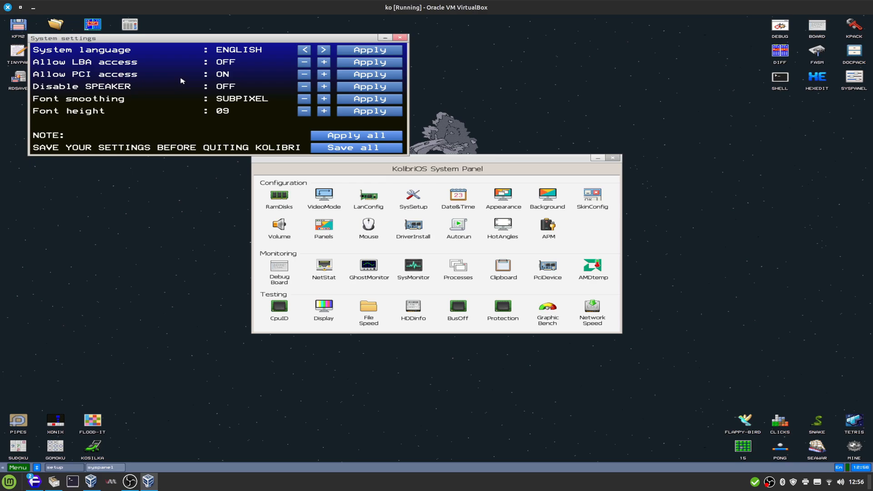
{"action": "mouse_move", "coordinate": [201, 63]}
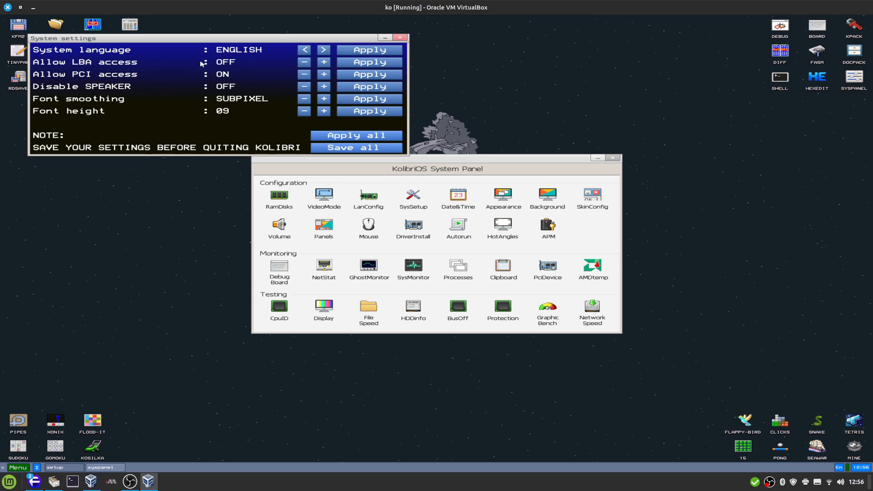
{"action": "left_click", "coordinate": [400, 37]}
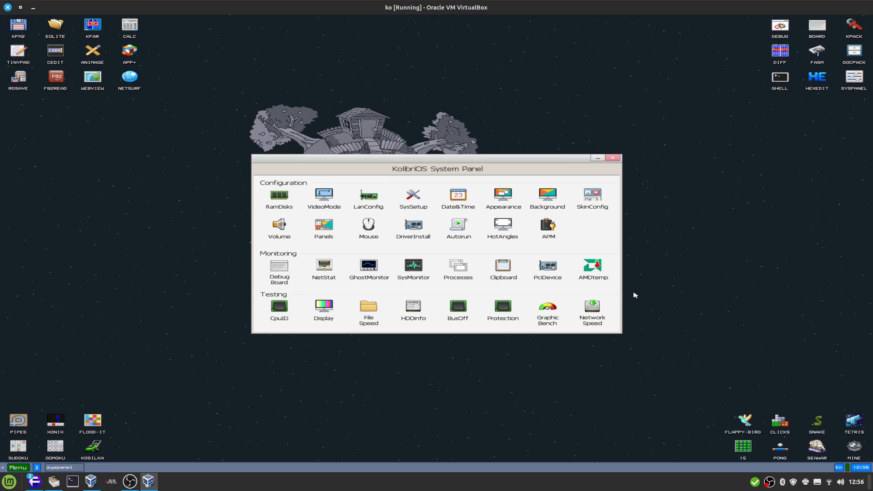
{"action": "mouse_move", "coordinate": [595, 246]}
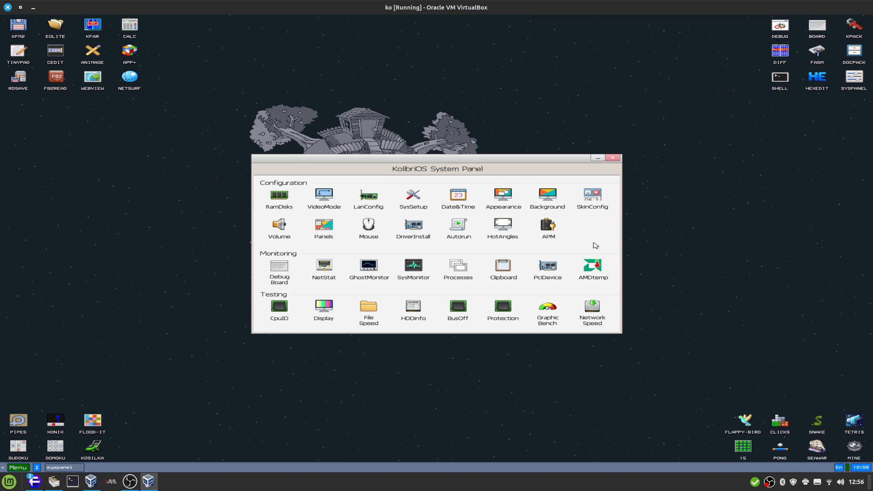
{"action": "left_click", "coordinate": [592, 266]}
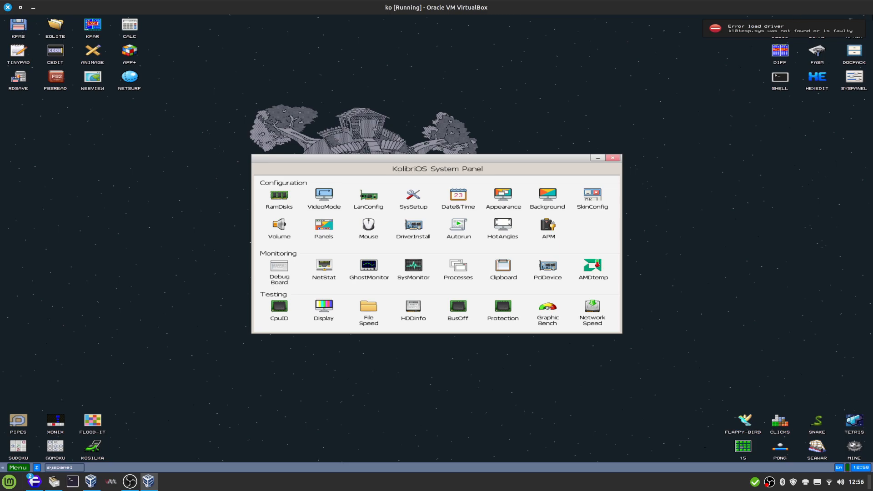
{"action": "left_click", "coordinate": [547, 266]}
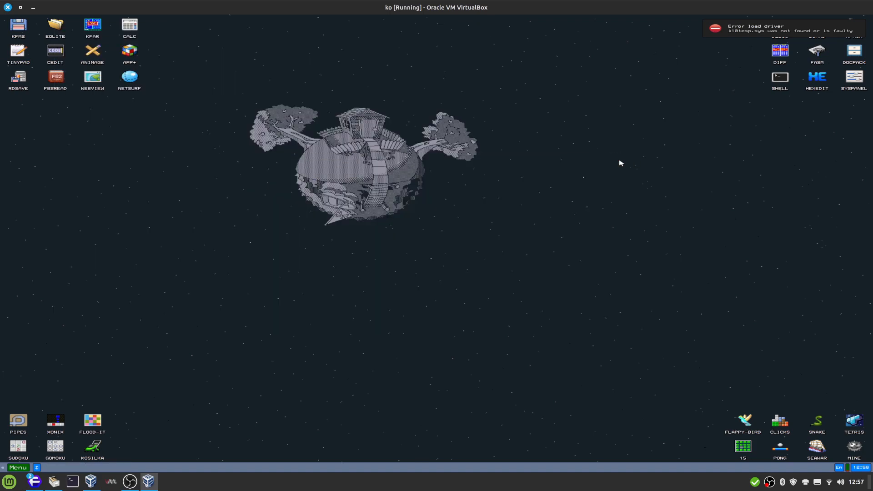
{"action": "left_click", "coordinate": [17, 468]}
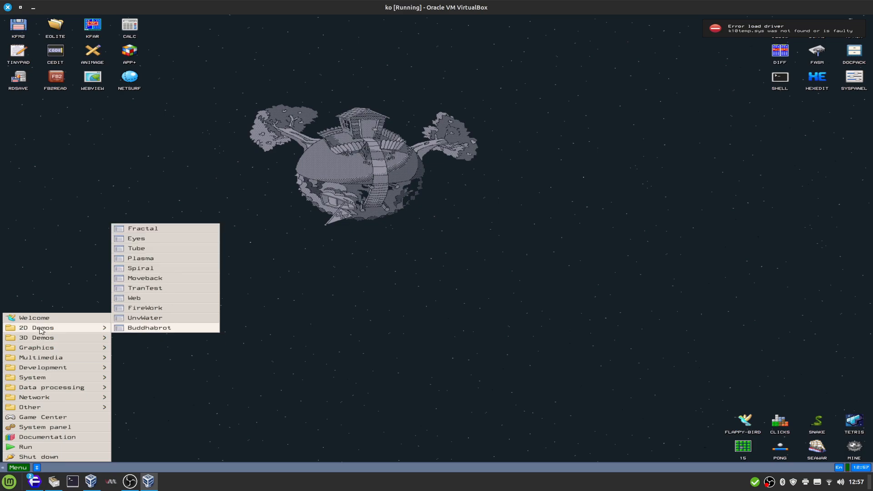
{"action": "mouse_move", "coordinate": [196, 281]}
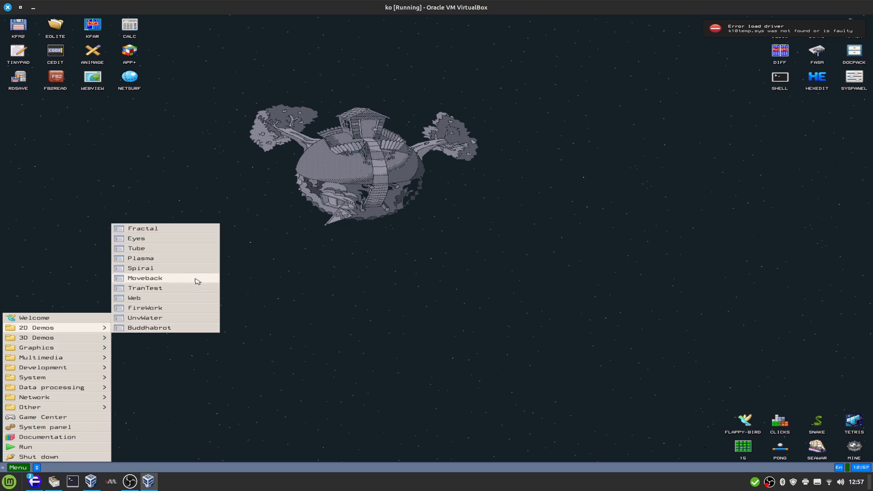
{"action": "mouse_move", "coordinate": [174, 263]}
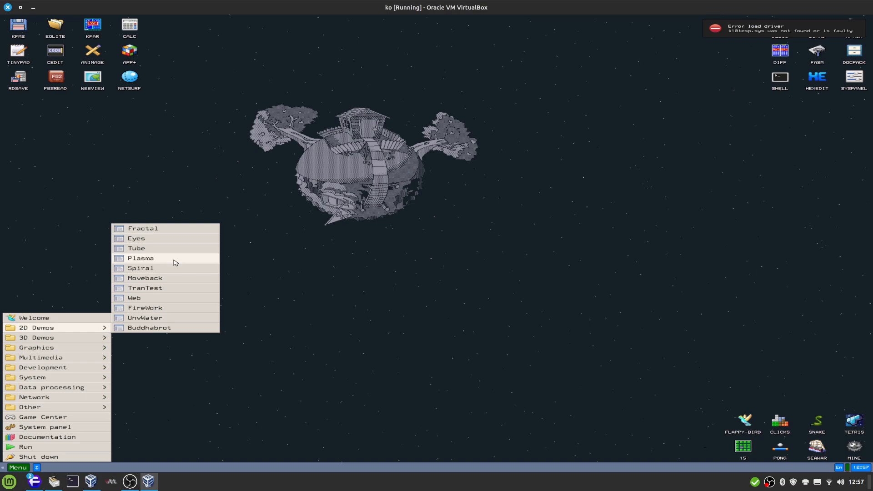
{"action": "left_click", "coordinate": [141, 258]}
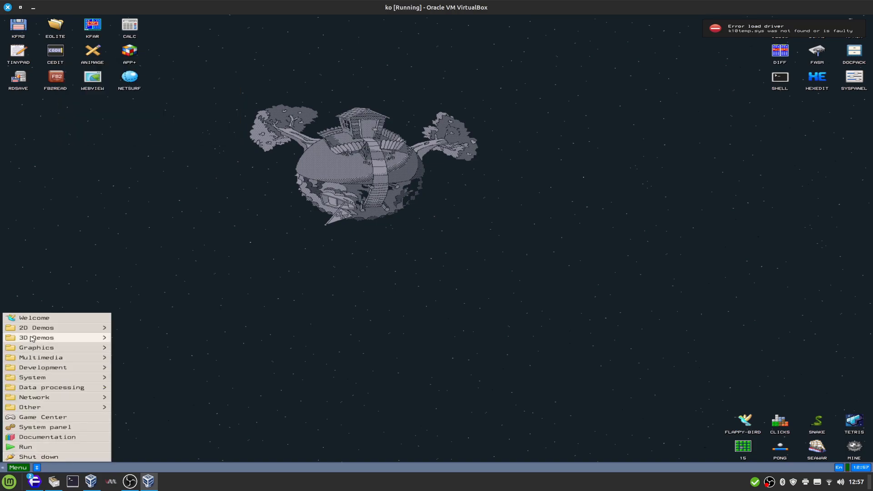
{"action": "left_click", "coordinate": [37, 327]}
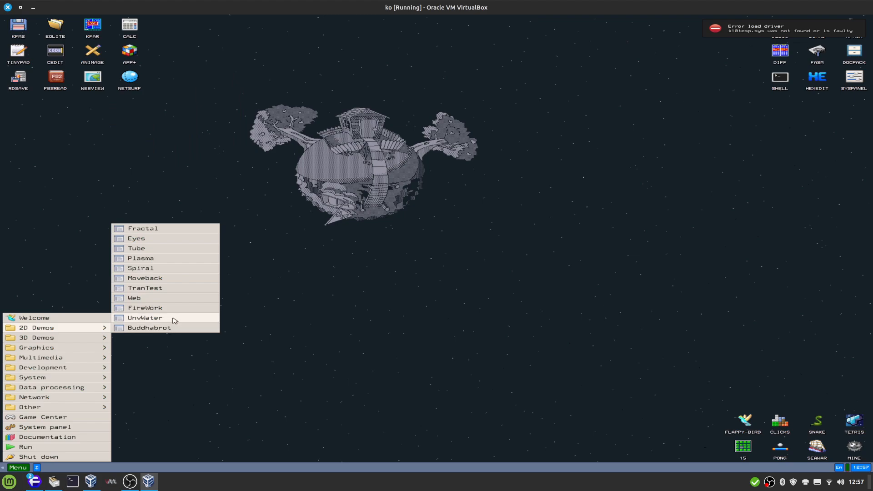
{"action": "left_click", "coordinate": [145, 317]}
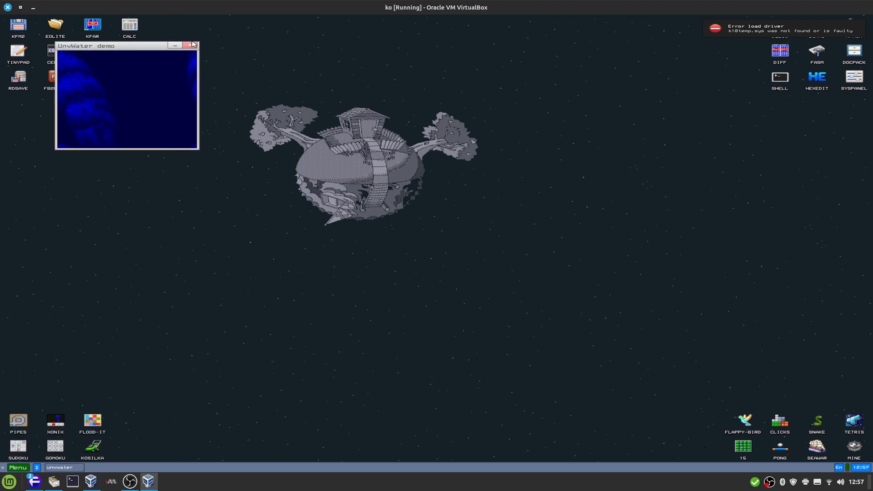
{"action": "left_click", "coordinate": [18, 467]}
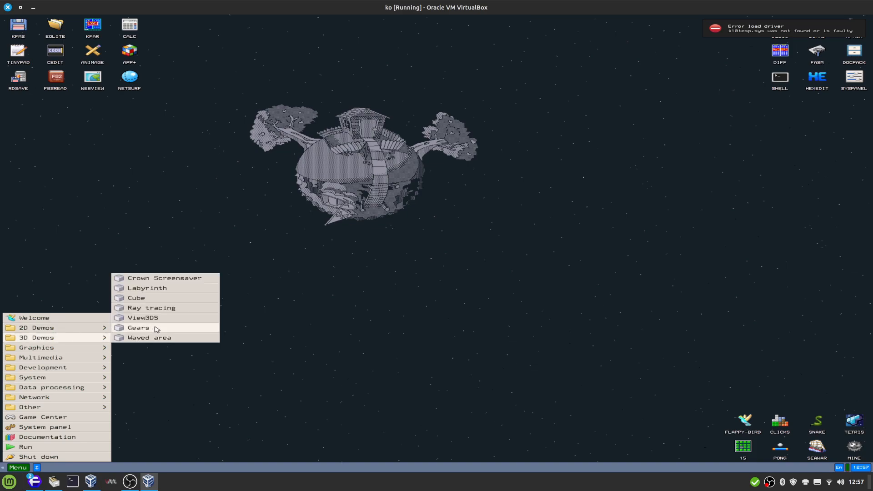
{"action": "left_click", "coordinate": [138, 327]}
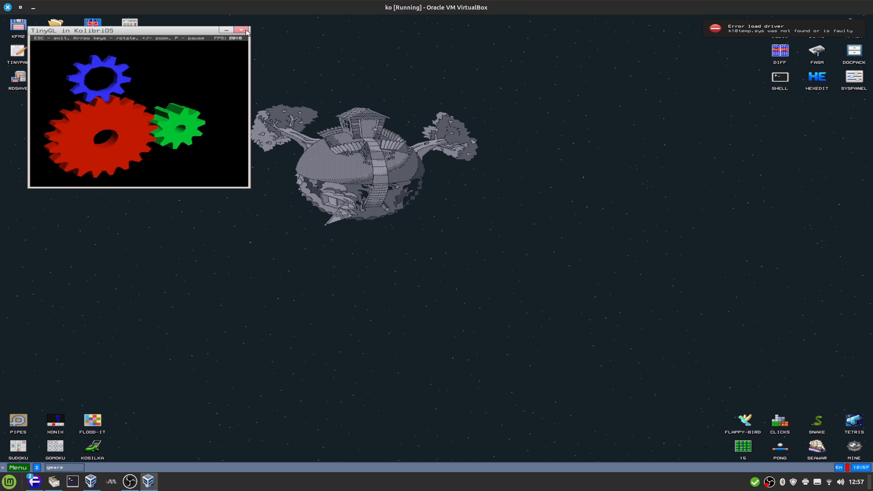
{"action": "left_click", "coordinate": [240, 28]}
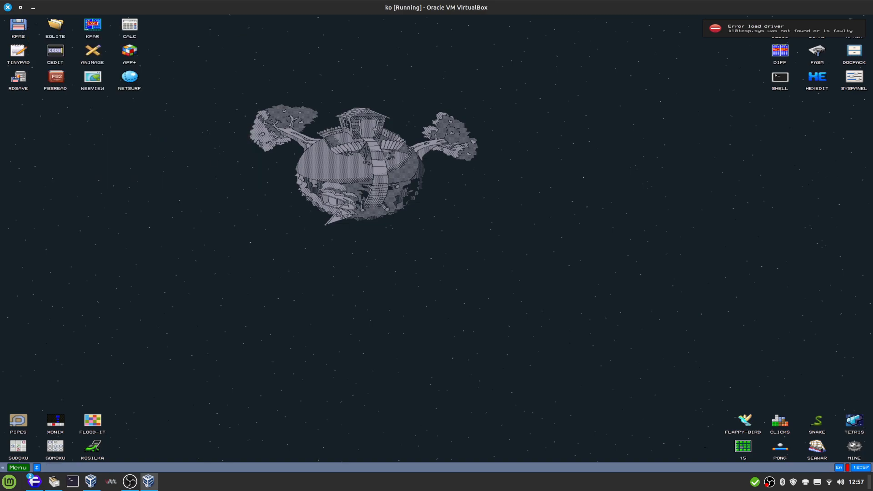
{"action": "left_click", "coordinate": [15, 468]}
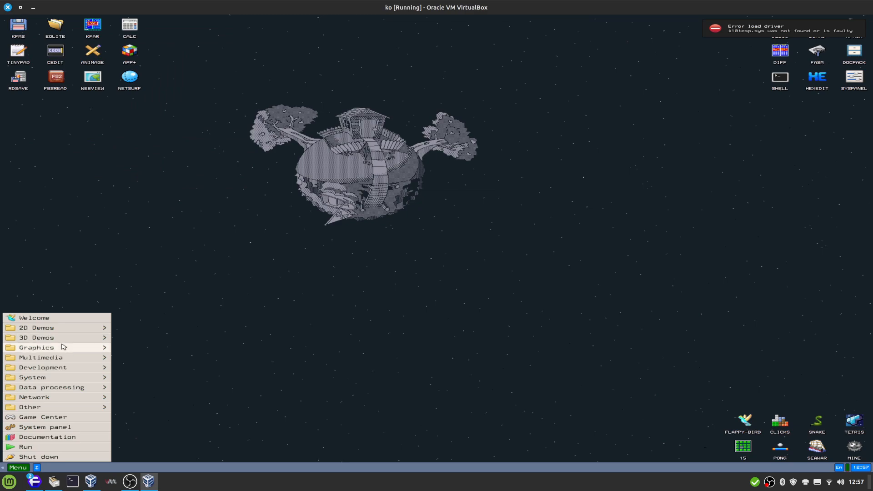
{"action": "left_click", "coordinate": [38, 337]}
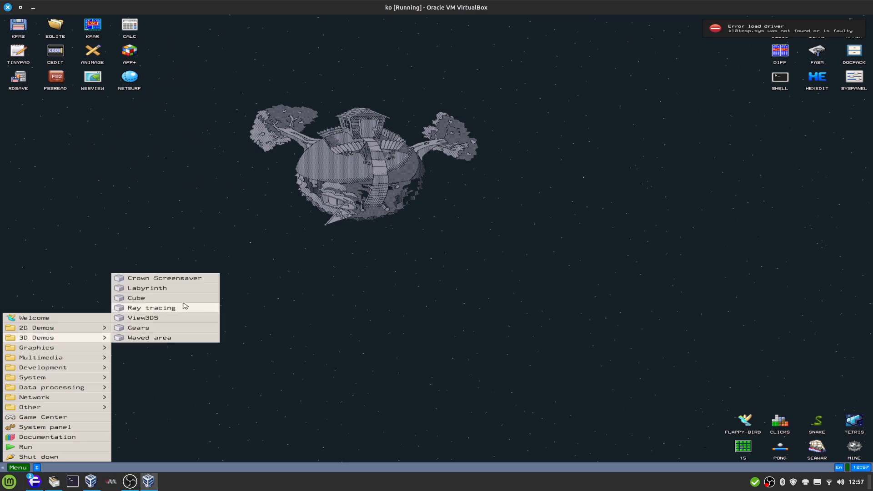
{"action": "left_click", "coordinate": [136, 298]}
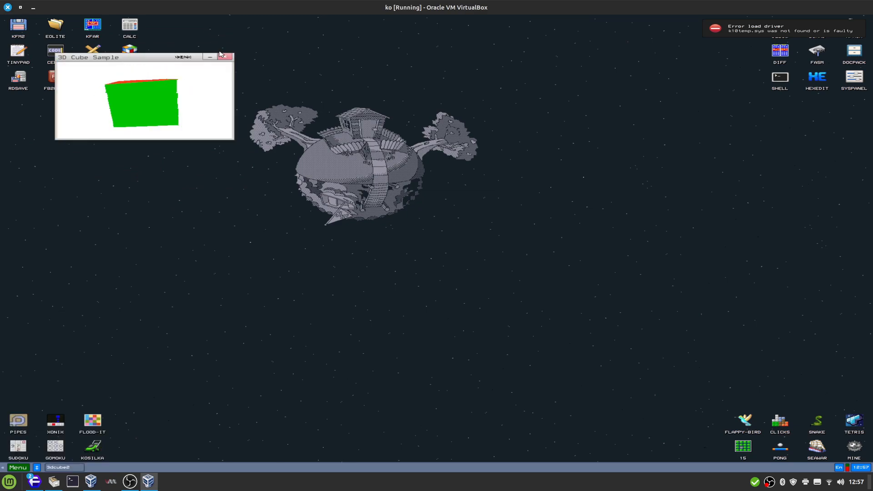
{"action": "left_click", "coordinate": [228, 56]}
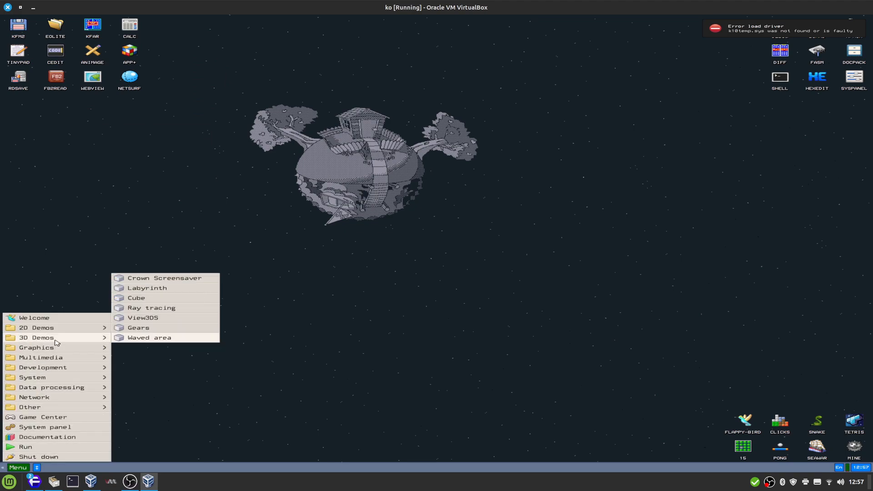
{"action": "left_click", "coordinate": [151, 307]}
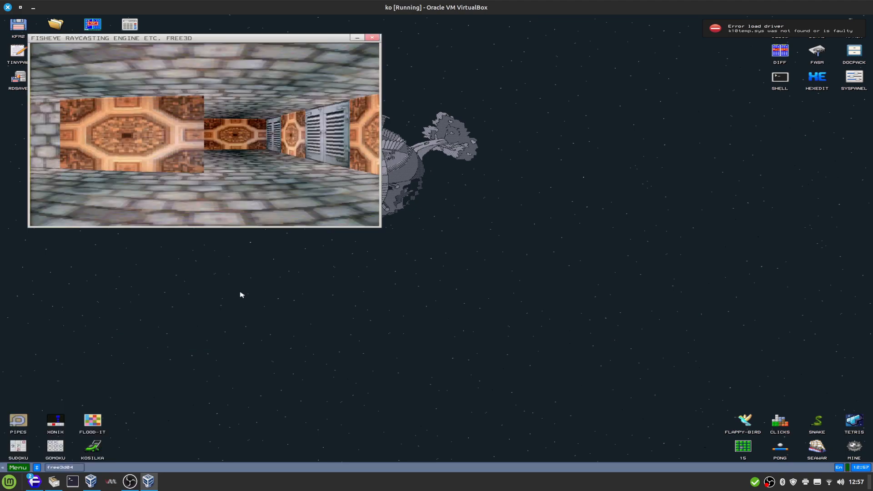
{"action": "left_click", "coordinate": [372, 38]}
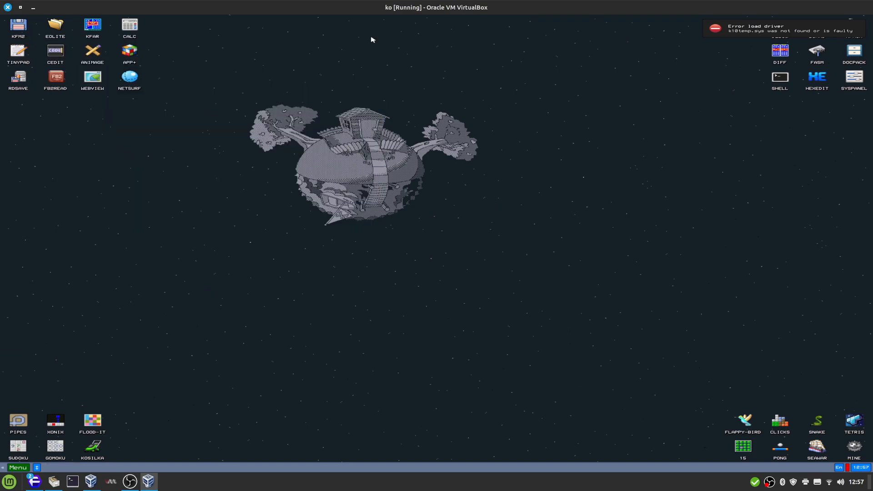
{"action": "left_click", "coordinate": [17, 468]}
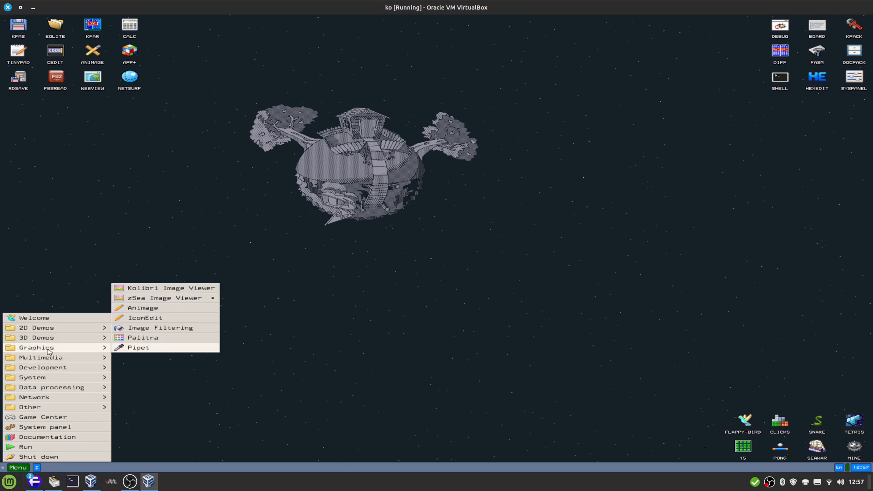
{"action": "mouse_move", "coordinate": [173, 323]}
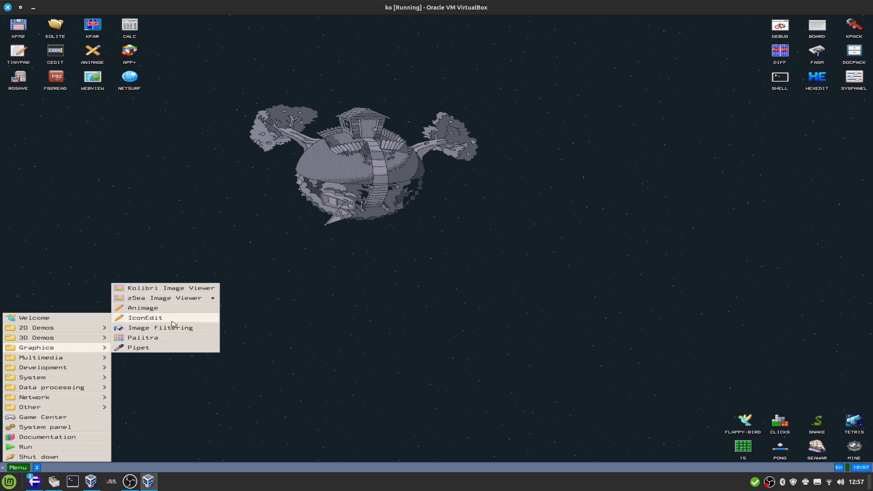
{"action": "mouse_move", "coordinate": [181, 292]}
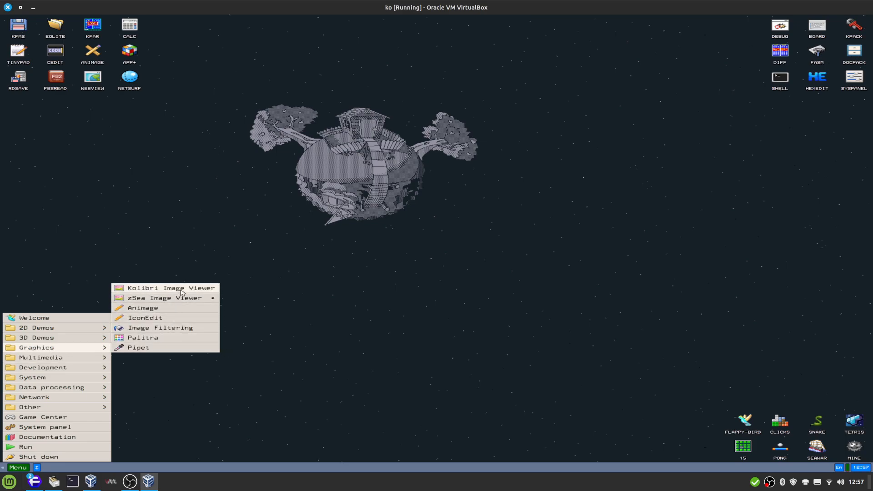
{"action": "left_click", "coordinate": [165, 288]}
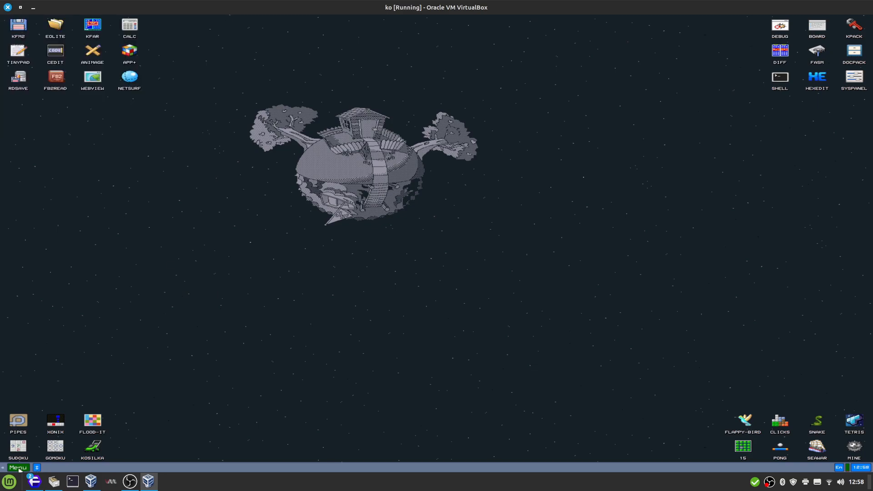
{"action": "left_click", "coordinate": [18, 467]}
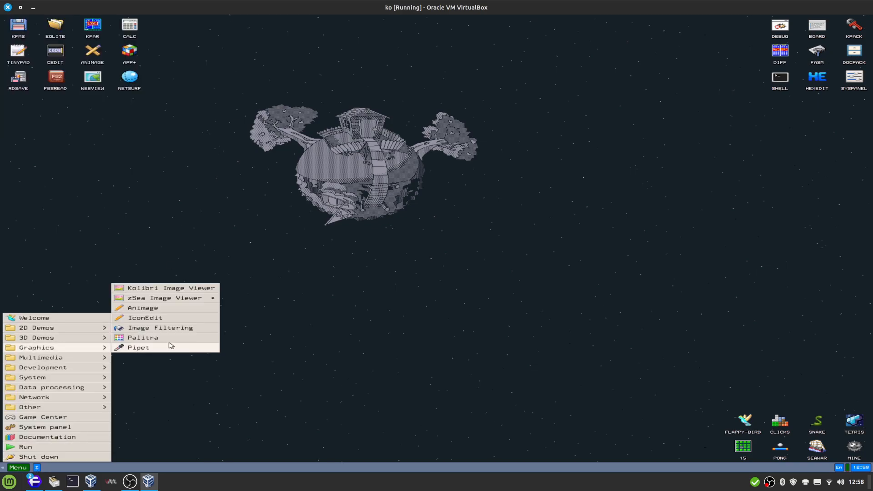
{"action": "left_click", "coordinate": [142, 337]}
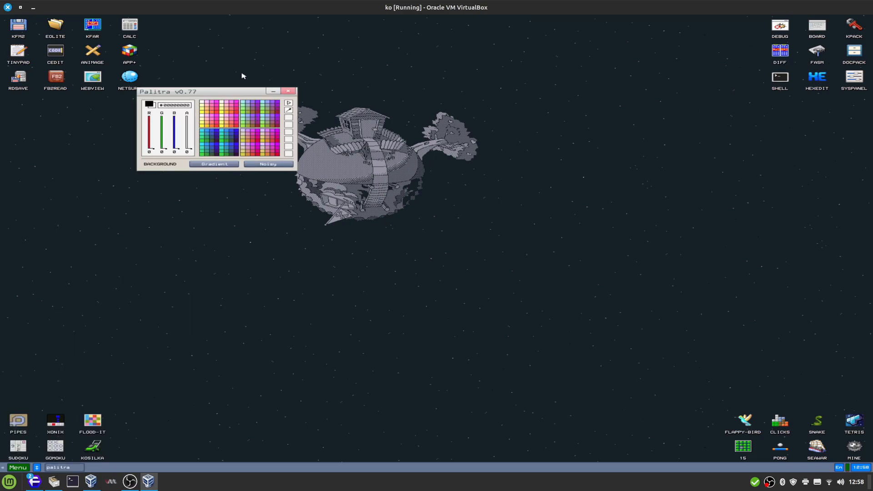
{"action": "left_click", "coordinate": [287, 91]}
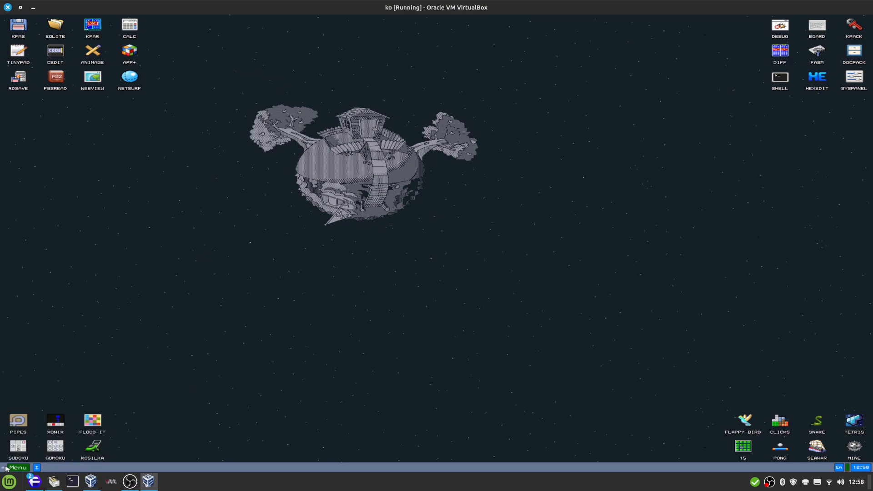
{"action": "left_click", "coordinate": [17, 467]}
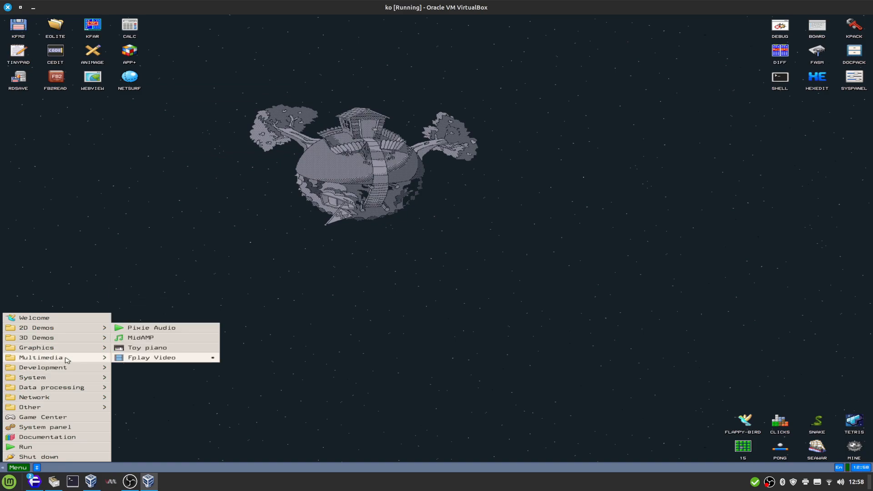
Step: Launch Fplay from Multimedia and cancel its file-open dialog
{"action": "left_click", "coordinate": [151, 357]}
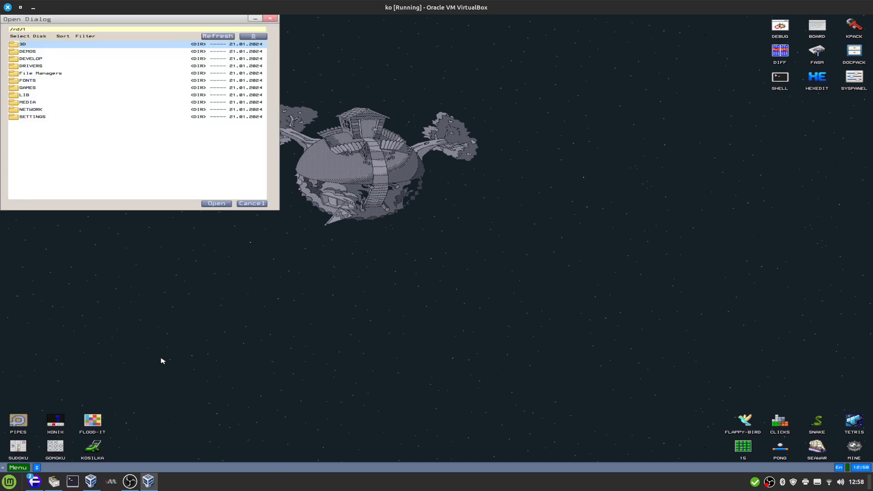
{"action": "left_click", "coordinate": [251, 203]}
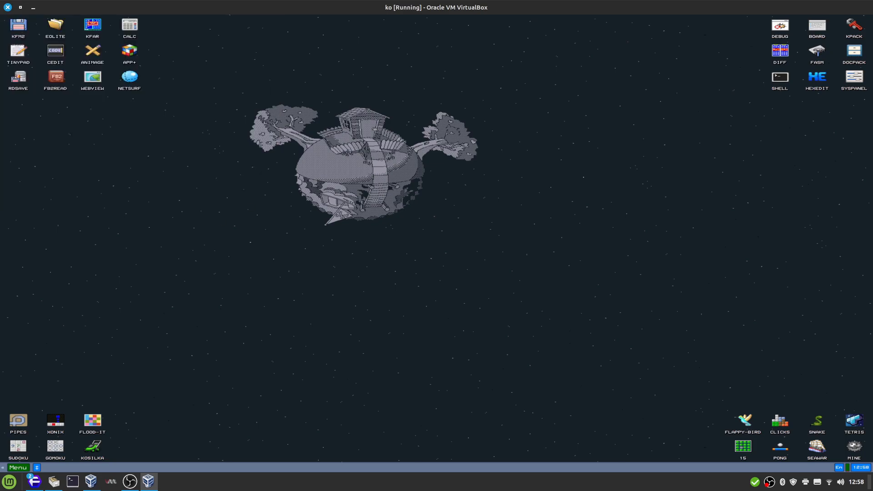
{"action": "left_click", "coordinate": [15, 467]}
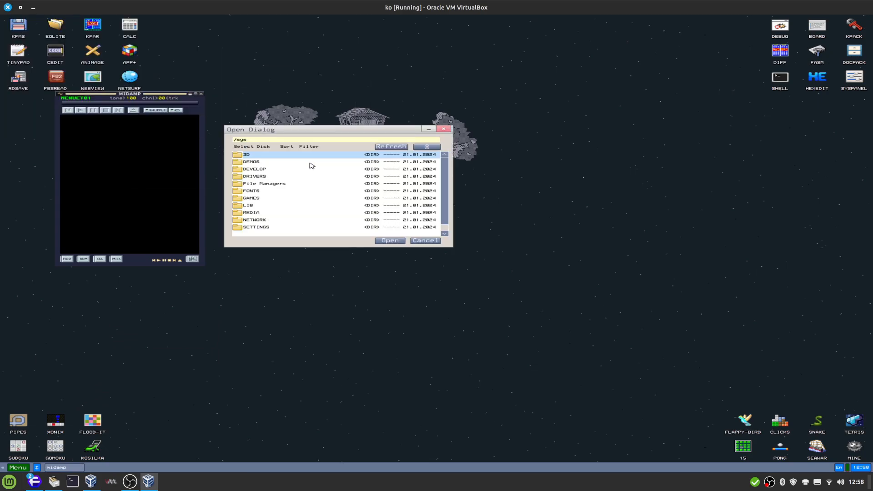
{"action": "mouse_move", "coordinate": [435, 136]}
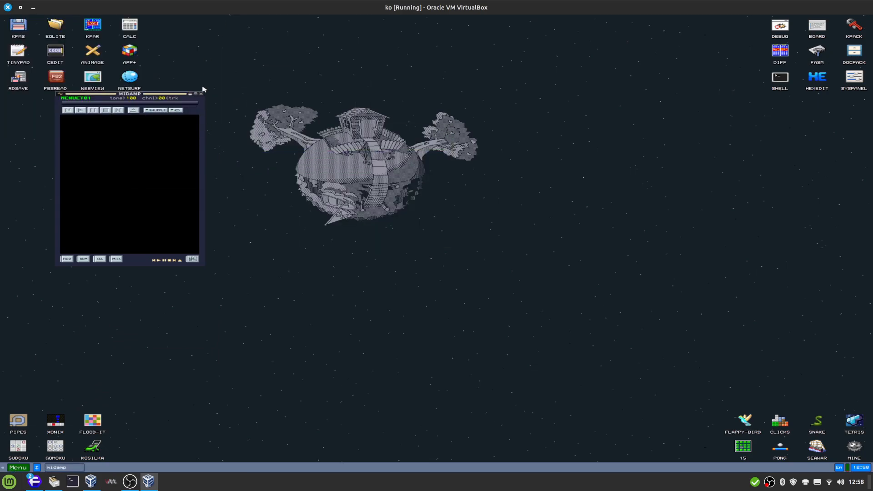
Step: Close MidAMP, launch Toy piano and play a note
{"action": "left_click", "coordinate": [17, 467]}
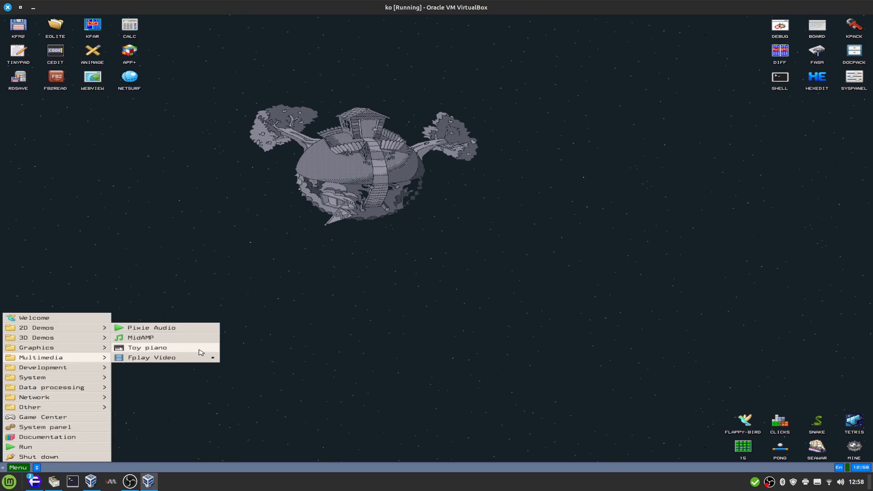
{"action": "left_click", "coordinate": [146, 347]}
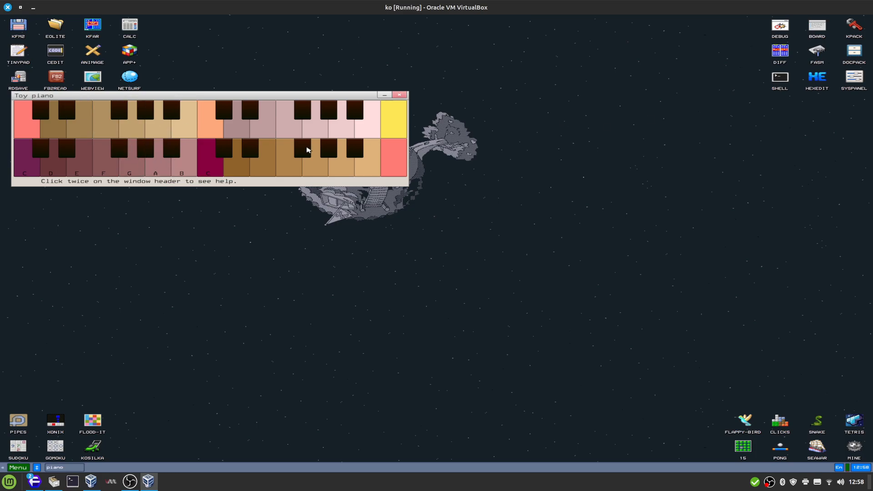
{"action": "left_click", "coordinate": [17, 467]}
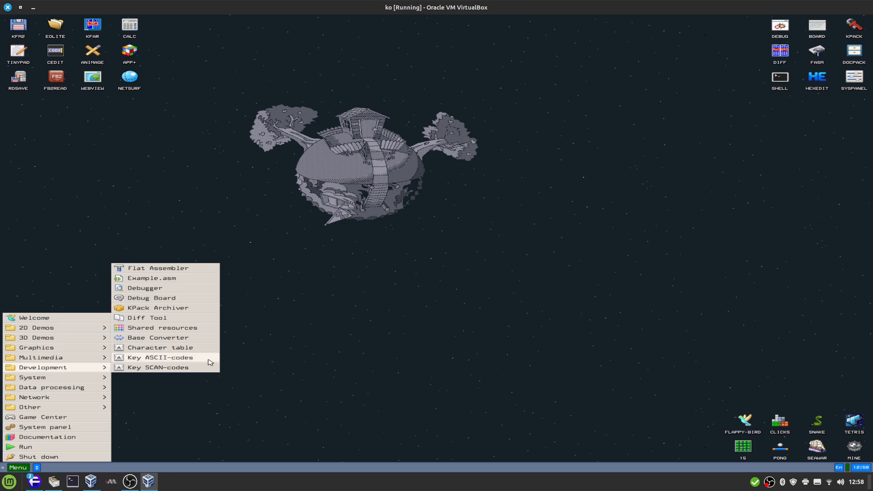
{"action": "mouse_move", "coordinate": [177, 281]}
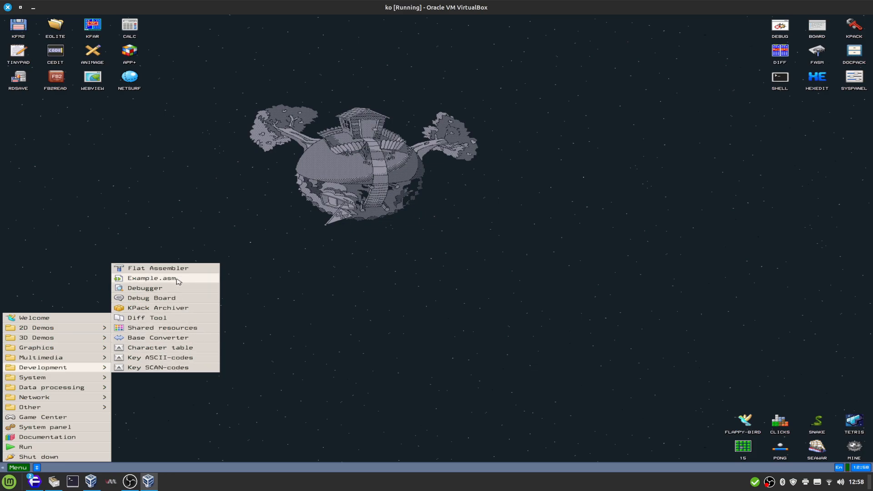
{"action": "mouse_move", "coordinate": [181, 270]}
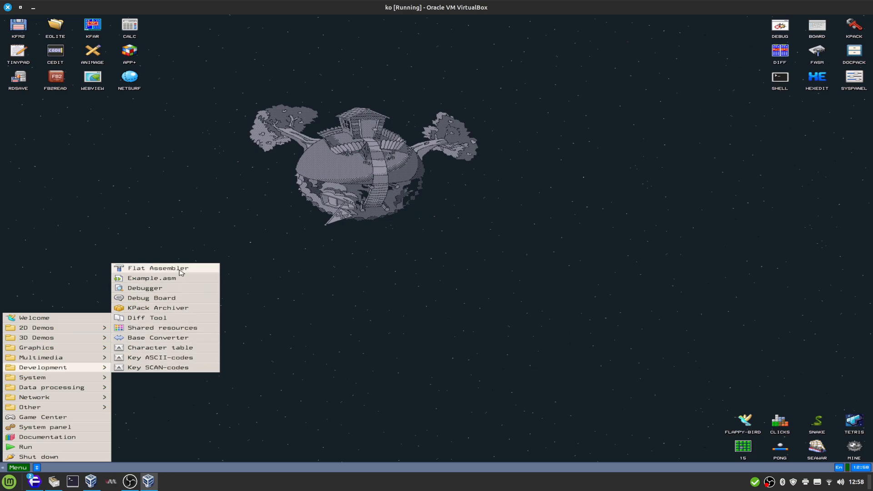
Step: Close Toy piano and browse the Development tools list in the menu
{"action": "left_click", "coordinate": [158, 268]}
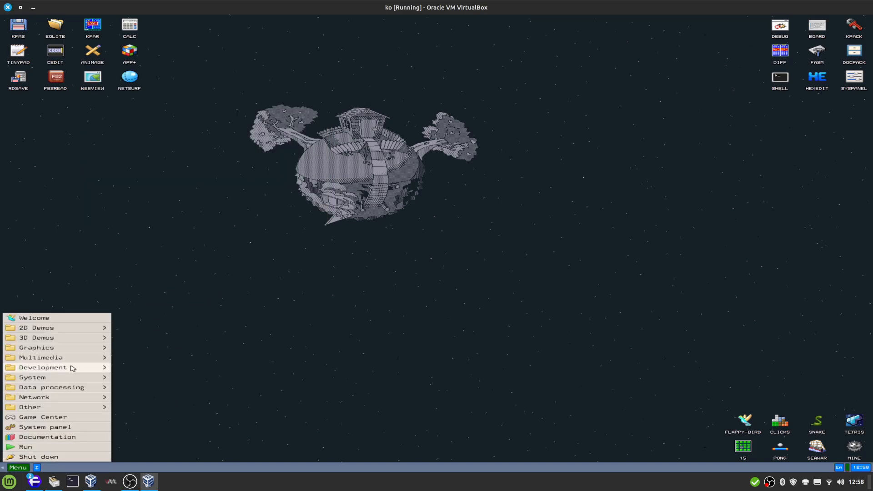
{"action": "left_click", "coordinate": [42, 367]}
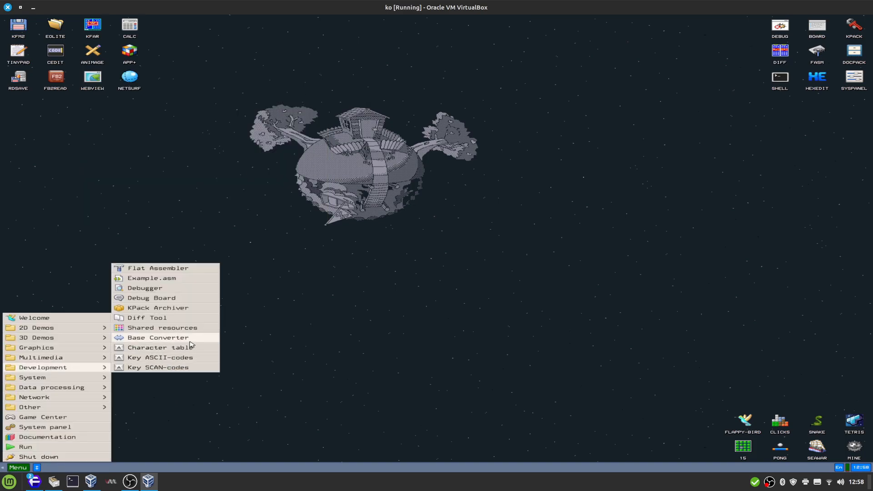
{"action": "left_click", "coordinate": [158, 338]}
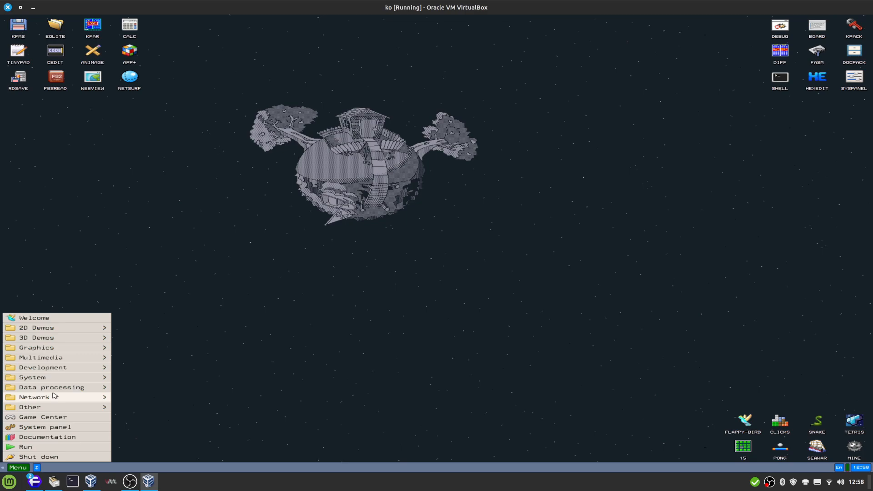
{"action": "mouse_move", "coordinate": [43, 367]}
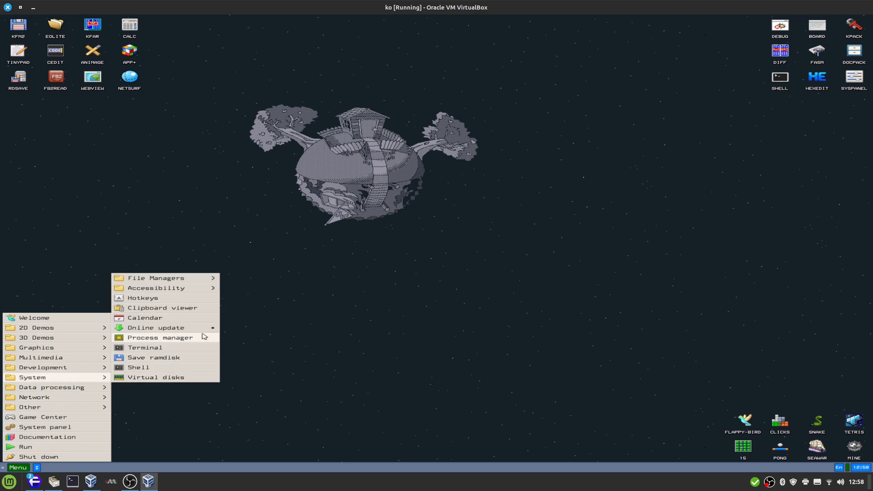
Step: Open and close the Calendar, then launch and close the KFAR file manager
{"action": "left_click", "coordinate": [145, 317]}
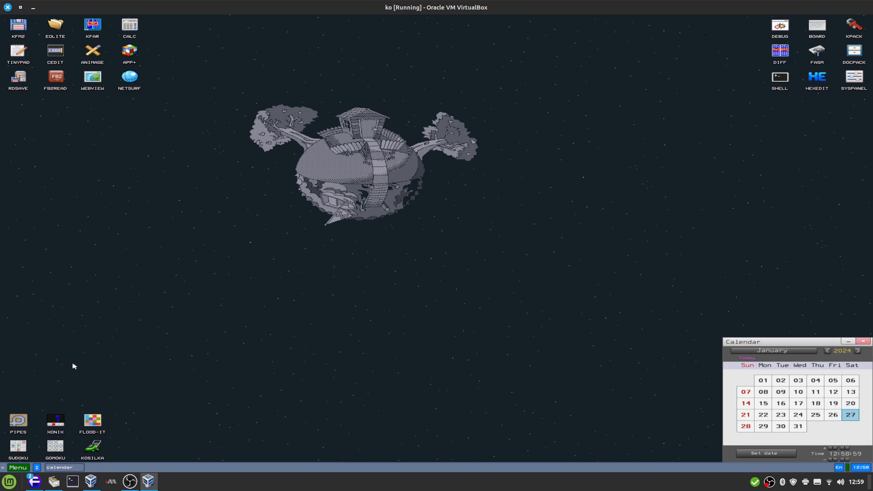
{"action": "left_click", "coordinate": [861, 341]}
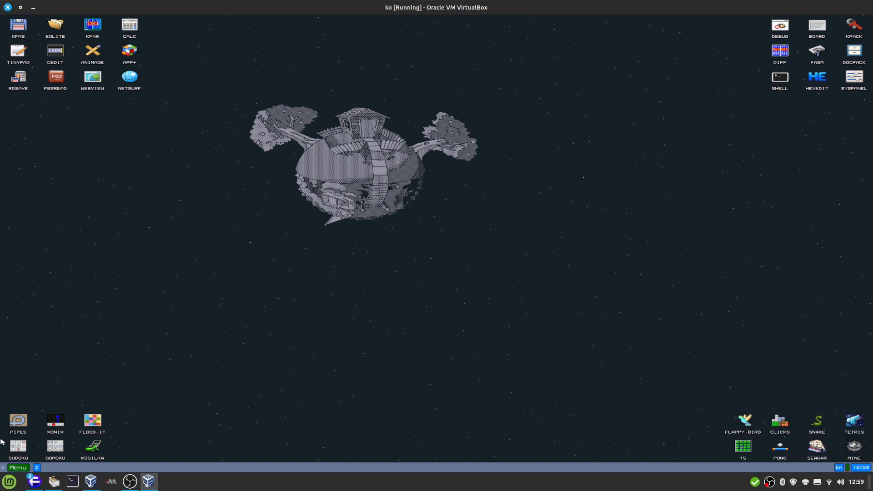
{"action": "left_click", "coordinate": [16, 467]}
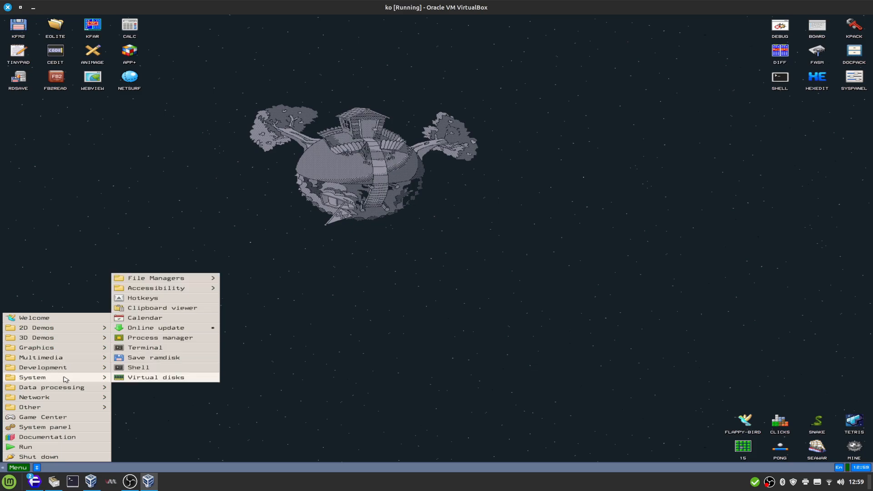
{"action": "mouse_move", "coordinate": [182, 311]}
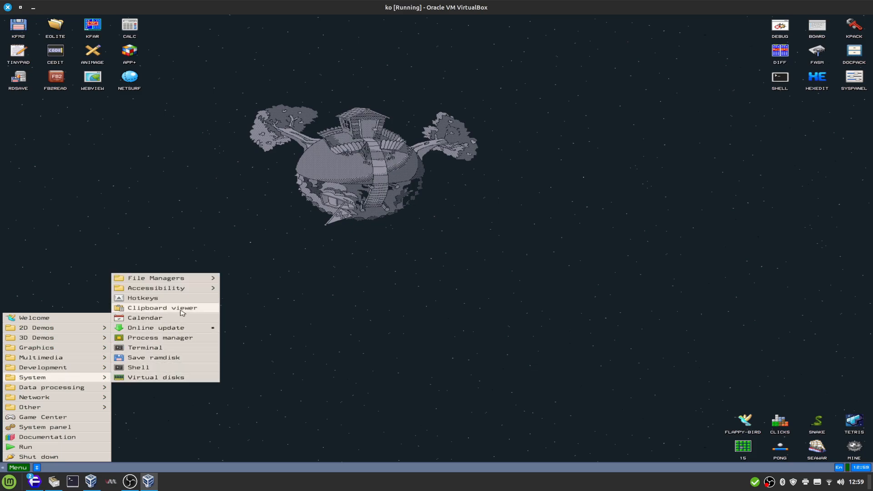
{"action": "mouse_move", "coordinate": [164, 278]}
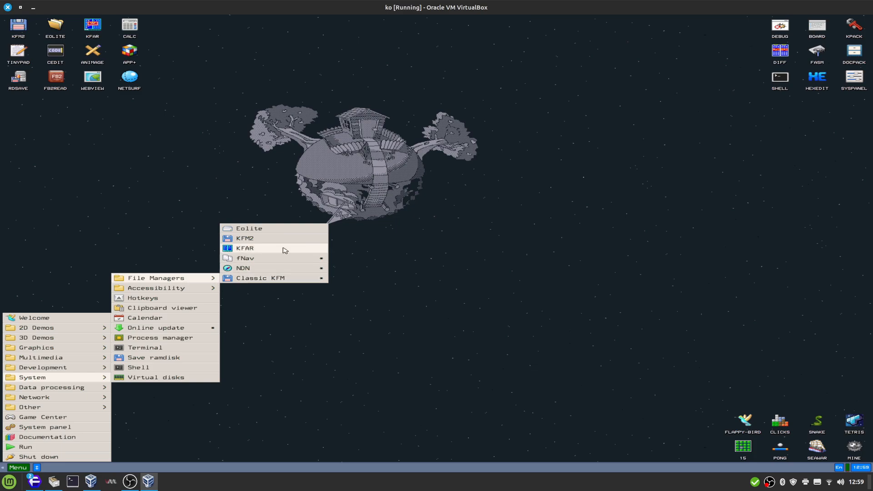
{"action": "left_click", "coordinate": [244, 248]}
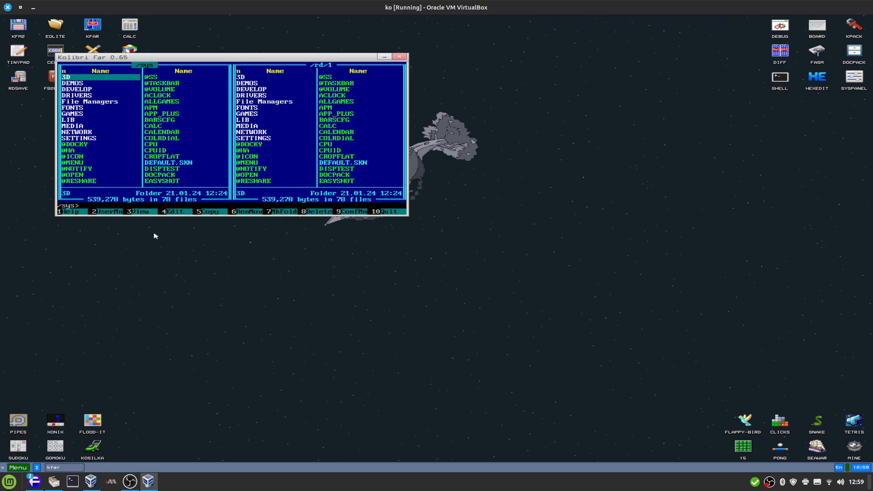
{"action": "mouse_move", "coordinate": [281, 123]}
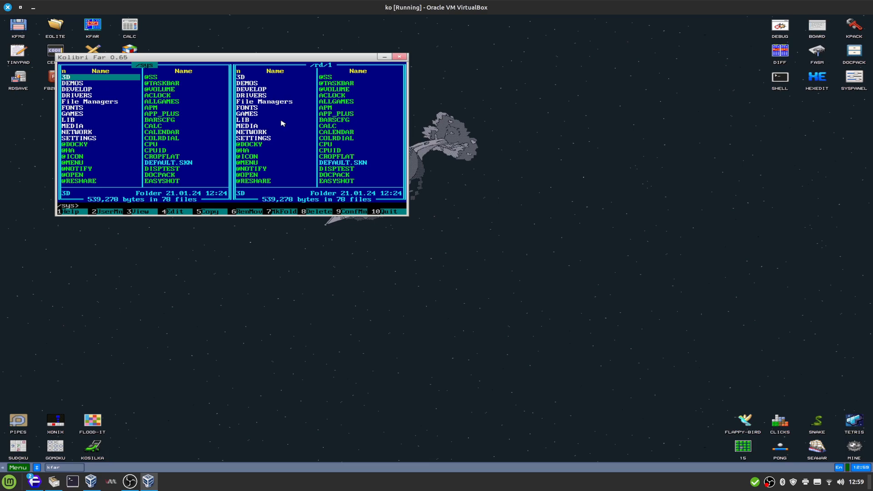
{"action": "left_click", "coordinate": [400, 56]}
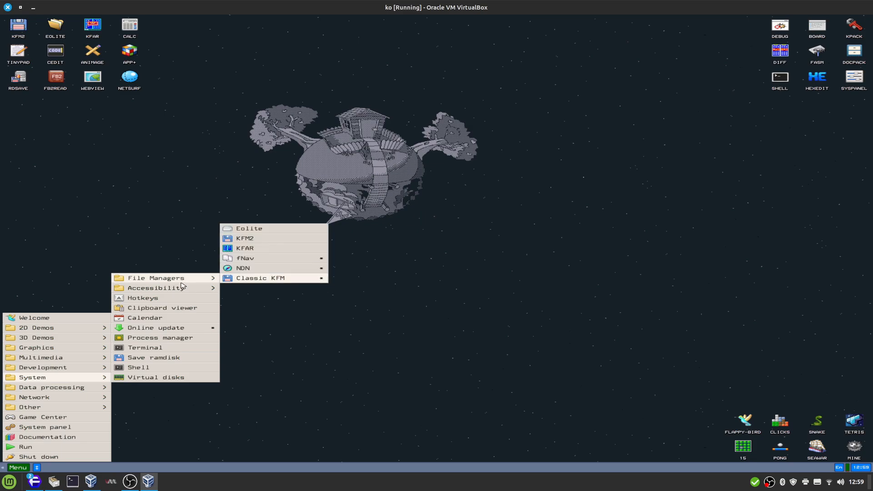
{"action": "mouse_move", "coordinate": [268, 281]}
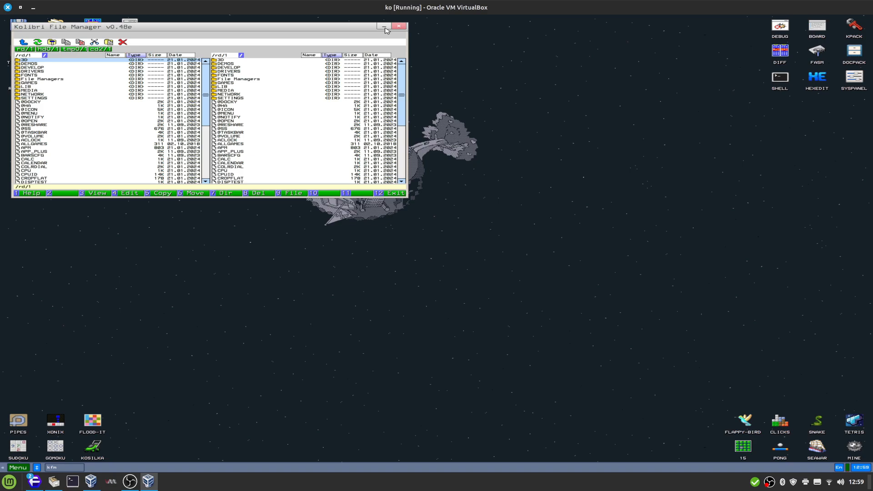
Step: Close KFM, start the Shell, and run help, about and uptime commands
{"action": "left_click", "coordinate": [399, 26]}
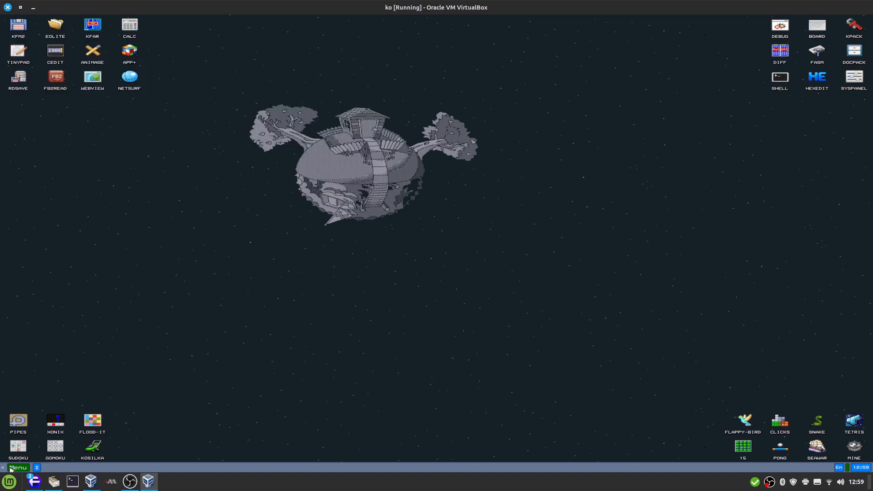
{"action": "left_click", "coordinate": [17, 467]}
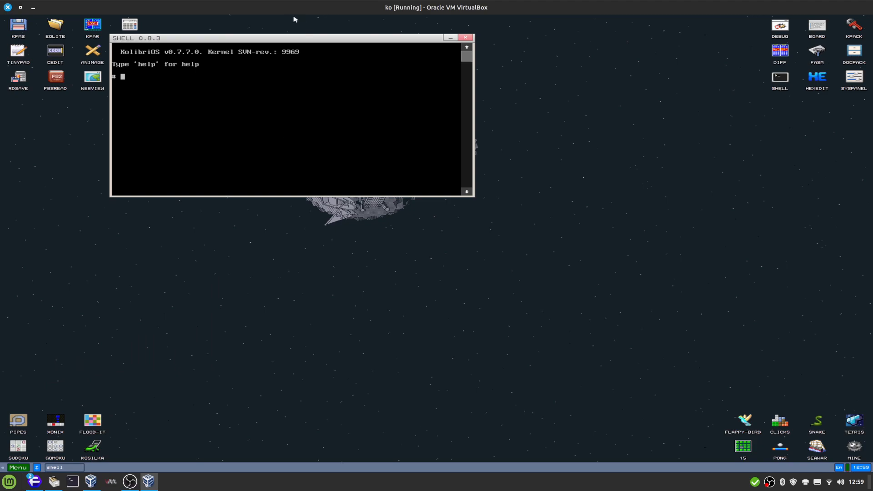
{"action": "type", "text": "help"}
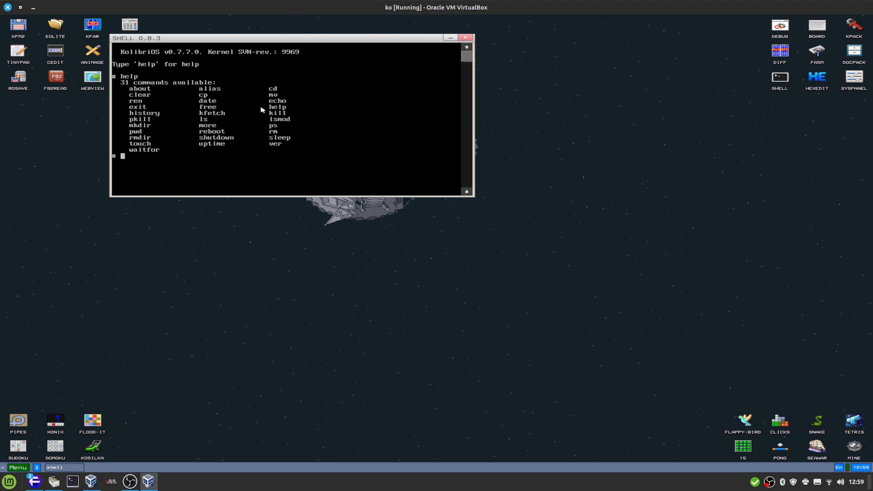
{"action": "type", "text": "about"}
{"action": "type", "text": "ls"}
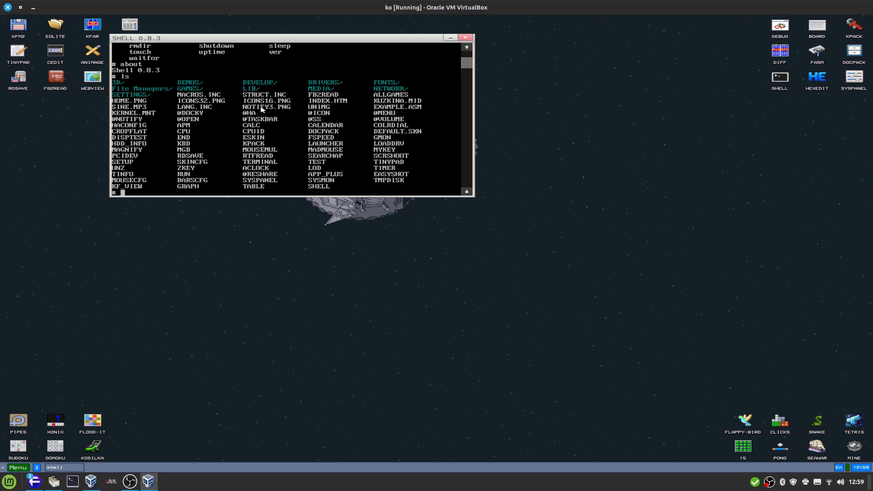
{"action": "type", "text": "uptim"}
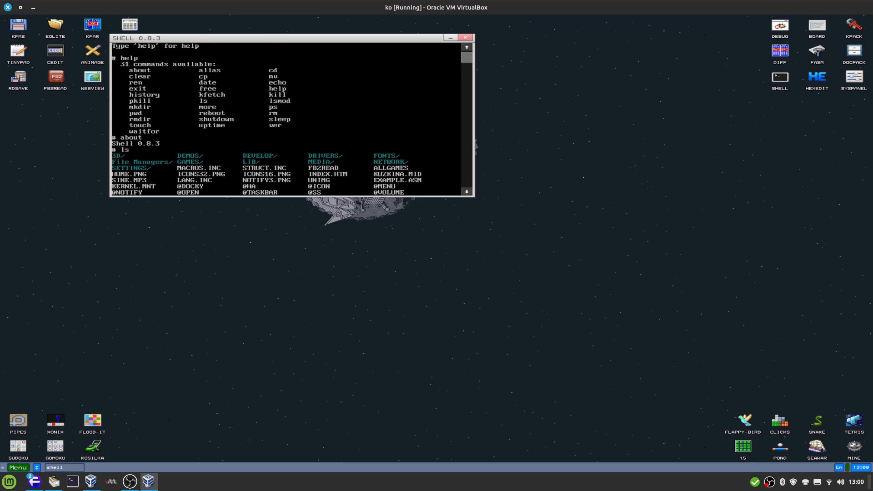
{"action": "mouse_move", "coordinate": [257, 91]}
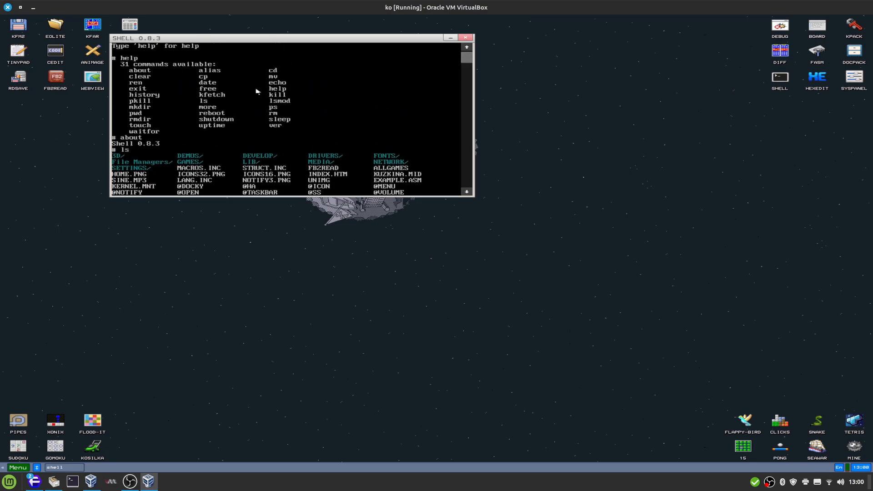
{"action": "mouse_move", "coordinate": [164, 115]}
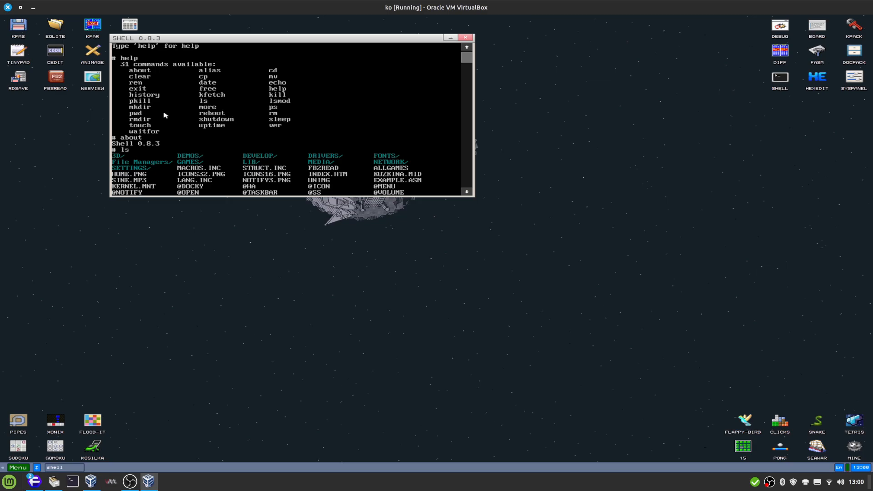
Step: Scroll the Shell output, list the directory with dir, and close the Shell
{"action": "scroll", "scroll_direction": "down", "scroll_amount": 3}
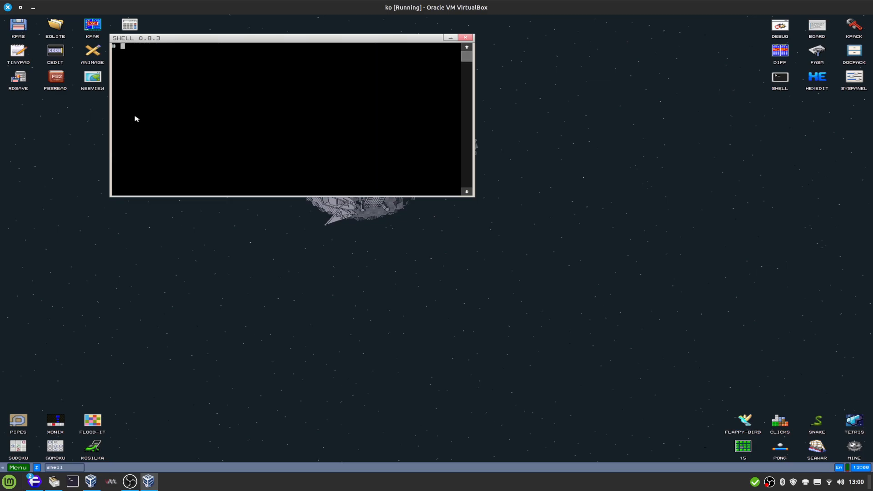
{"action": "type", "text": "dir"}
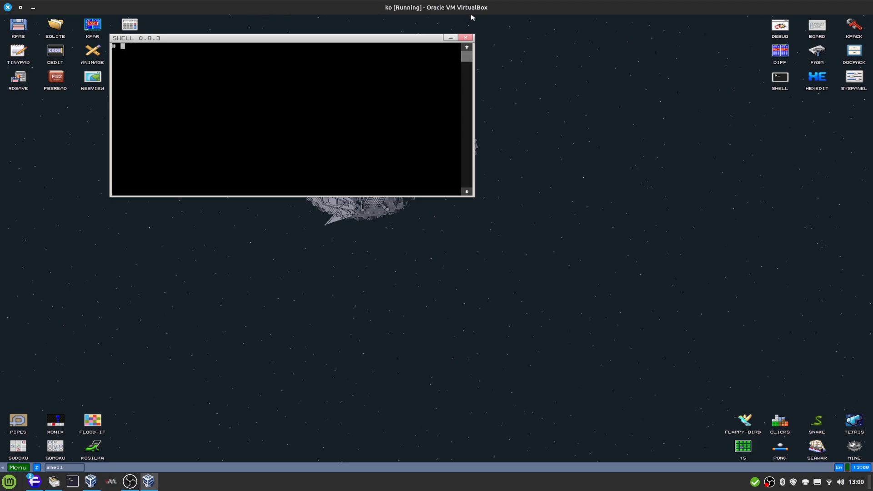
{"action": "left_click", "coordinate": [465, 37]}
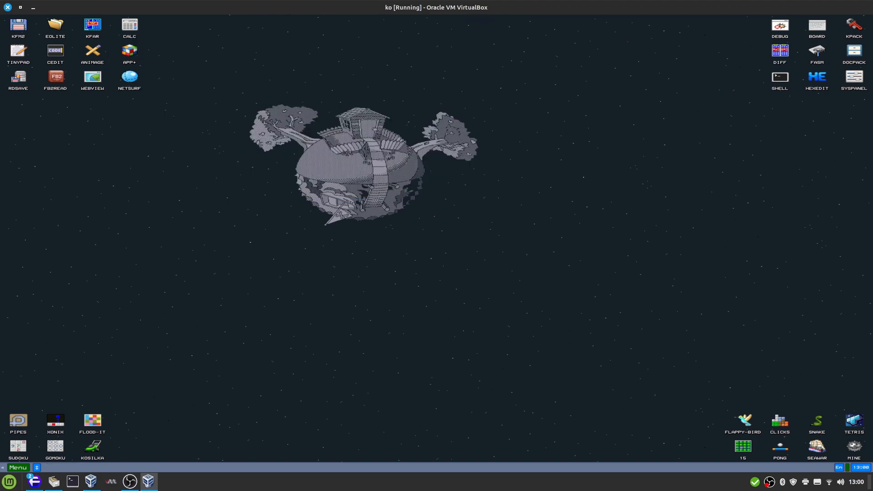
Step: Launch the code editor, set syntax highlighting to JSON, and close it
{"action": "left_click", "coordinate": [17, 467]}
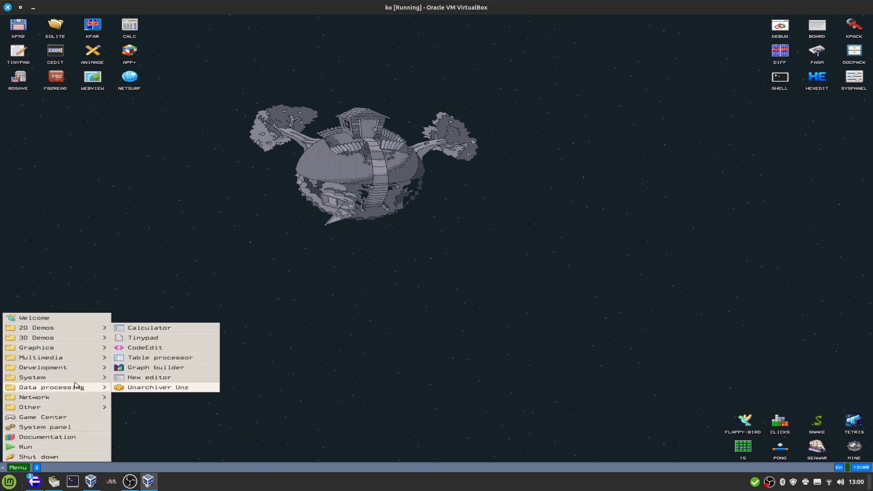
{"action": "mouse_move", "coordinate": [32, 377]}
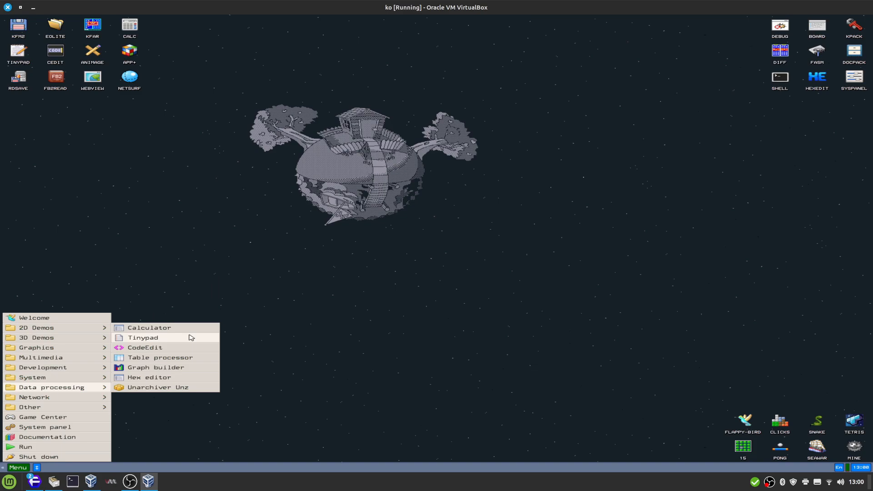
{"action": "left_click", "coordinate": [145, 347]}
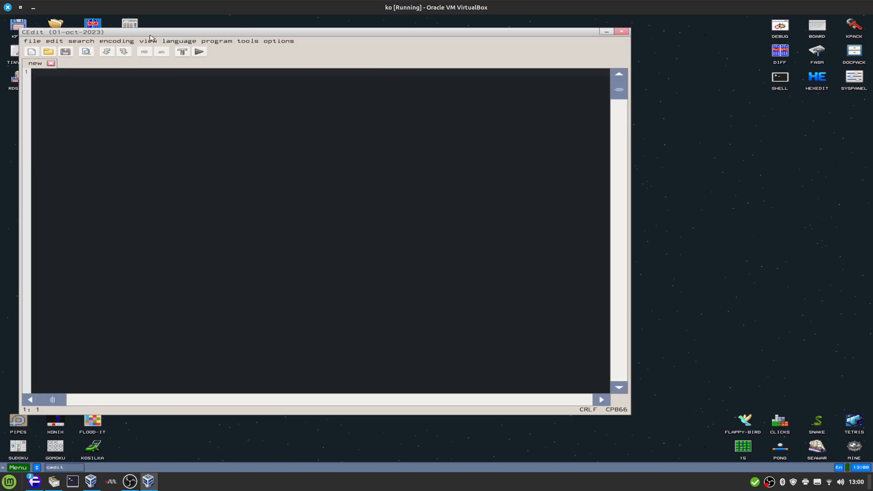
{"action": "left_click", "coordinate": [179, 41]}
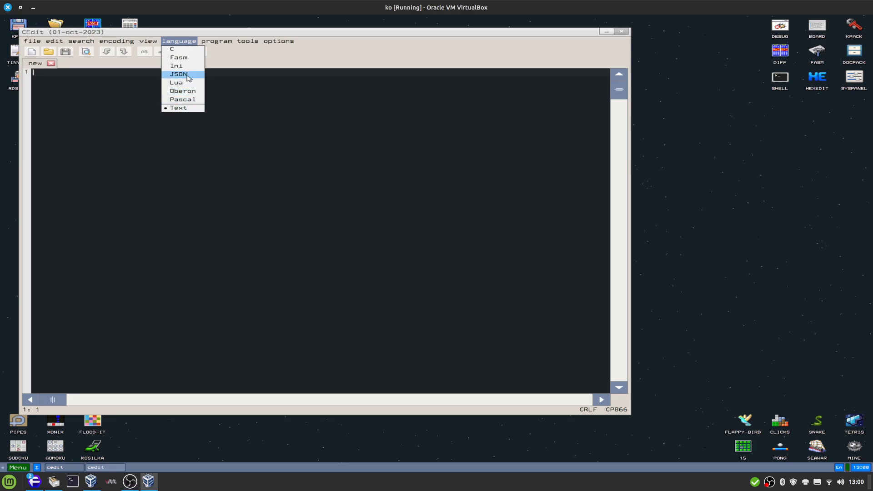
{"action": "left_click", "coordinate": [178, 73]}
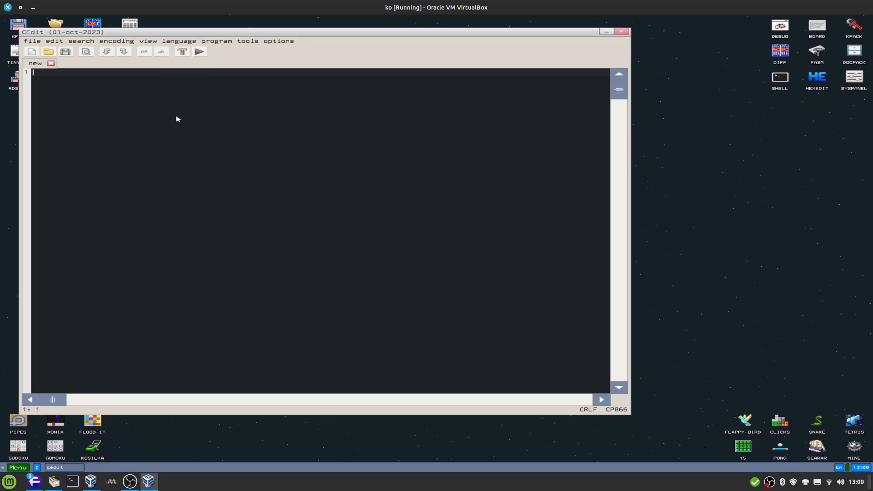
{"action": "left_click", "coordinate": [179, 41]}
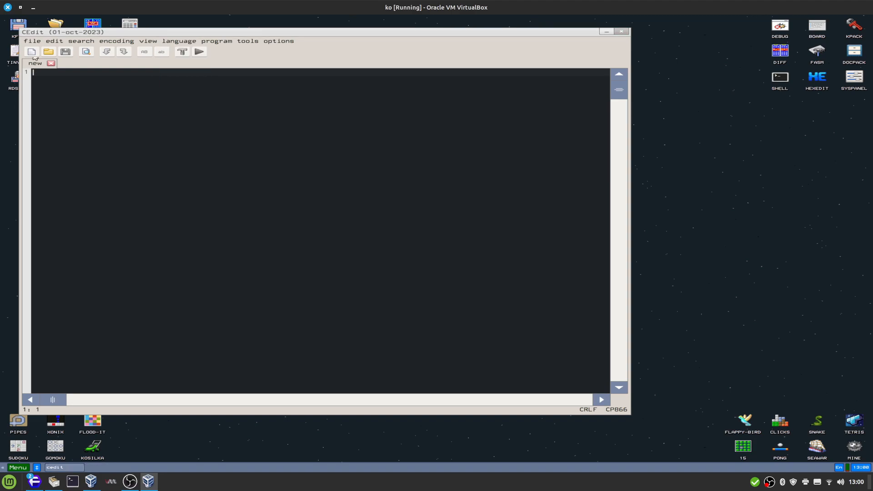
{"action": "left_click", "coordinate": [622, 31]}
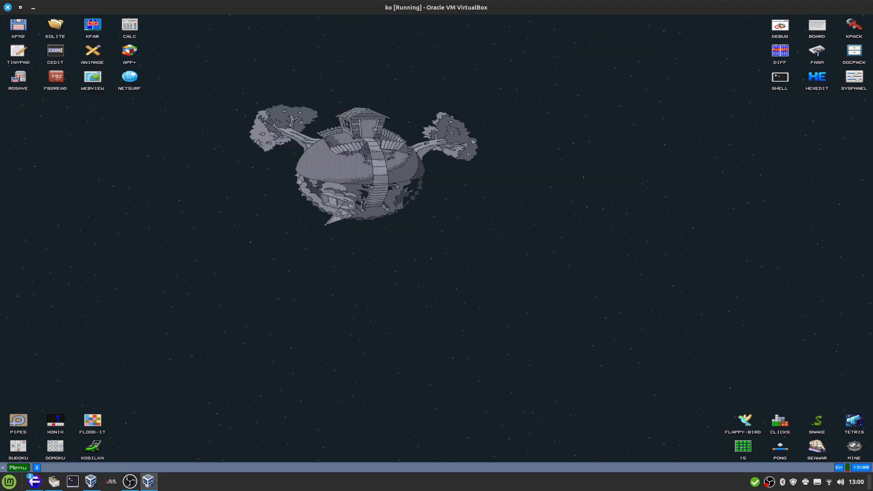
Step: Open the Table processor, enter =a1 in cell C6, and return to Data processing
{"action": "left_click", "coordinate": [15, 467]}
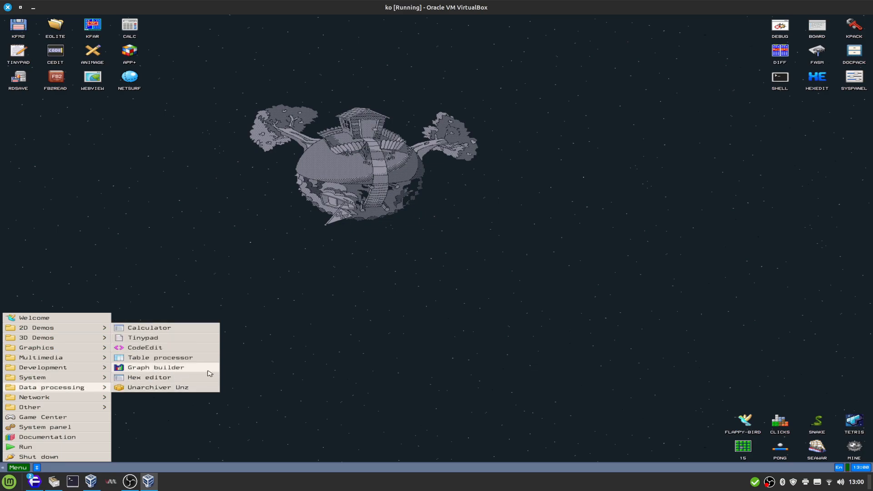
{"action": "left_click", "coordinate": [159, 357]}
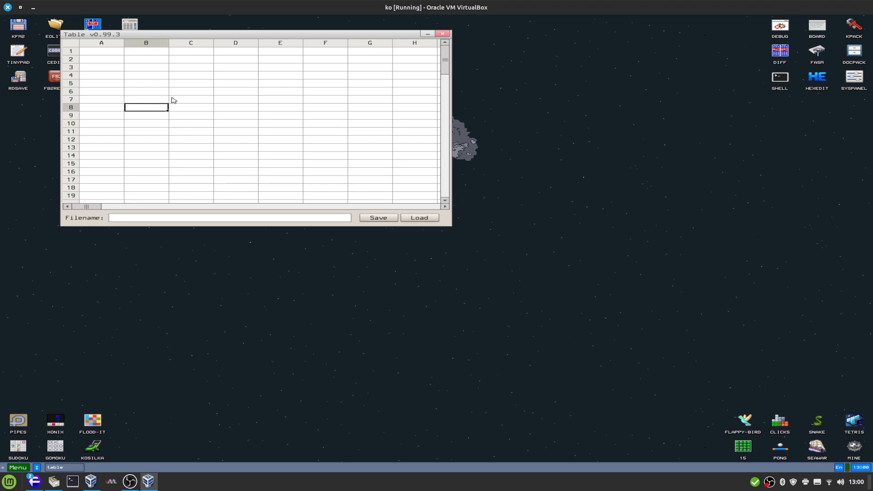
{"action": "left_click", "coordinate": [191, 91]}
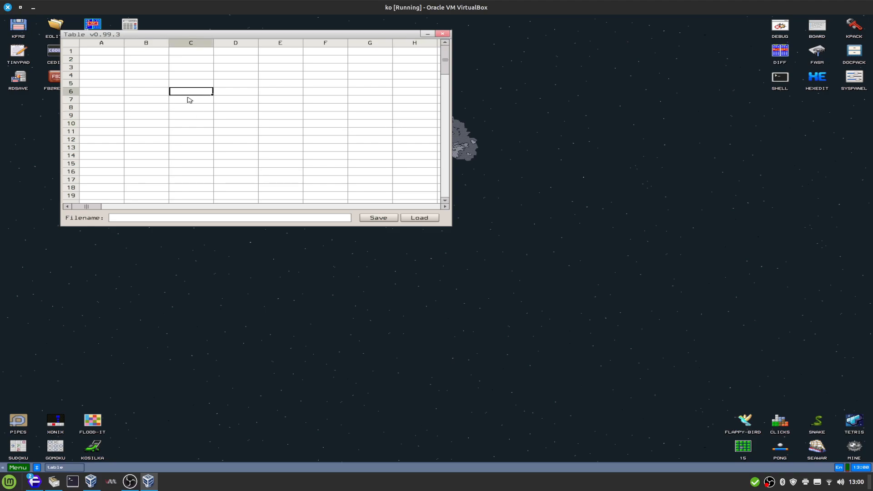
{"action": "type", "text": "=a1"}
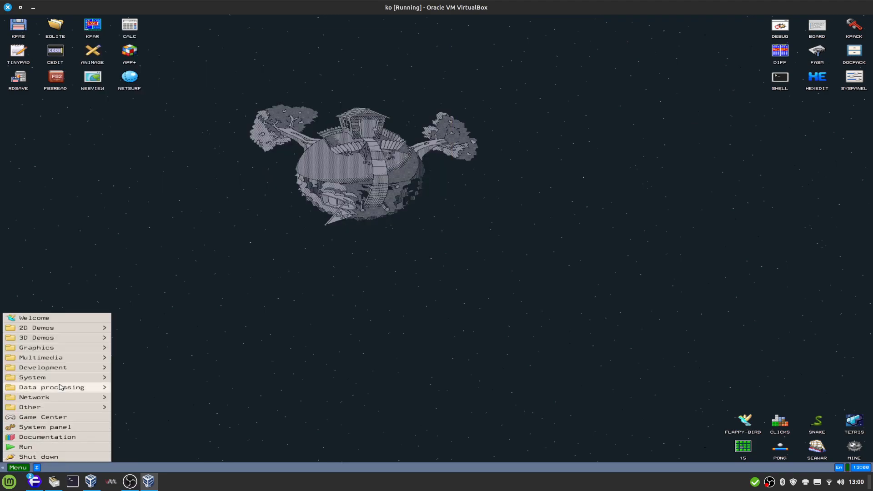
{"action": "left_click", "coordinate": [51, 387]}
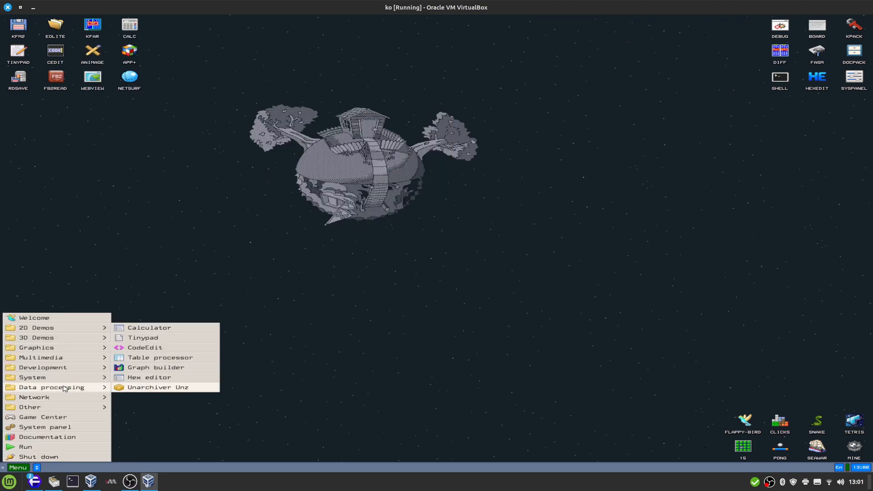
{"action": "mouse_move", "coordinate": [160, 371]}
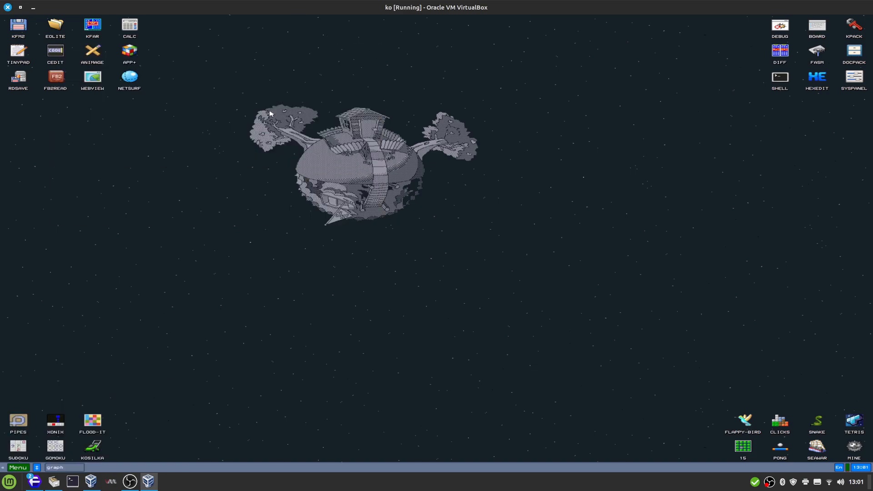
Step: Load the KolibriOS homepage bookmark in the text-based WebView browser, then close it
{"action": "left_click", "coordinate": [17, 467]}
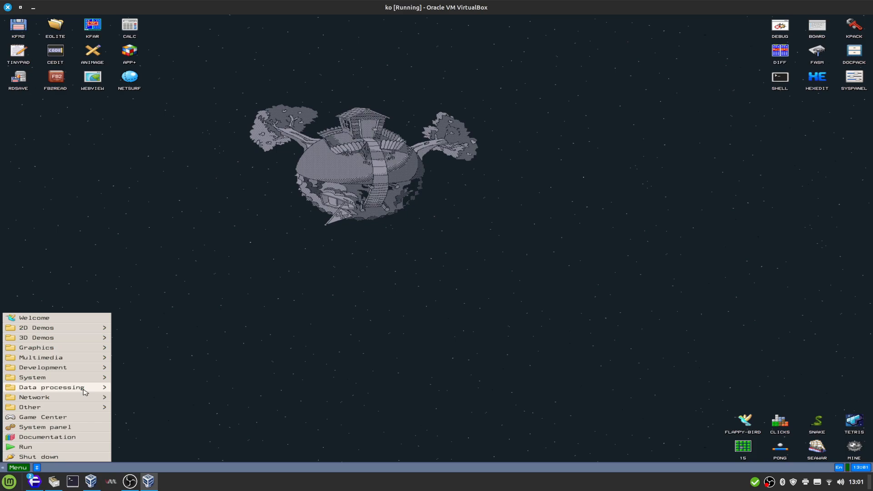
{"action": "left_click", "coordinate": [34, 397]}
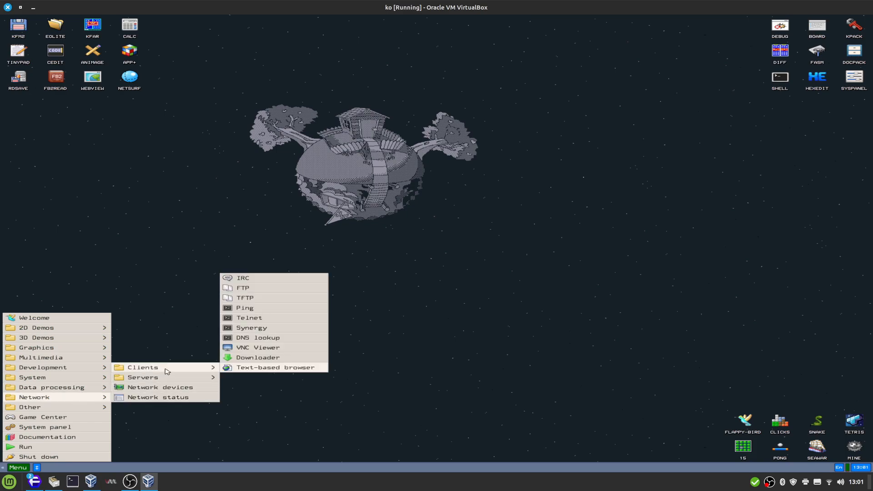
{"action": "mouse_move", "coordinate": [160, 376]}
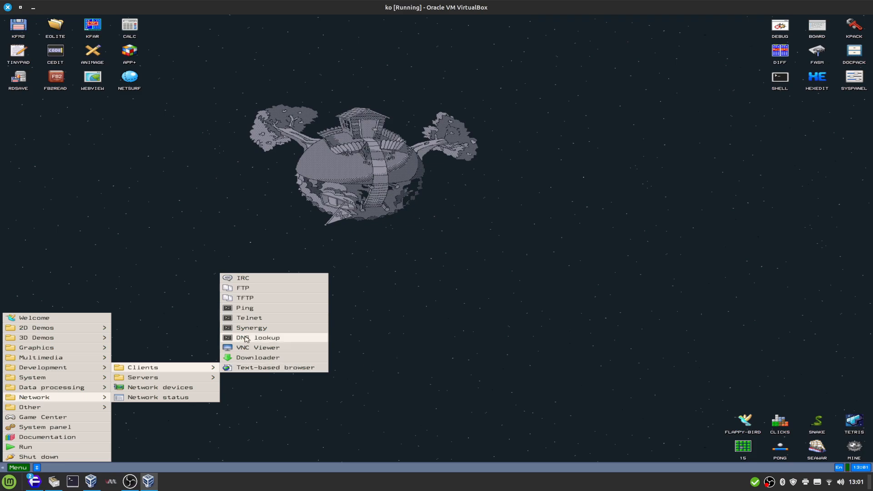
{"action": "mouse_move", "coordinate": [285, 311]}
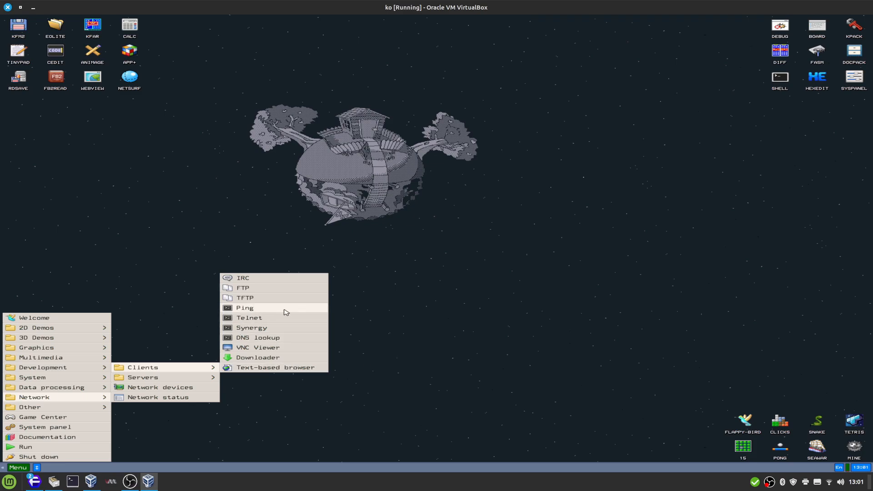
{"action": "mouse_move", "coordinate": [288, 355]}
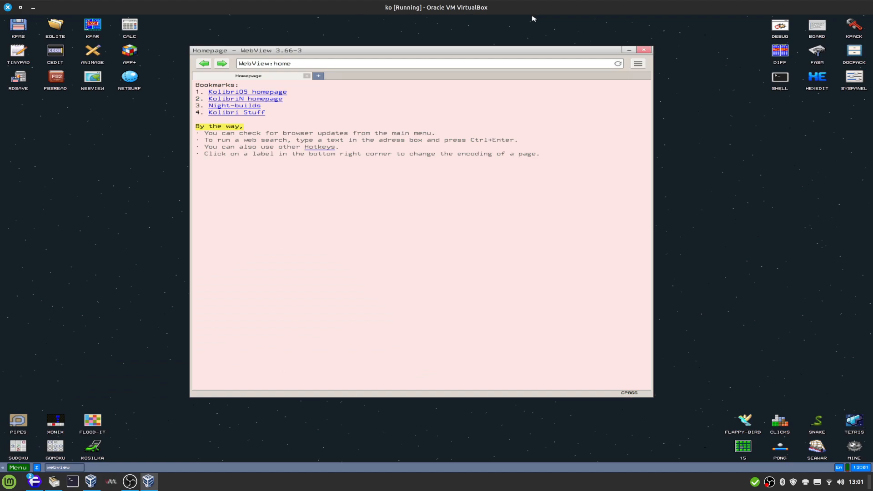
{"action": "mouse_move", "coordinate": [223, 83]}
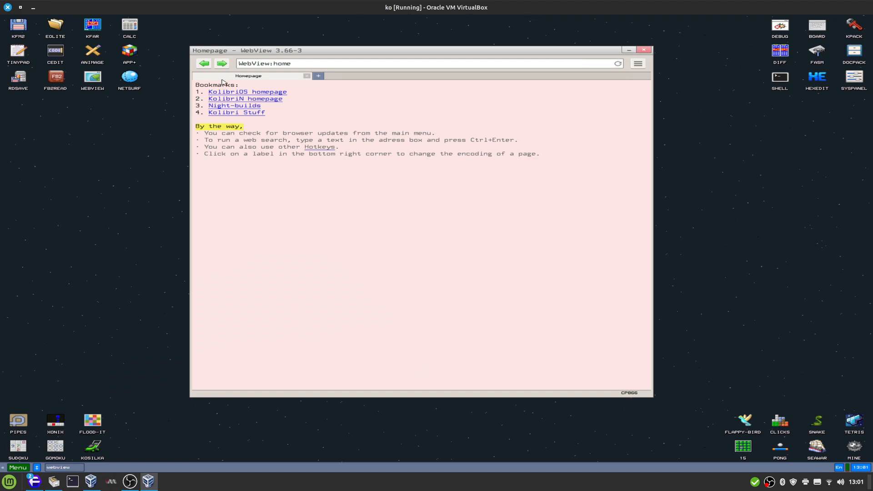
{"action": "left_click", "coordinate": [247, 92]}
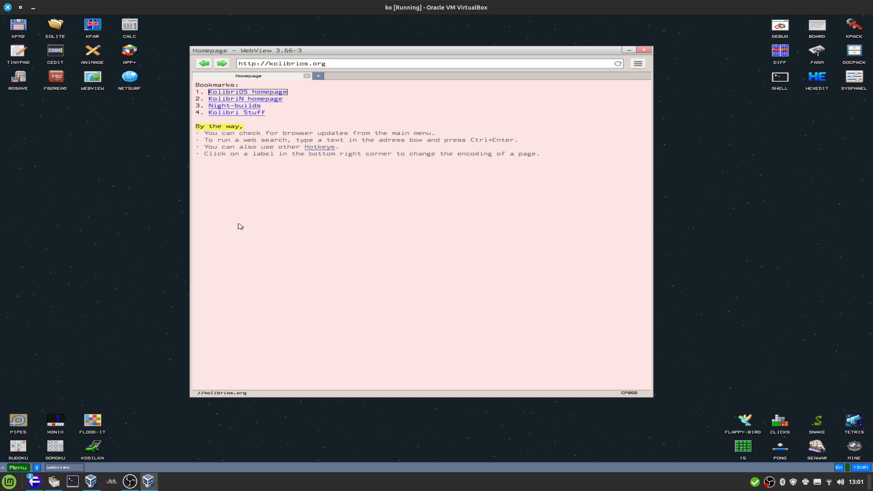
{"action": "left_click", "coordinate": [248, 91]}
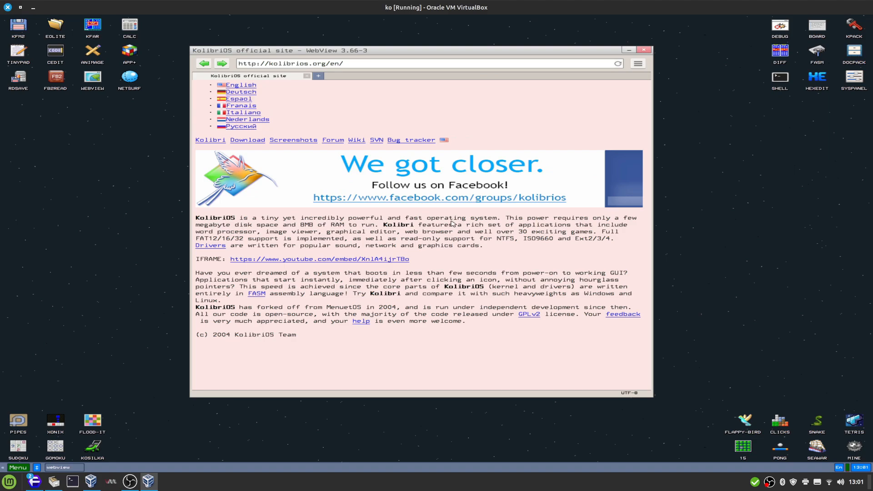
{"action": "mouse_move", "coordinate": [629, 104]}
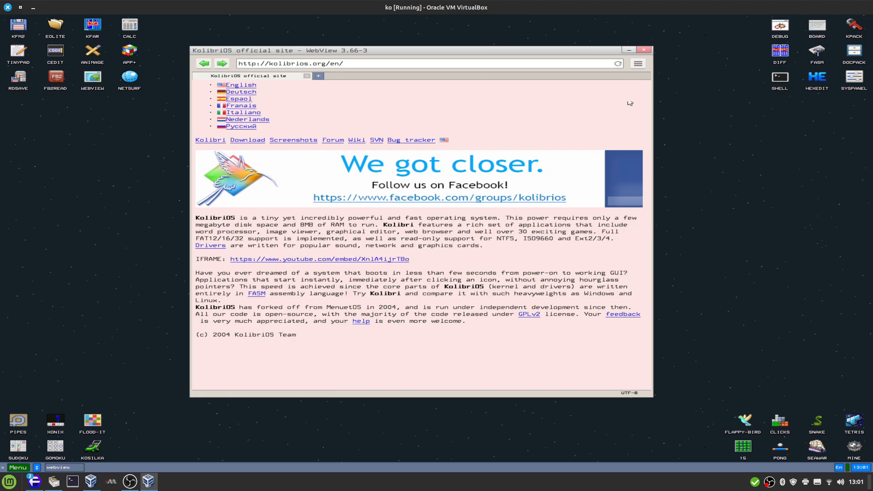
{"action": "left_click", "coordinate": [643, 49]}
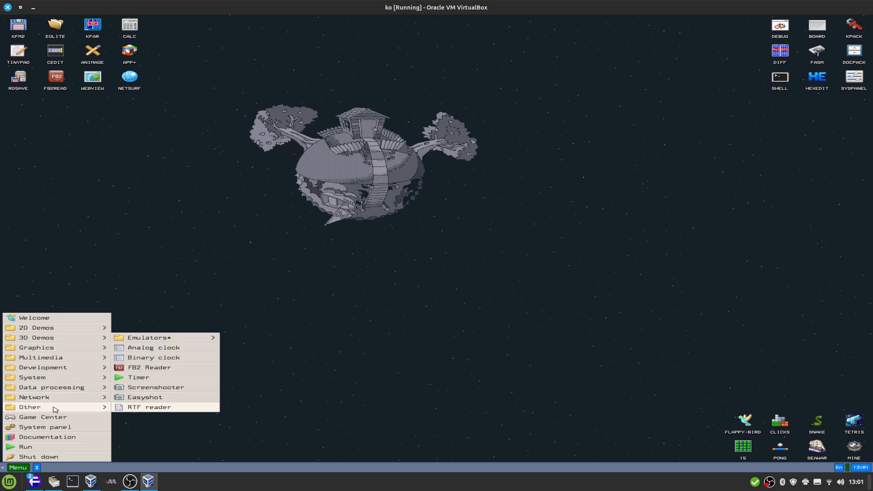
{"action": "mouse_move", "coordinate": [171, 339]}
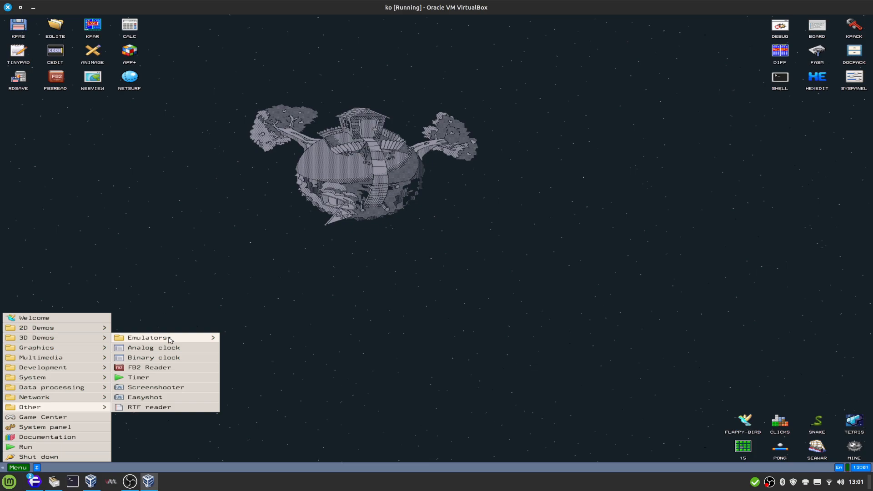
Step: Launch and close DOSBox, then reset the DGEN Genesis console and close it
{"action": "left_click", "coordinate": [150, 338]}
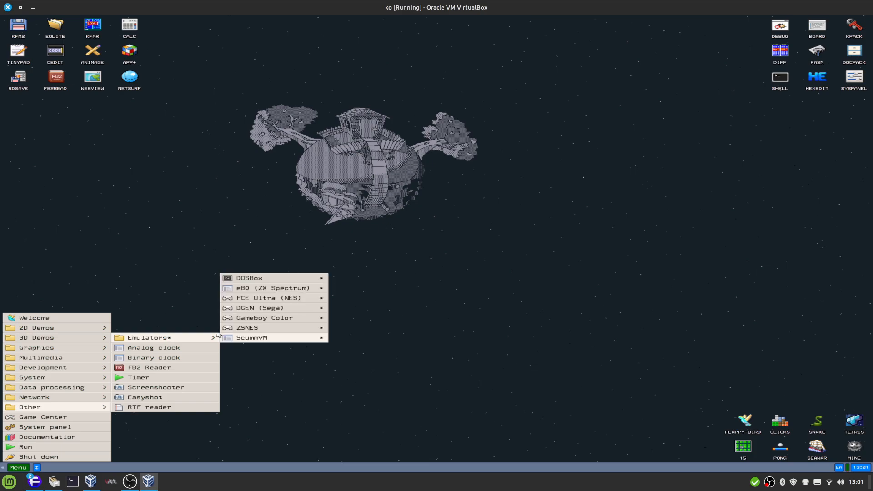
{"action": "left_click", "coordinate": [248, 278]}
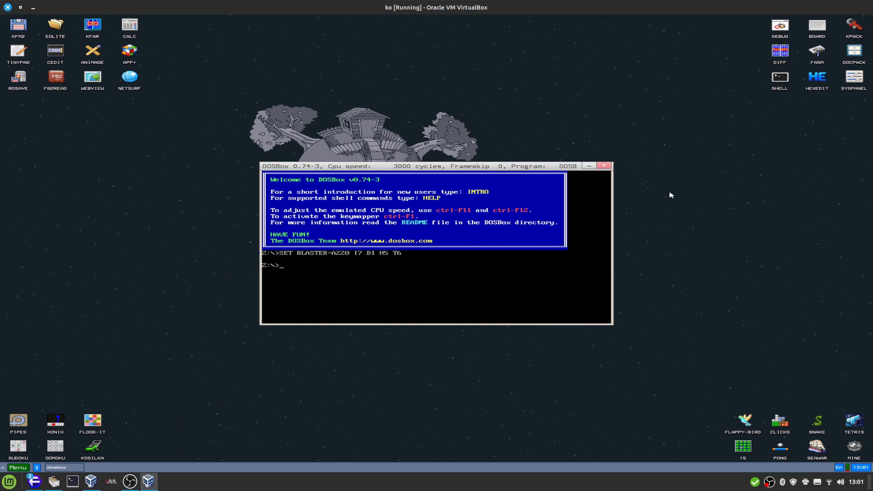
{"action": "left_click", "coordinate": [18, 466]}
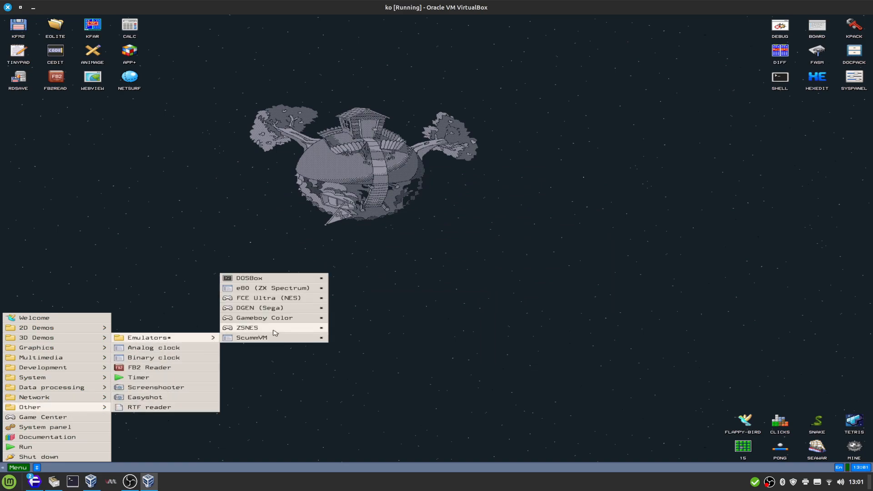
{"action": "mouse_move", "coordinate": [290, 306]}
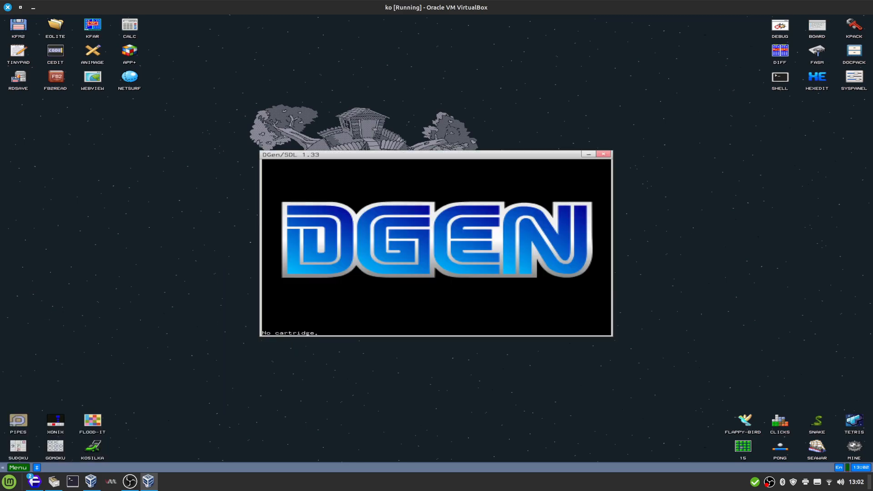
{"action": "left_click", "coordinate": [431, 246]}
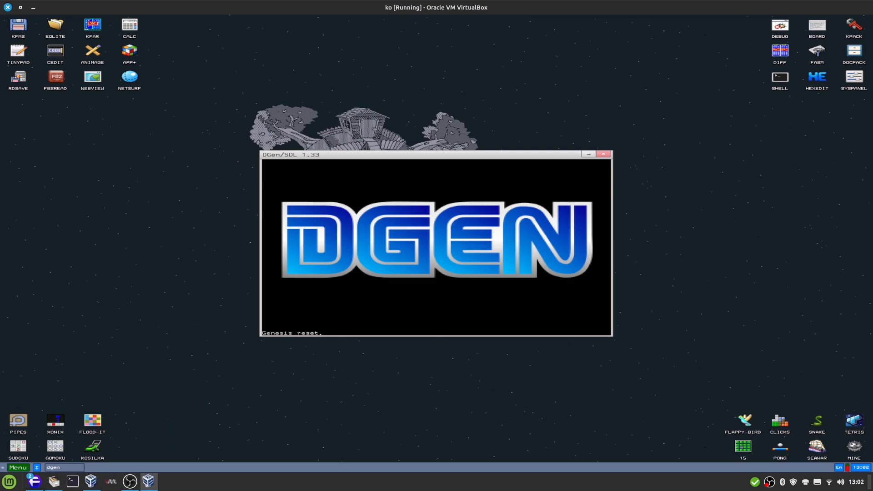
{"action": "mouse_move", "coordinate": [406, 31]}
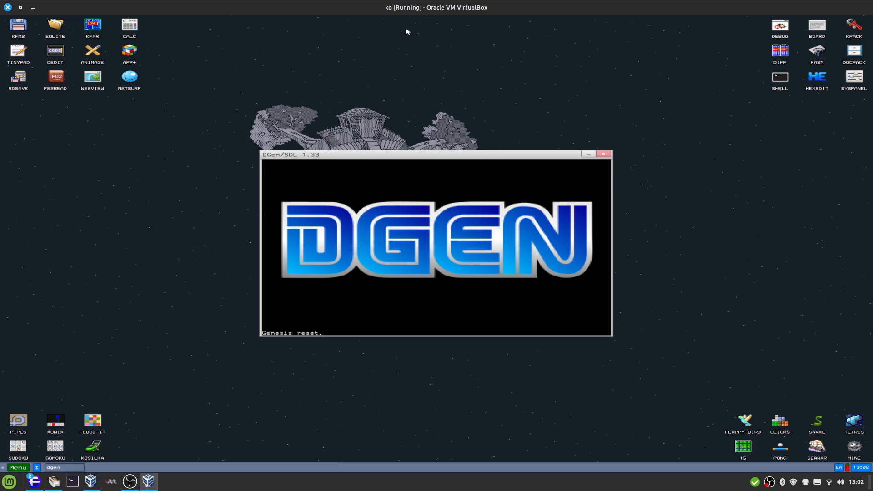
{"action": "left_click", "coordinate": [16, 467]}
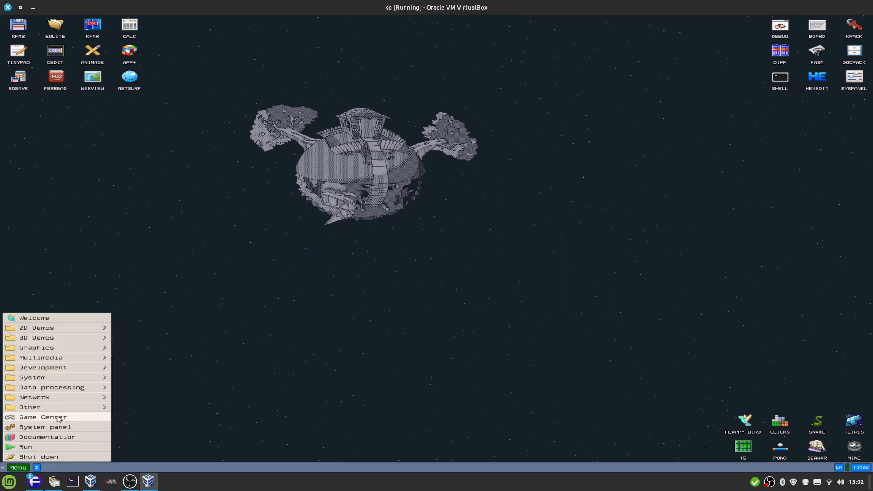
Step: Open and close the System panel, then bring up the Game Center
{"action": "left_click", "coordinate": [30, 407]}
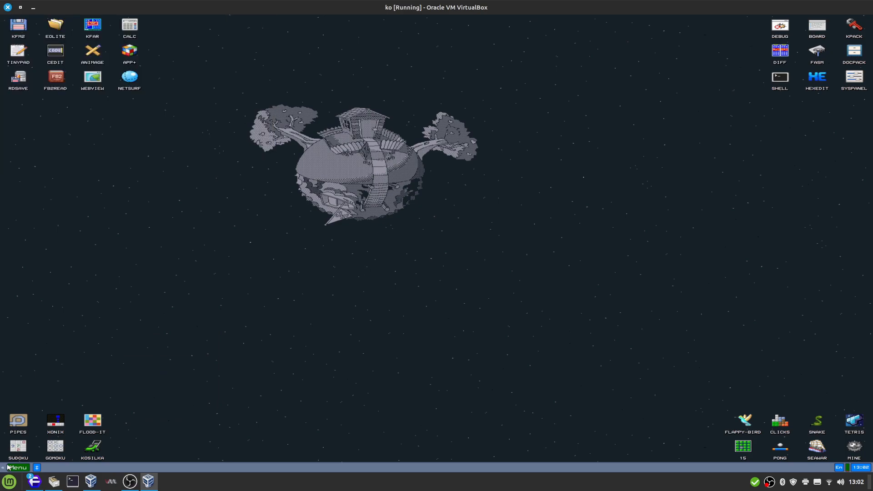
{"action": "left_click", "coordinate": [16, 467]}
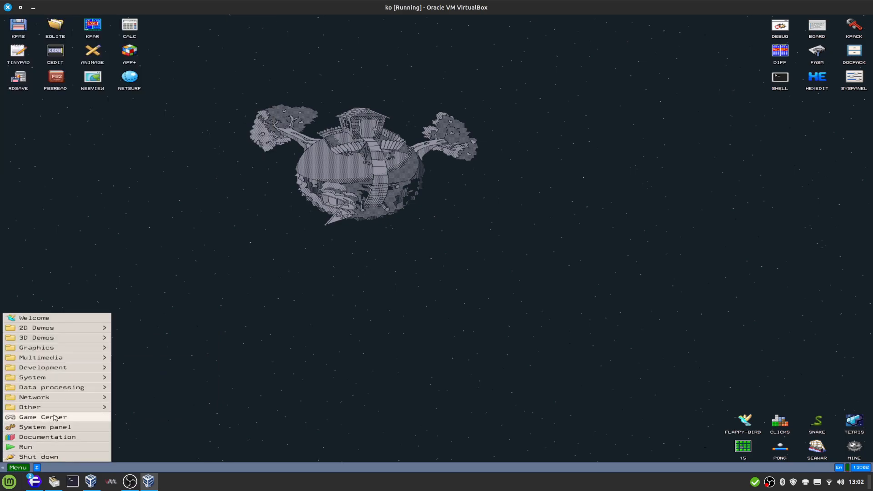
{"action": "left_click", "coordinate": [37, 427]}
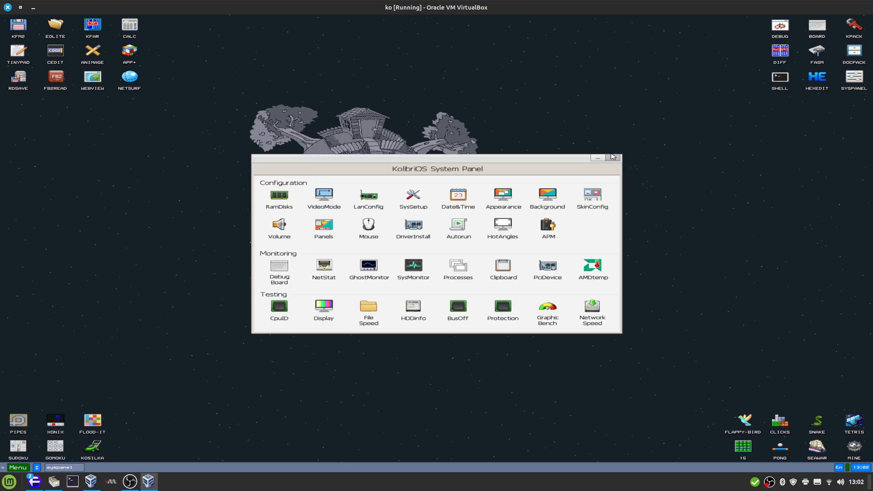
{"action": "left_click", "coordinate": [18, 467]}
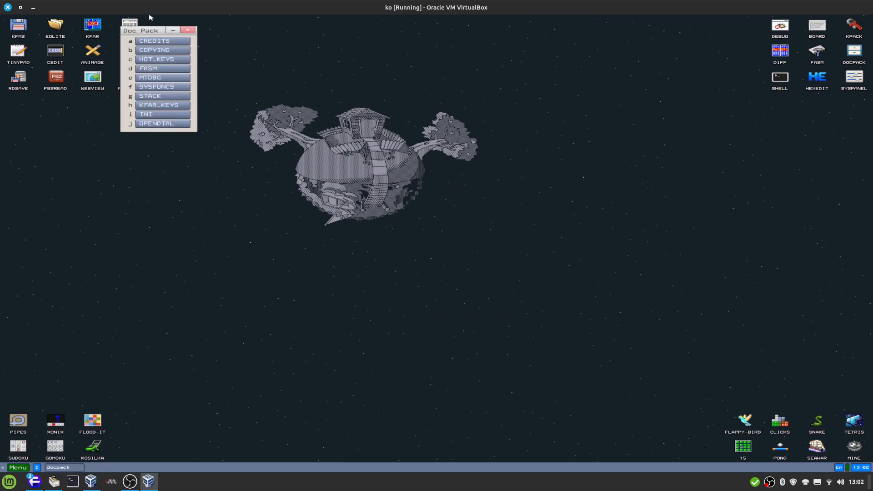
{"action": "left_click", "coordinate": [187, 29]}
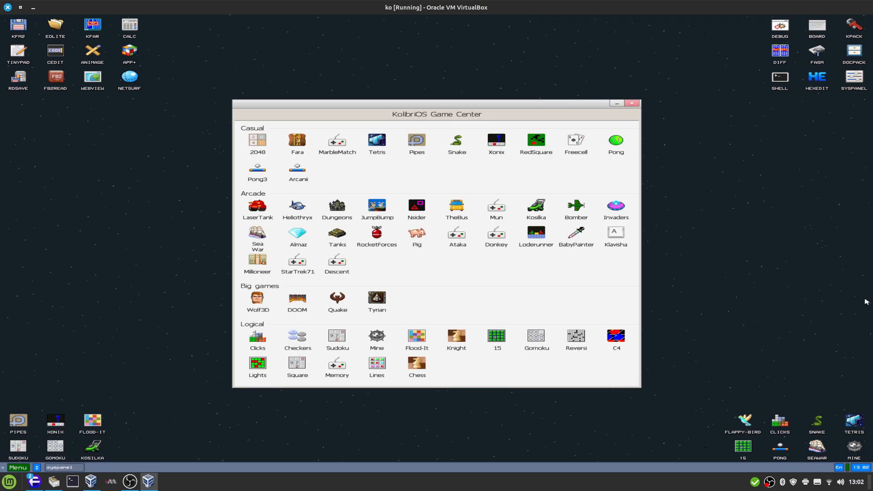
{"action": "mouse_move", "coordinate": [465, 282]}
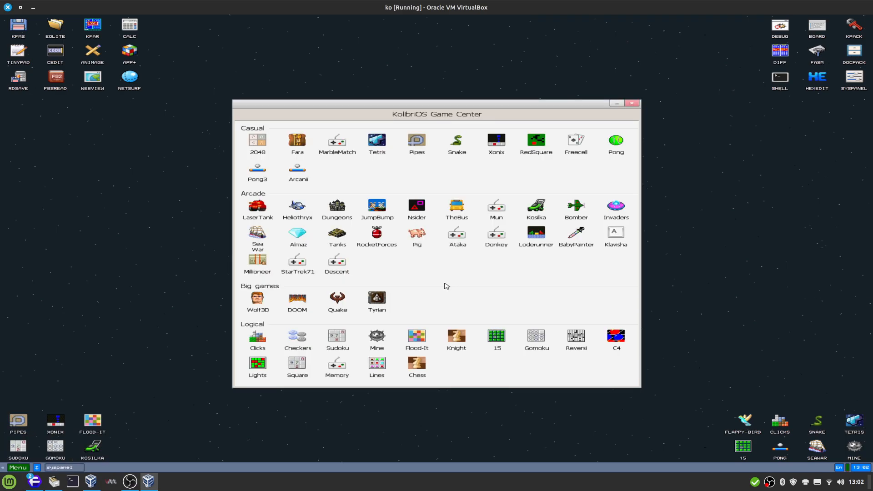
{"action": "mouse_move", "coordinate": [439, 294]}
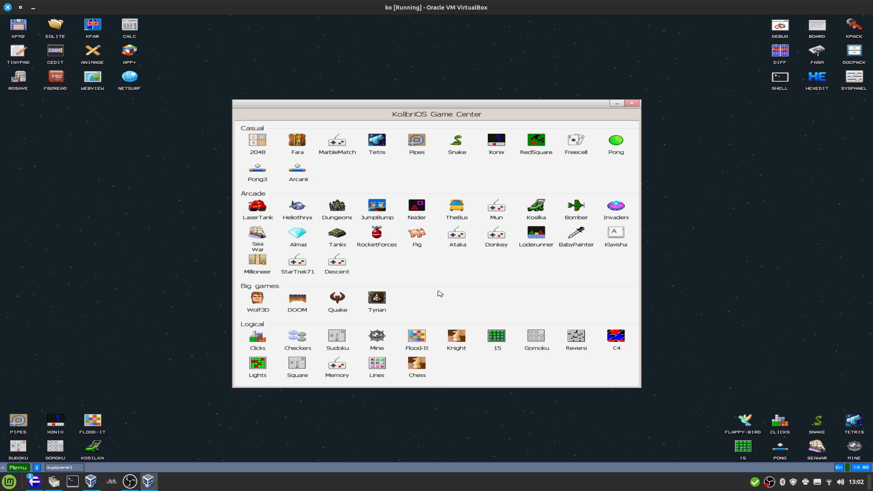
{"action": "mouse_move", "coordinate": [430, 299]}
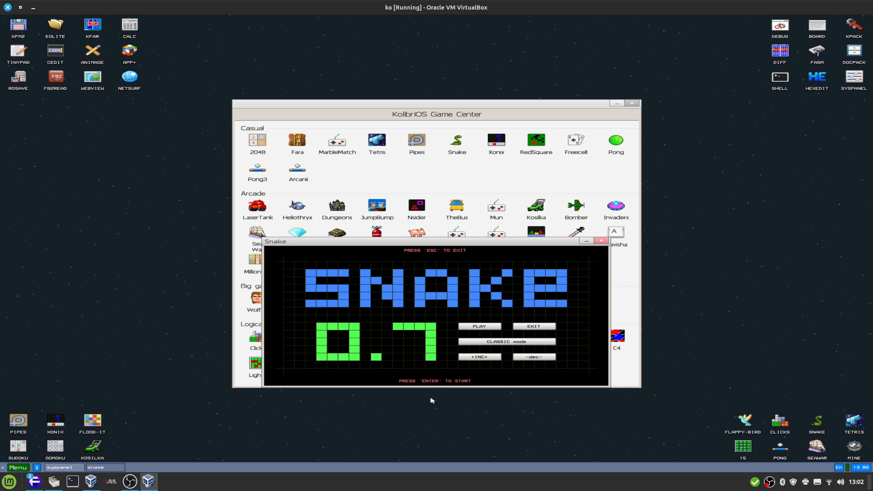
Step: Play Snake in LEVELS mode, pause it with Space, and close the game
{"action": "left_click", "coordinate": [506, 341]}
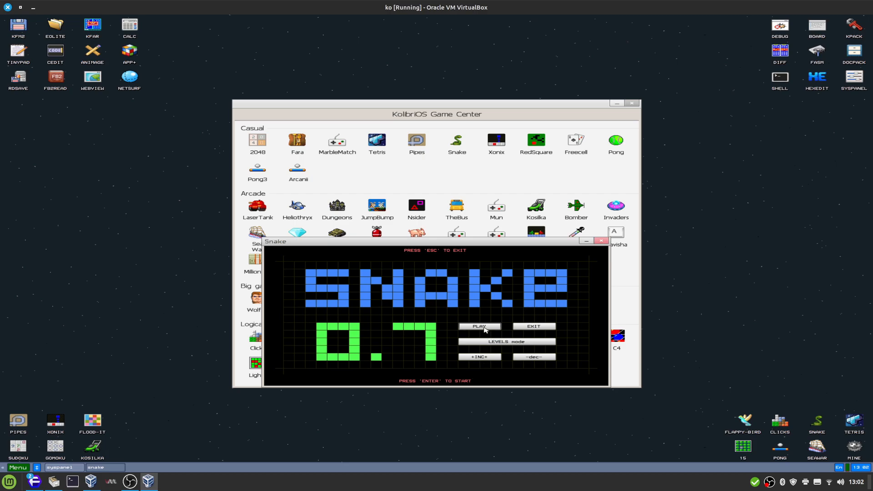
{"action": "left_click", "coordinate": [479, 326]}
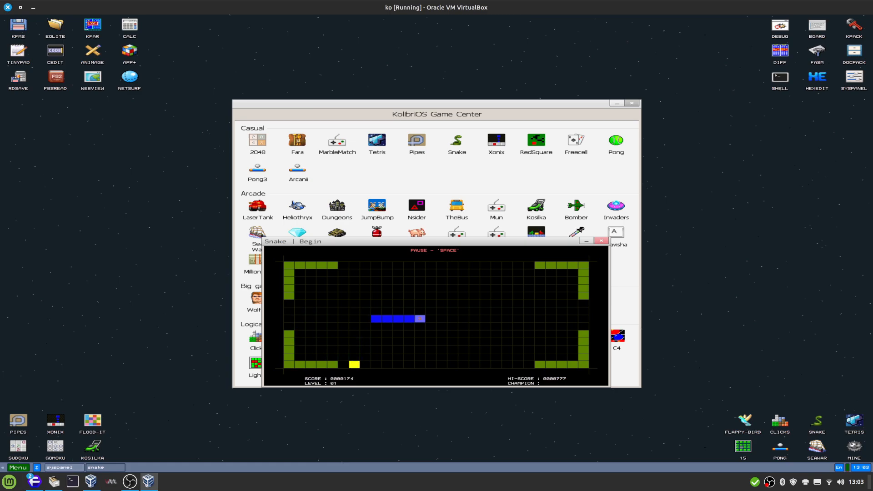
{"action": "key", "text": "space"}
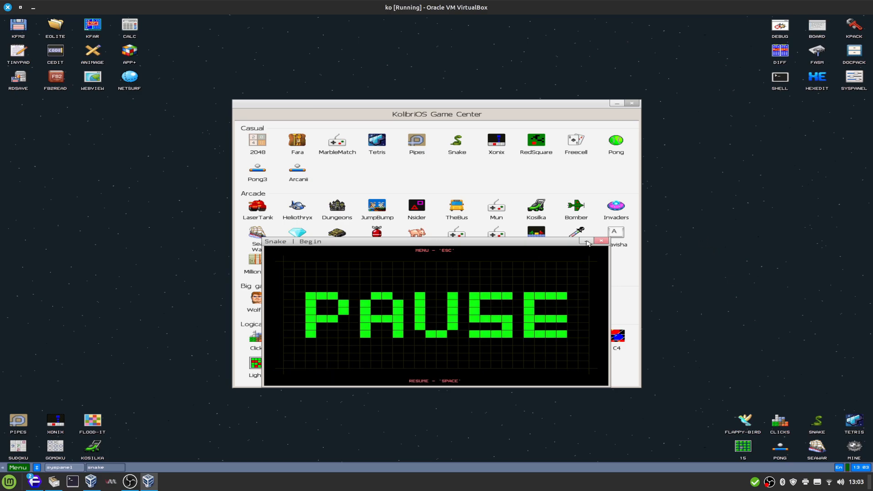
{"action": "left_click", "coordinate": [601, 240]}
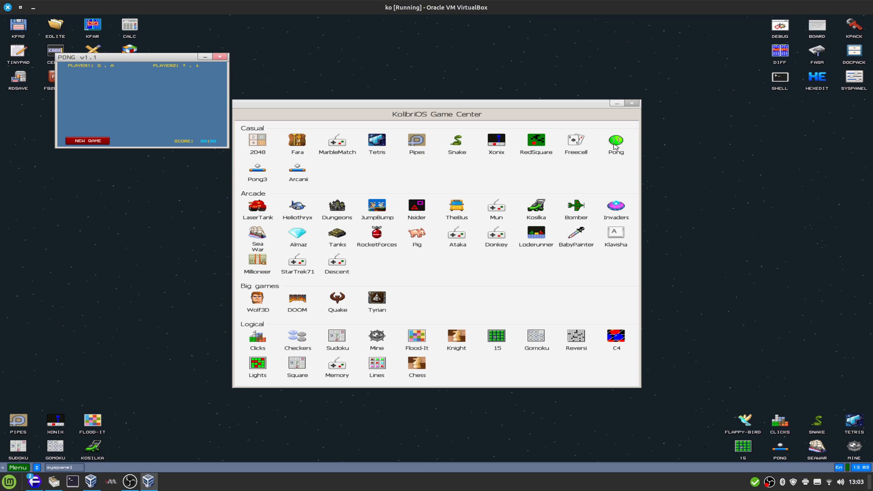
Step: Start a new Pong game and close it, then launch, play and close Tetris
{"action": "left_click", "coordinate": [87, 140]}
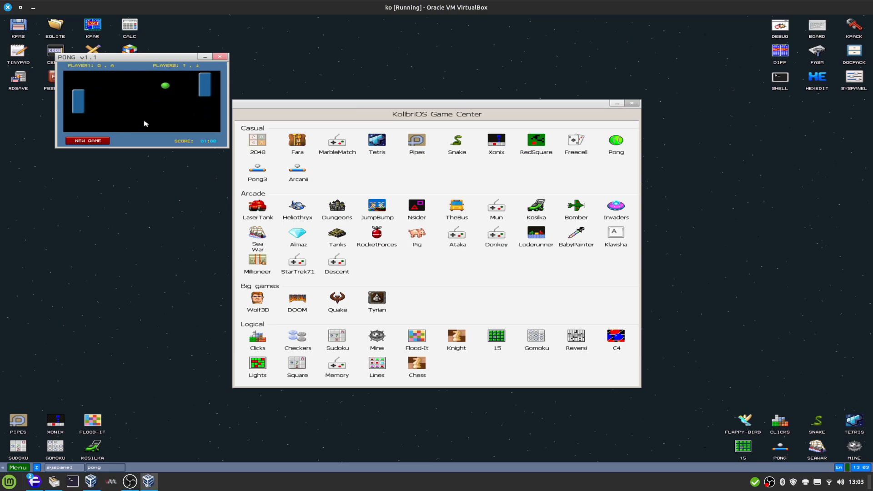
{"action": "left_click", "coordinate": [219, 56]}
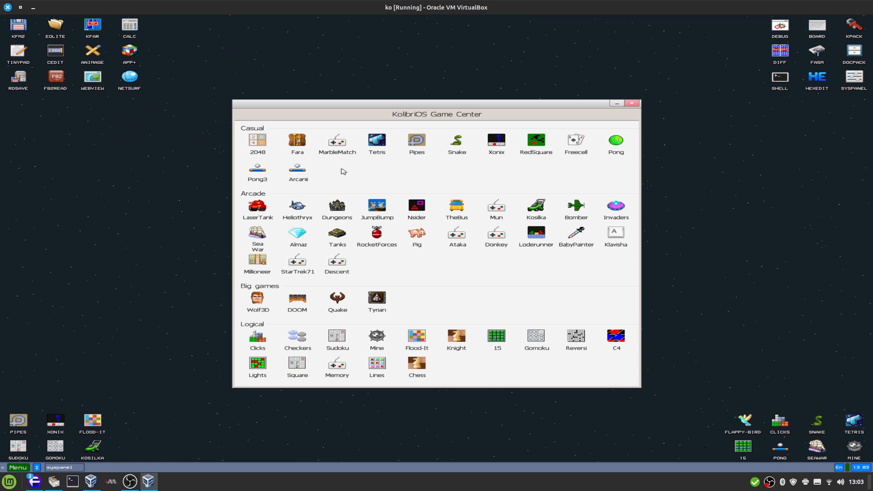
{"action": "double_click", "coordinate": [376, 140]}
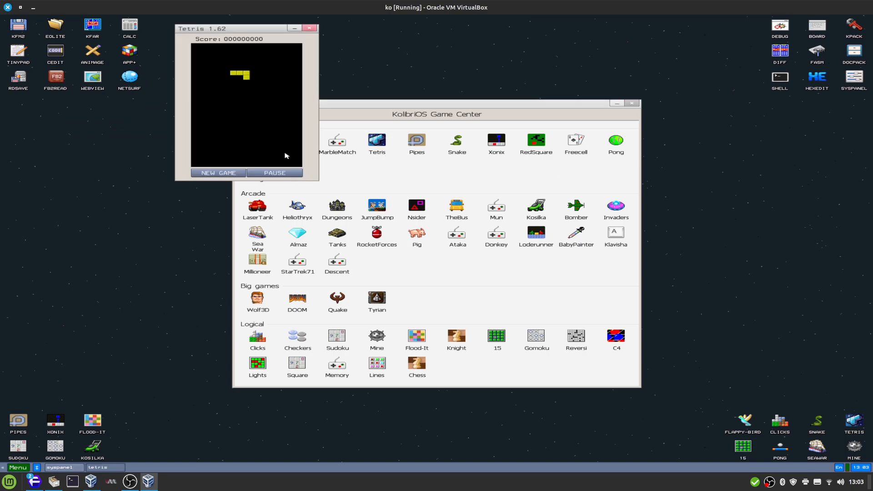
{"action": "left_click", "coordinate": [218, 173]}
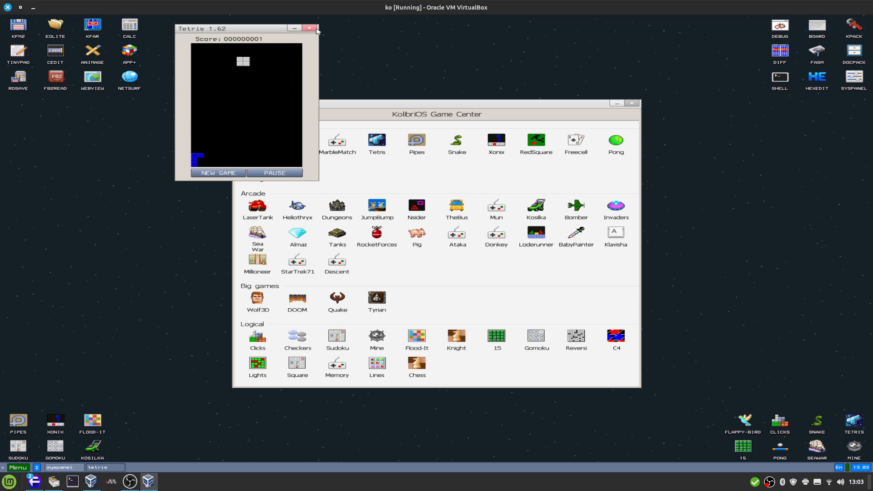
{"action": "left_click", "coordinate": [310, 28]}
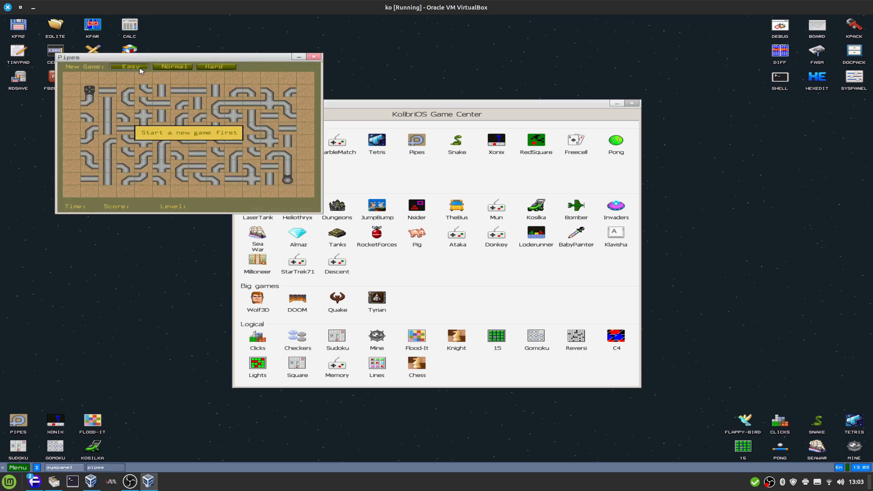
Step: Start an Easy Pipes game and close it, then close Xonix
{"action": "left_click", "coordinate": [130, 67]}
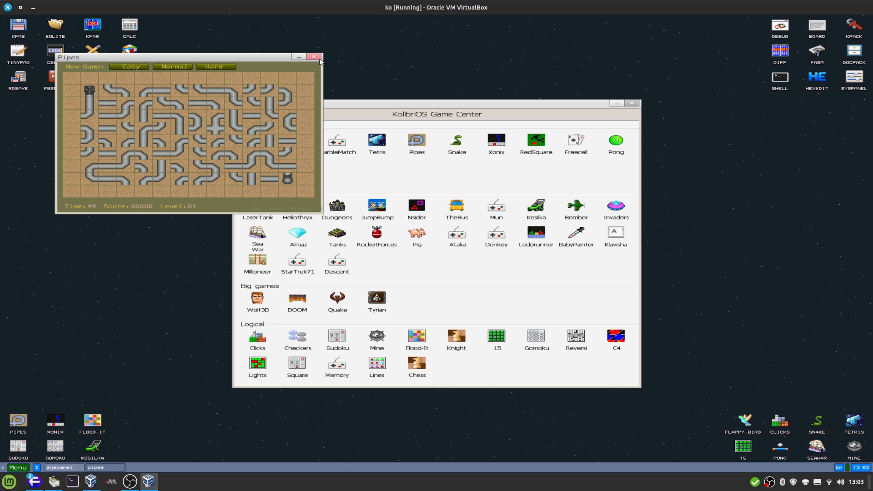
{"action": "left_click", "coordinate": [313, 56]}
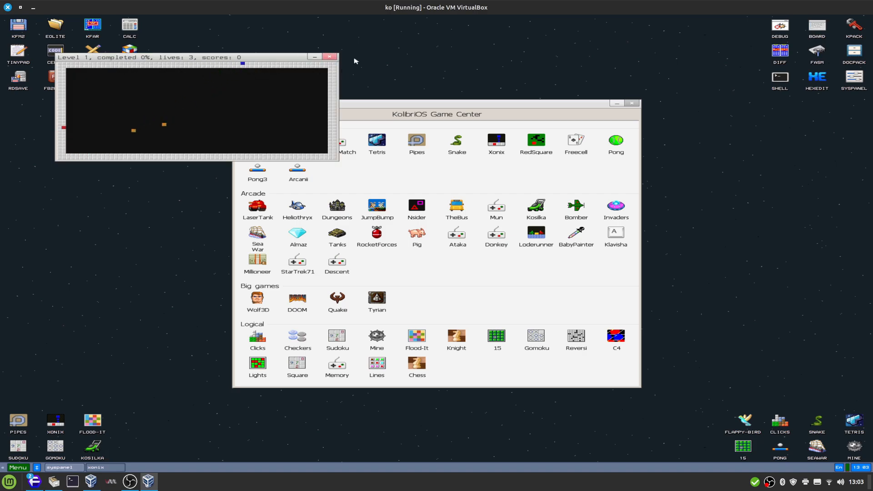
{"action": "left_click", "coordinate": [329, 57]}
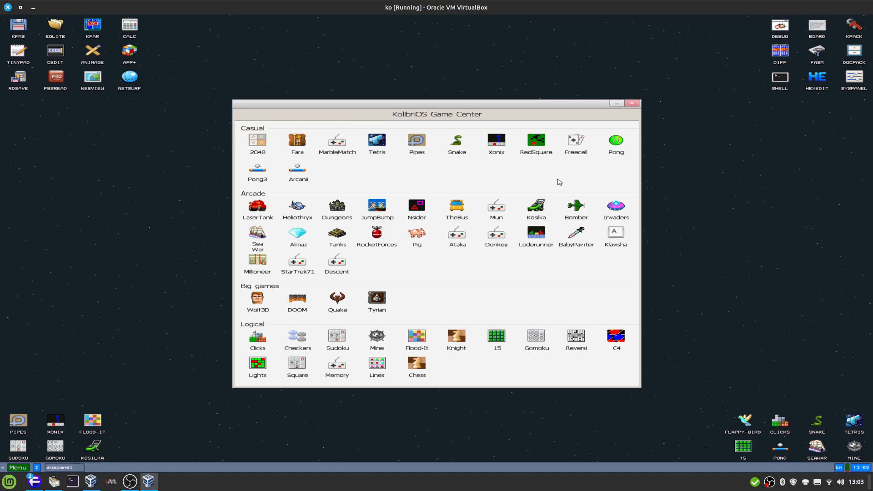
{"action": "double_click", "coordinate": [576, 139]}
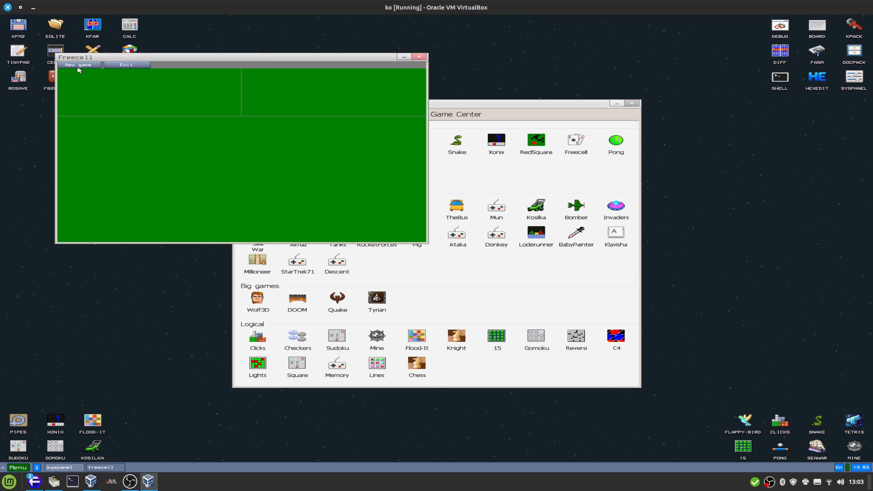
{"action": "left_click", "coordinate": [79, 65]}
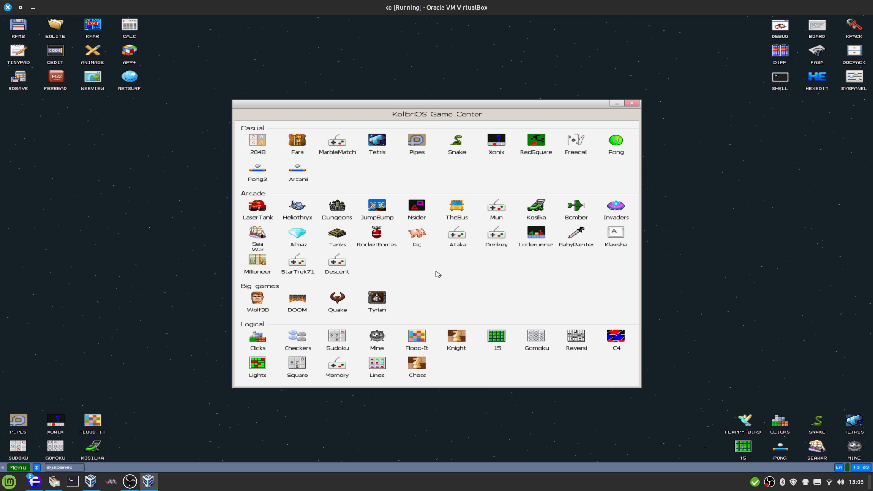
{"action": "mouse_move", "coordinate": [487, 286]}
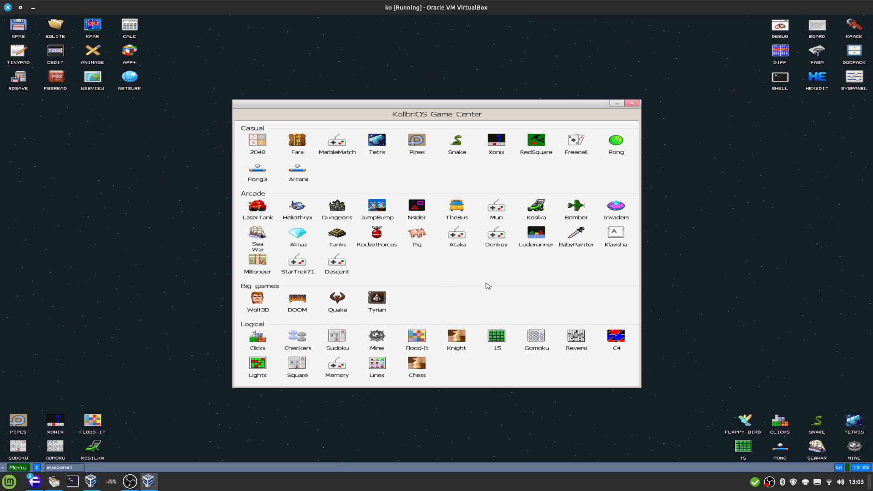
{"action": "mouse_move", "coordinate": [328, 271]}
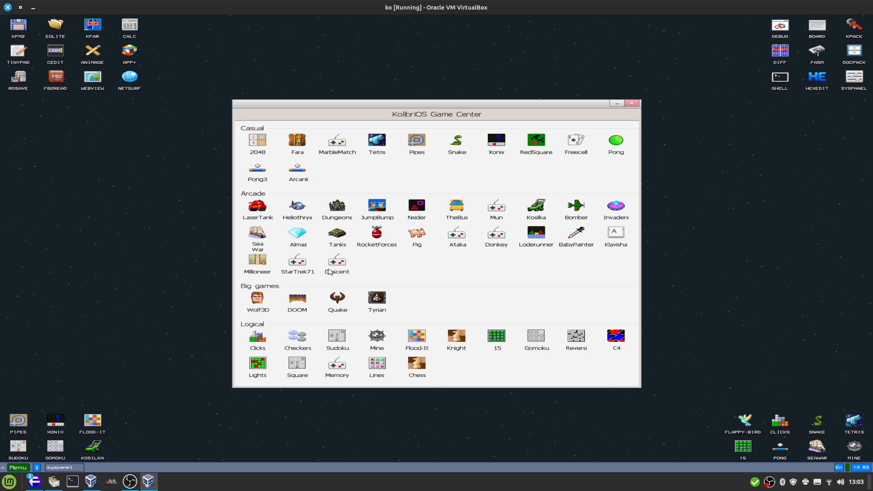
Step: Launch StarTrek71 and answer its opening prompts (r, s, n, 'exit st', 'arb')
{"action": "double_click", "coordinate": [298, 262]}
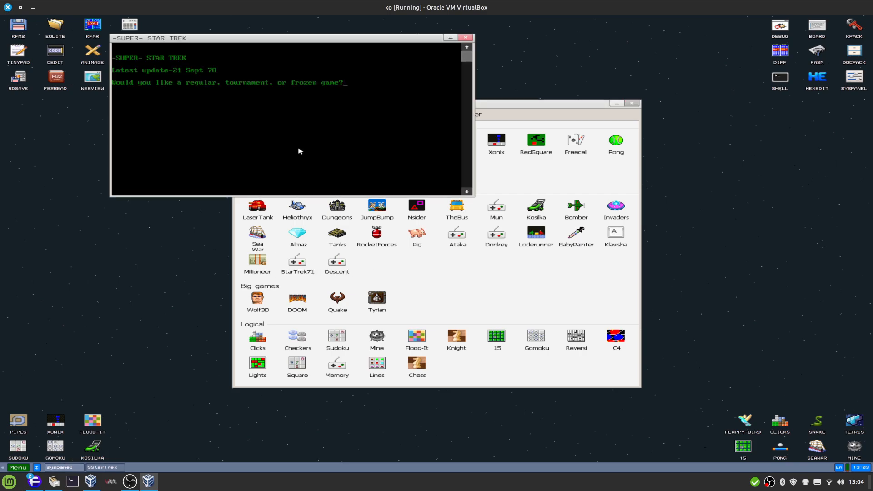
{"action": "type", "text": "r"}
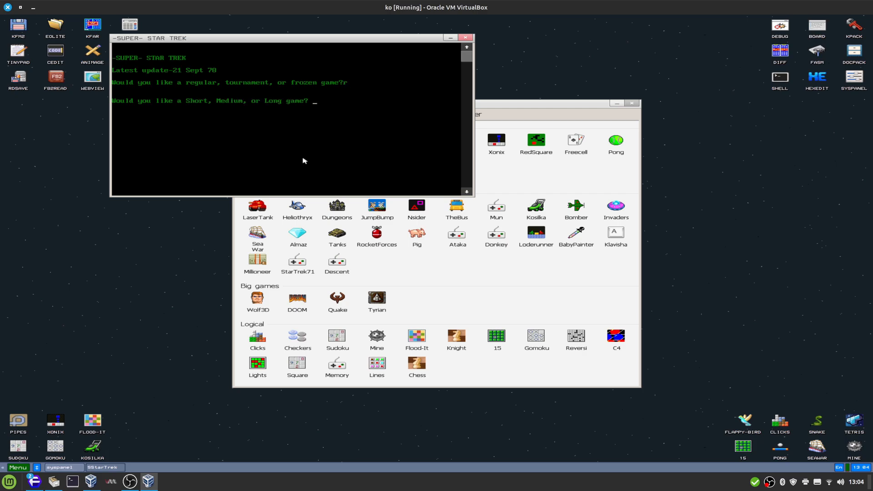
{"action": "type", "text": "s"}
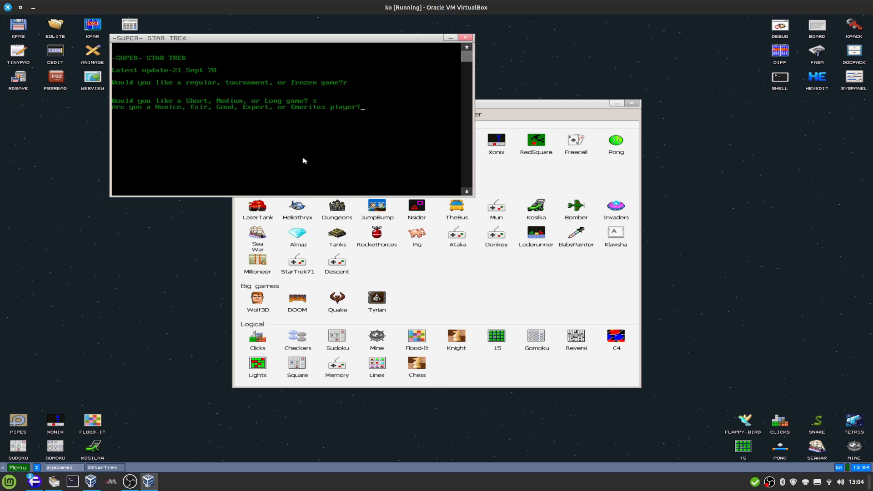
{"action": "type", "text": "n"}
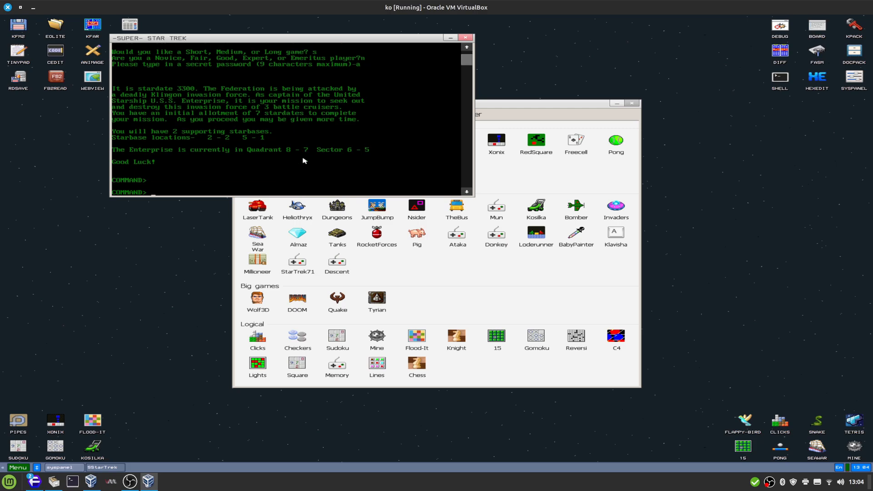
{"action": "type", "text": "exit str"}
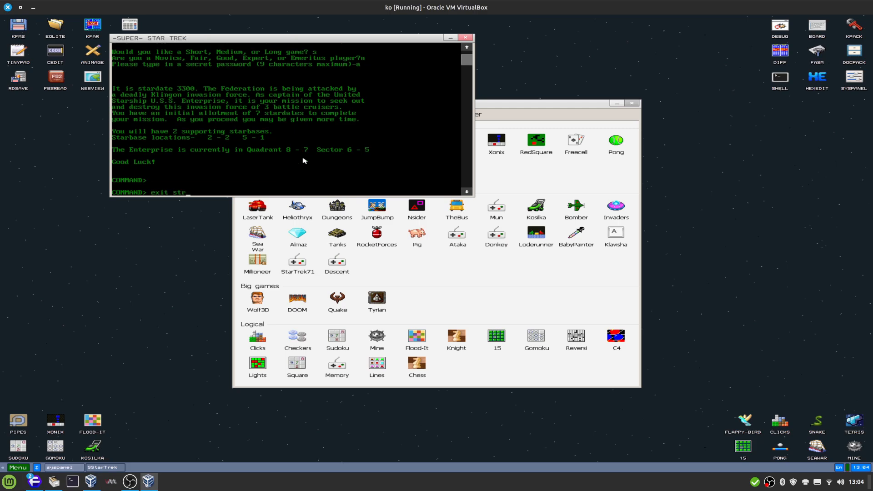
{"action": "type", "text": "arbase"}
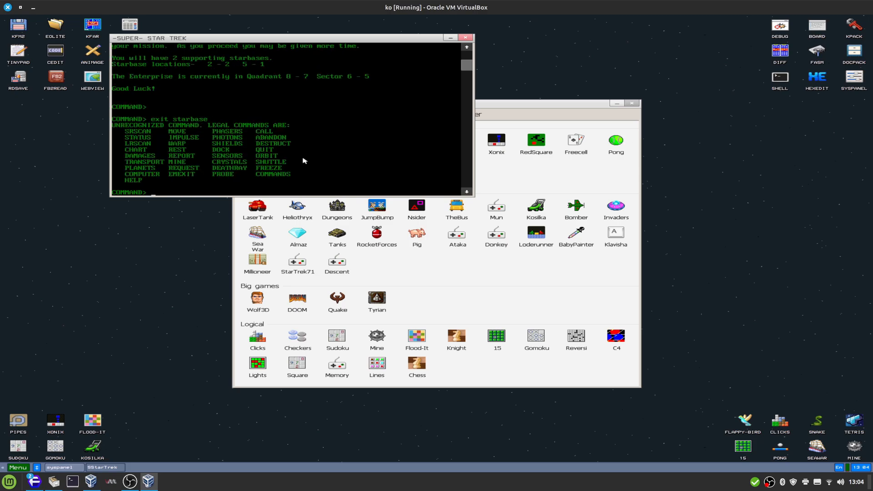
Step: Check ship status, then fire phasers in automatic mode, entering k and 2
{"action": "type", "text": "status"}
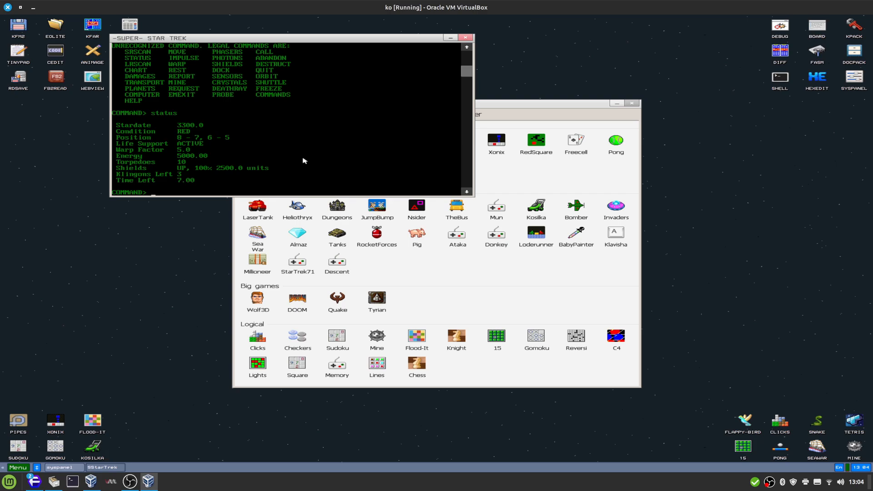
{"action": "type", "text": "phas"}
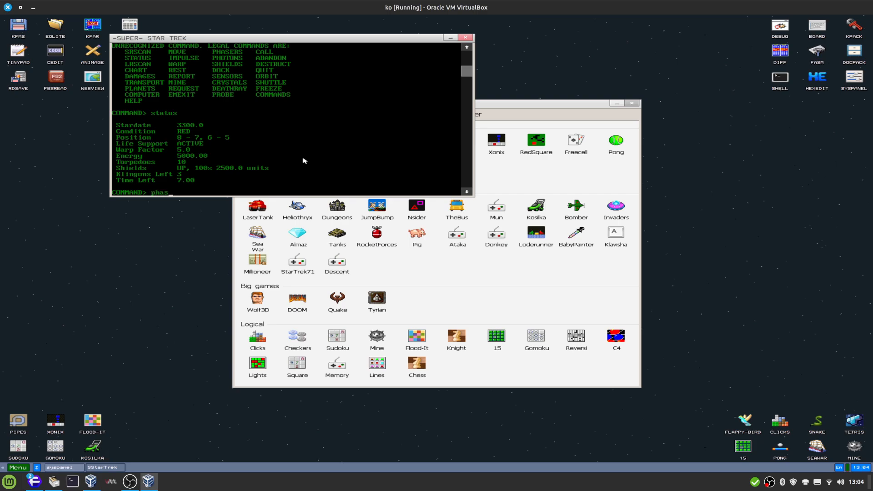
{"action": "type", "text": "ers"}
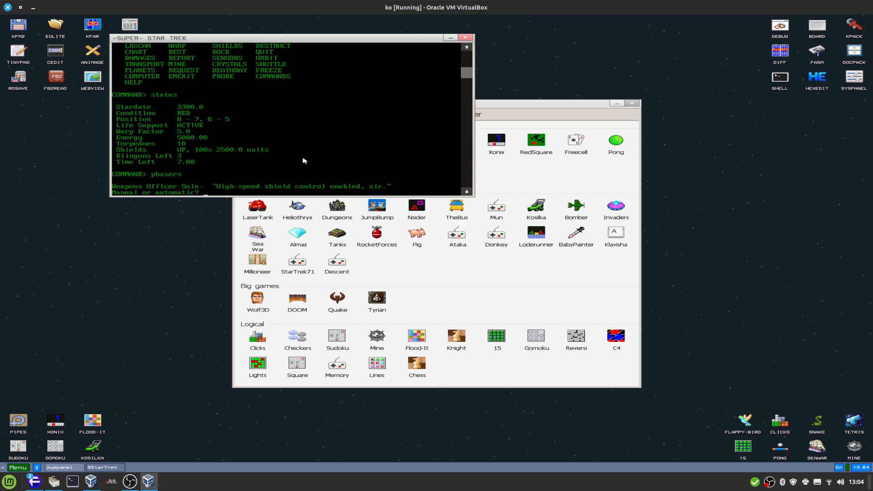
{"action": "type", "text": "a"}
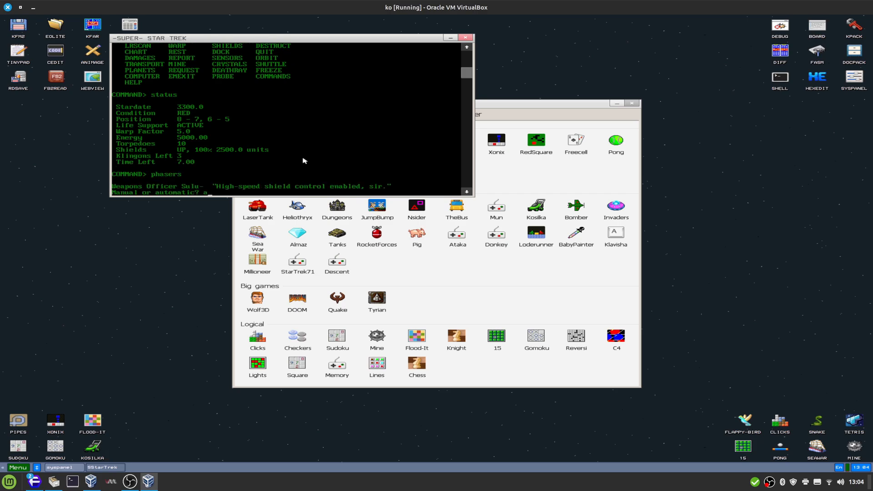
{"action": "type", "text": "automatic"}
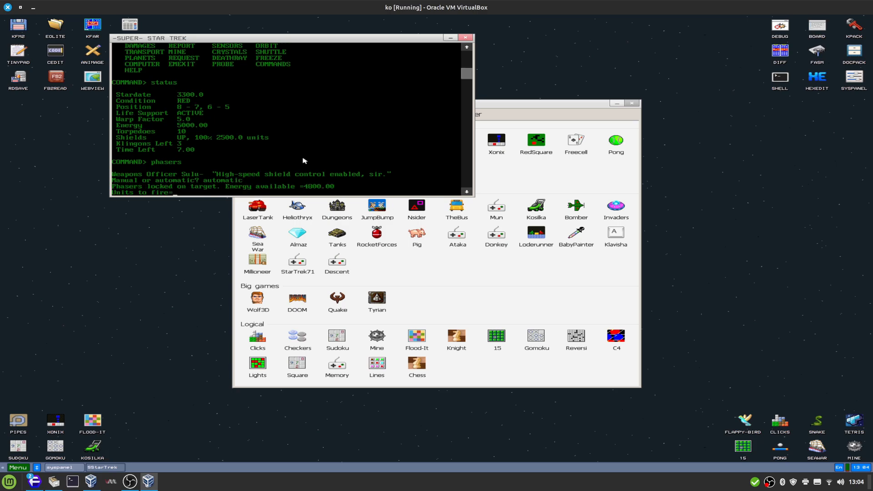
{"action": "type", "text": "klingons"}
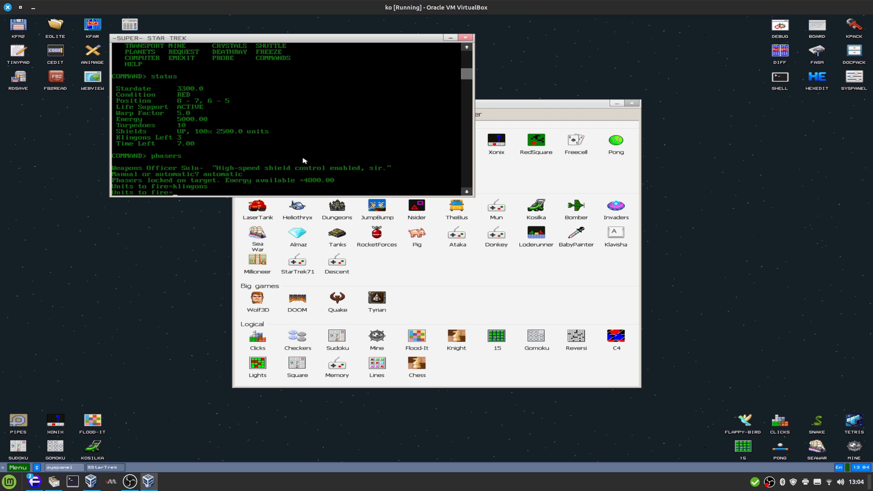
{"action": "type", "text": "2"}
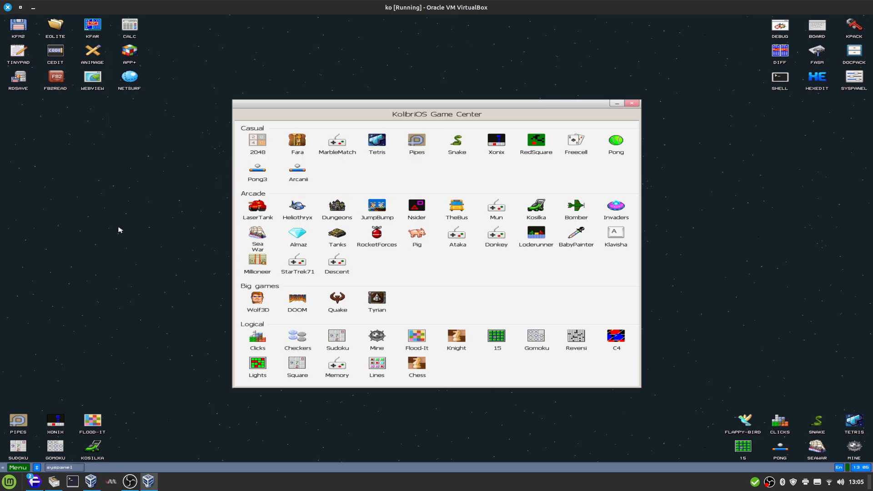
{"action": "mouse_move", "coordinate": [489, 293]}
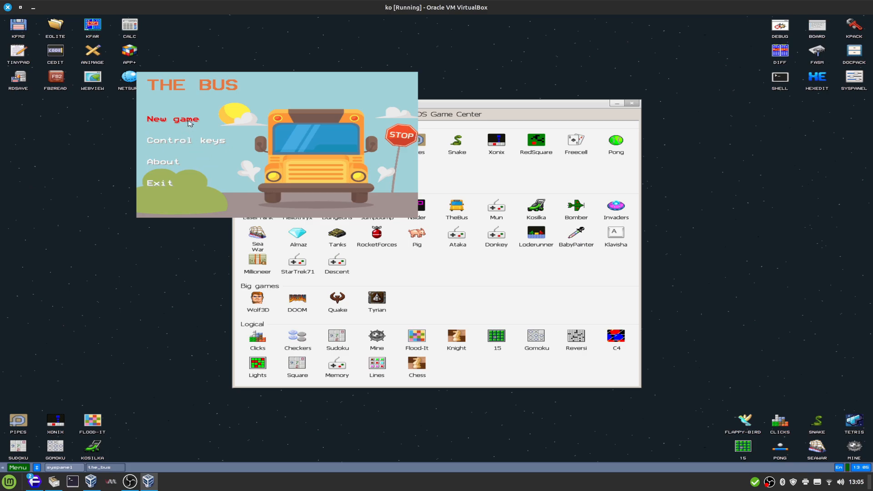
Step: Start a new game of The Bus, exit it, and drag Game Center lower-left
{"action": "left_click", "coordinate": [170, 118]}
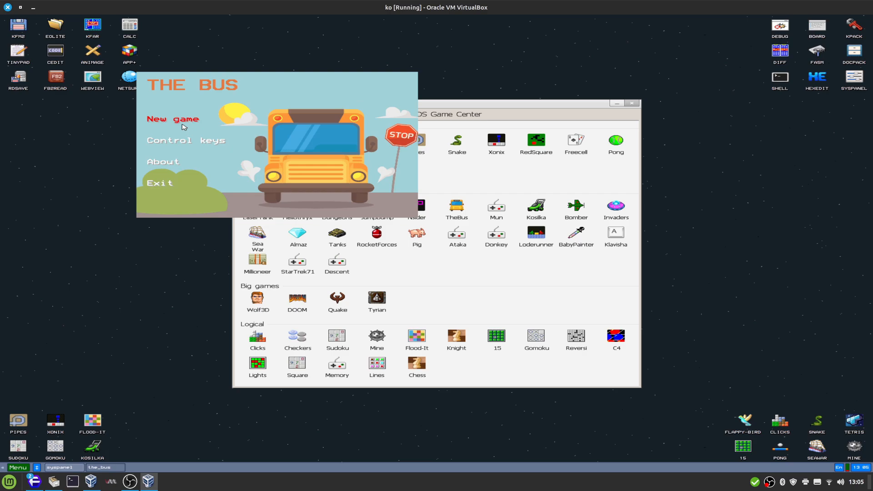
{"action": "left_click", "coordinate": [160, 183]}
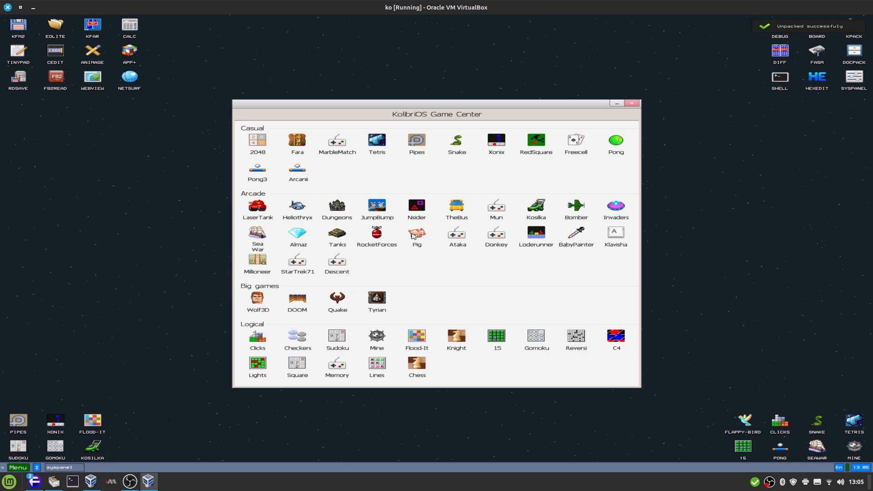
{"action": "left_click_drag", "start_coordinate": [436, 114], "coordinate": [667, 171]}
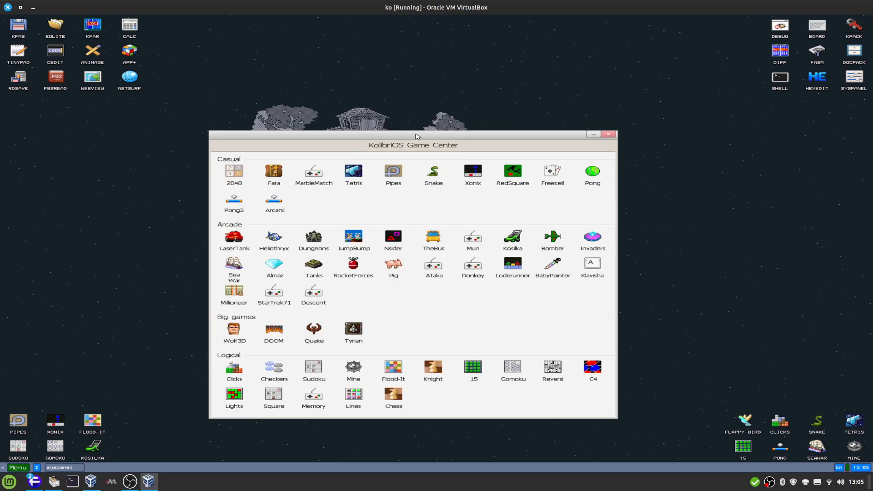
{"action": "double_click", "coordinate": [552, 236]}
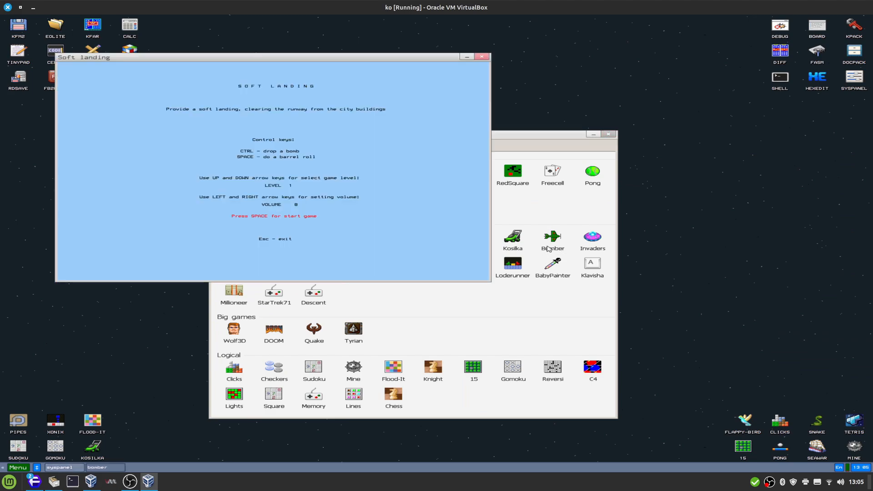
{"action": "key", "text": "space"}
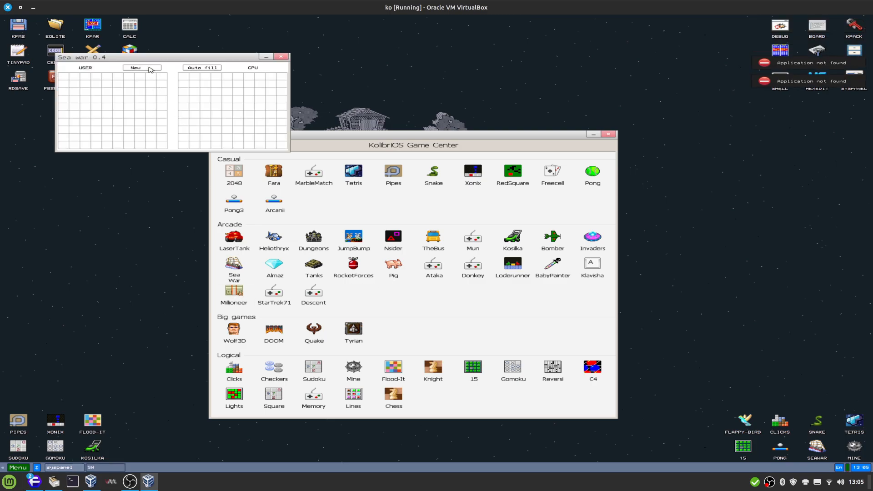
{"action": "left_click", "coordinate": [141, 67]}
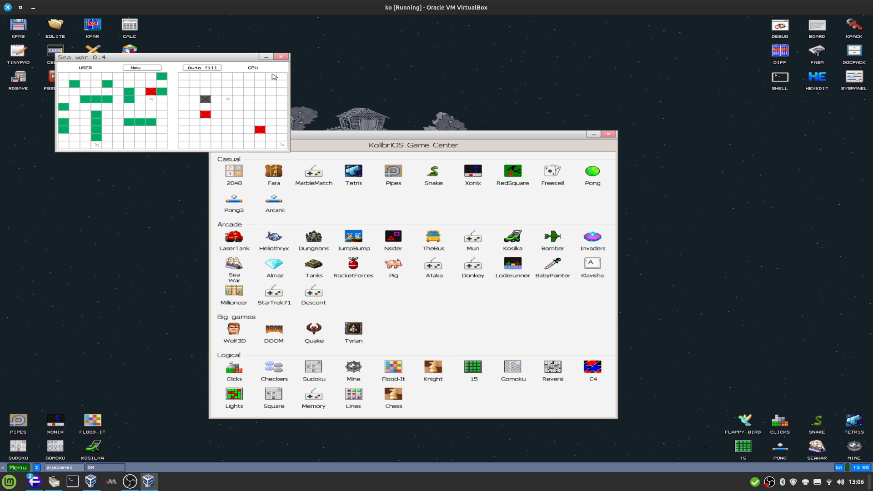
{"action": "left_click", "coordinate": [280, 56]}
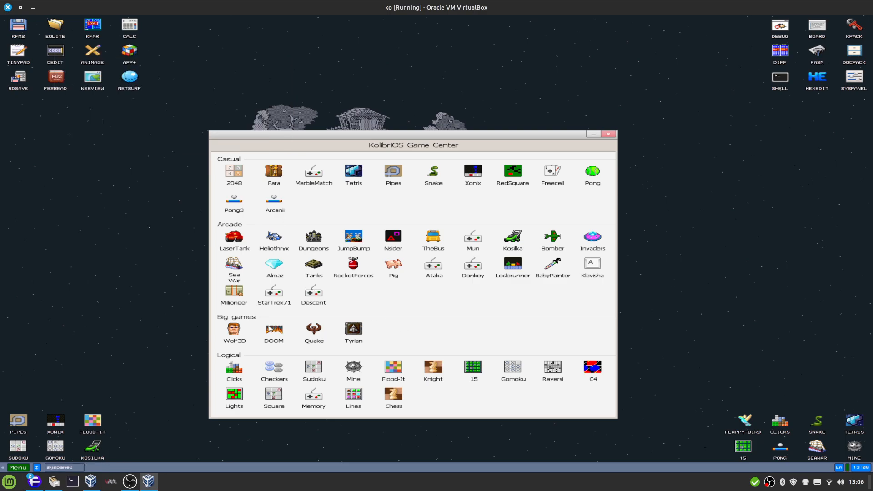
{"action": "mouse_move", "coordinate": [600, 407]}
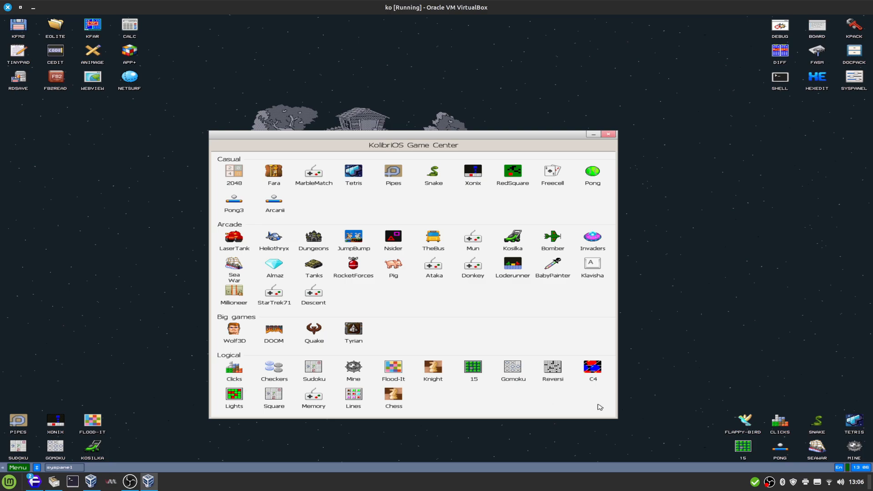
{"action": "mouse_move", "coordinate": [409, 394]}
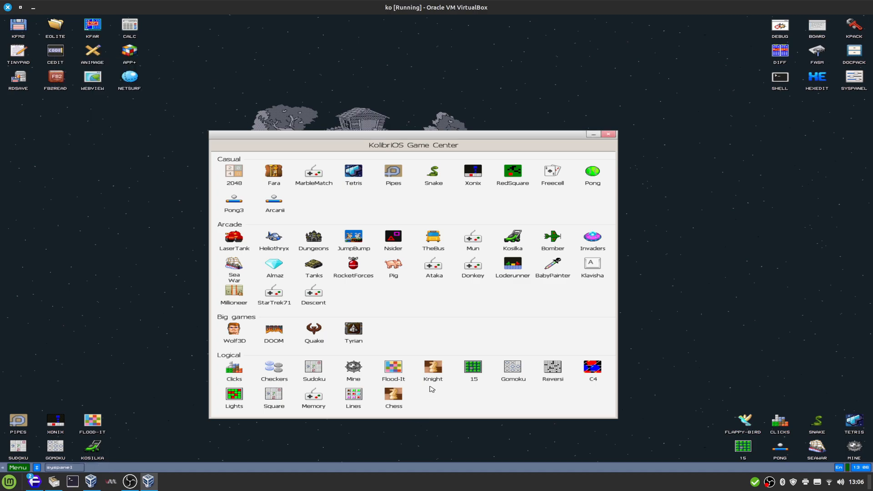
{"action": "double_click", "coordinate": [432, 365]}
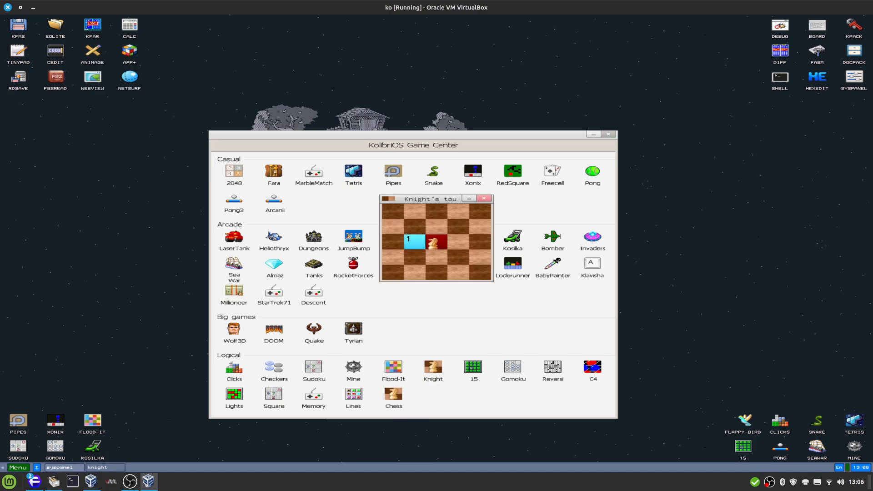
{"action": "left_click", "coordinate": [457, 256]}
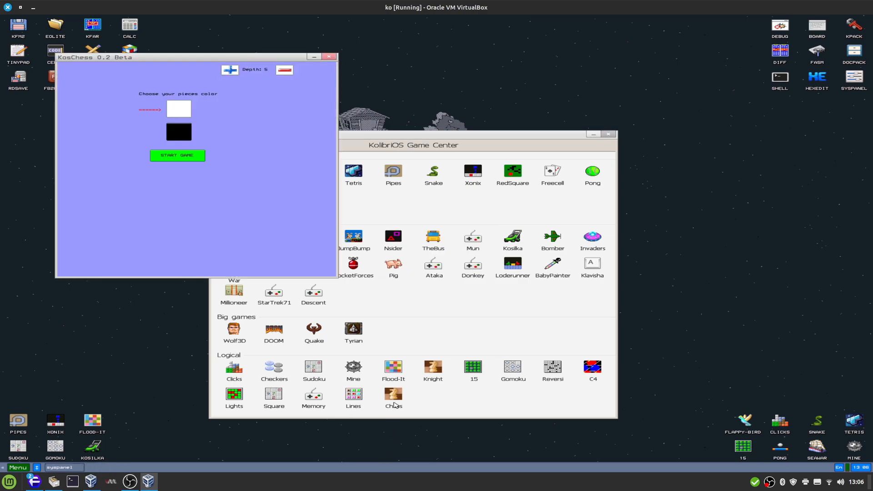
{"action": "left_click", "coordinate": [178, 155]}
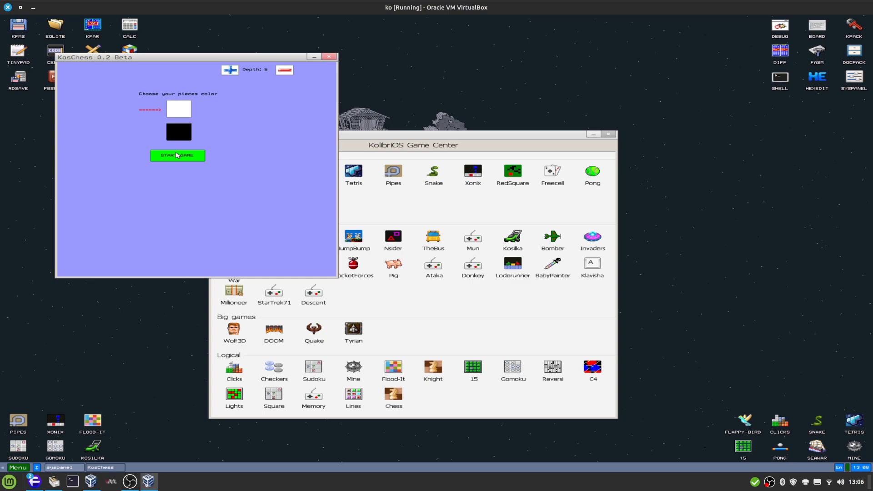
{"action": "left_click", "coordinate": [177, 155]}
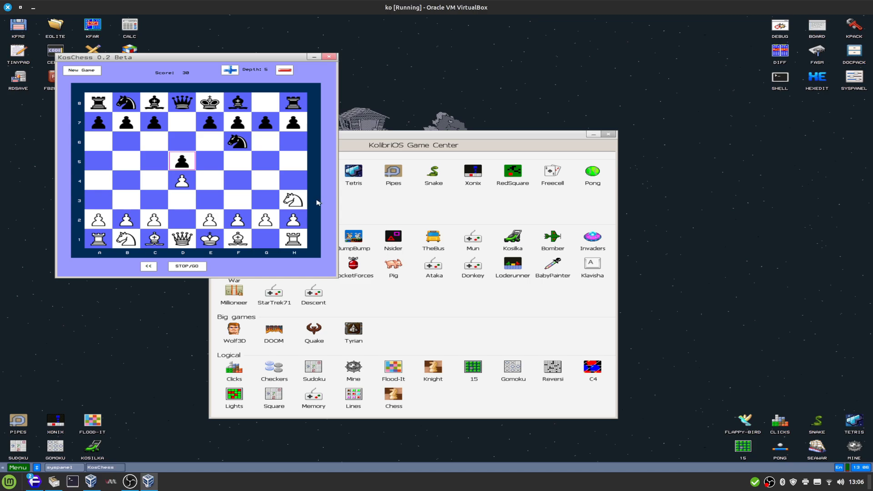
{"action": "left_click", "coordinate": [292, 200]}
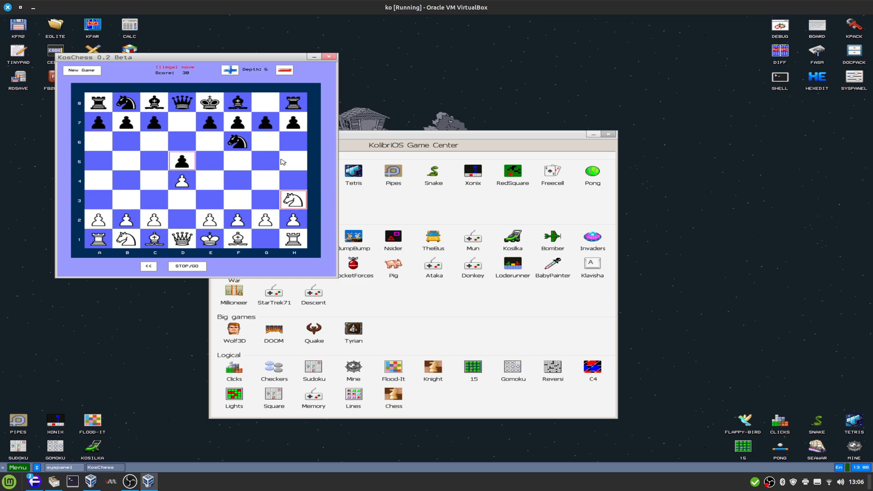
{"action": "left_click", "coordinate": [329, 57]}
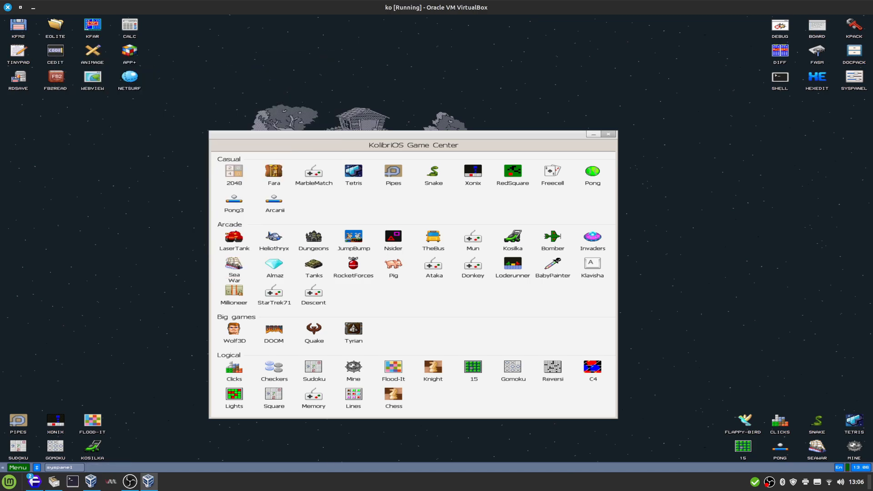
{"action": "mouse_move", "coordinate": [583, 381]}
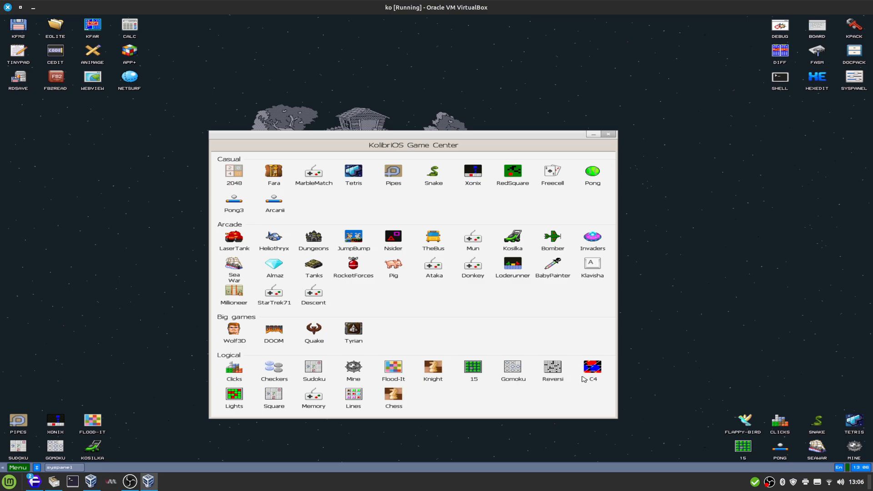
Step: Open and close C4 and Color Lines, then drag the Game Center window higher
{"action": "double_click", "coordinate": [592, 366]}
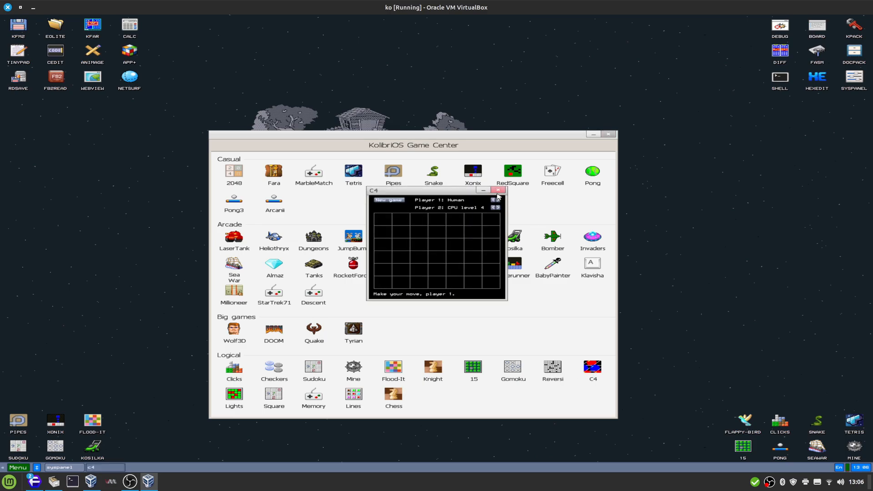
{"action": "left_click", "coordinate": [498, 189]}
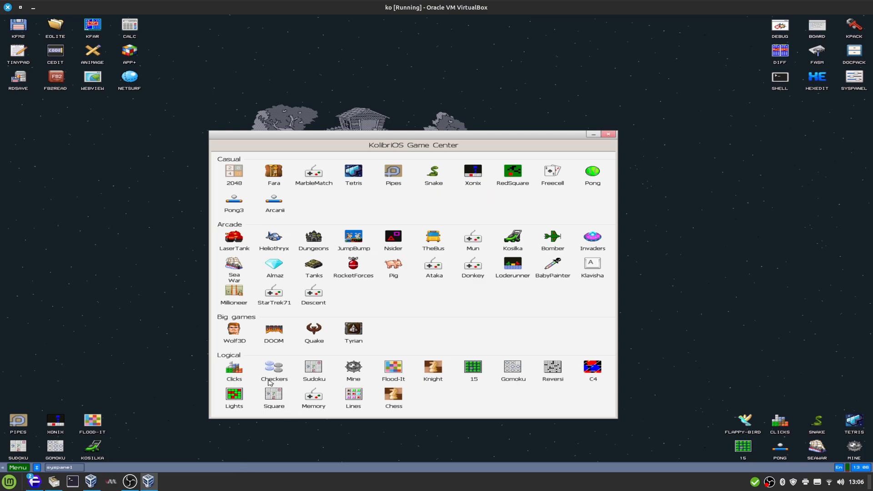
{"action": "double_click", "coordinate": [274, 367]}
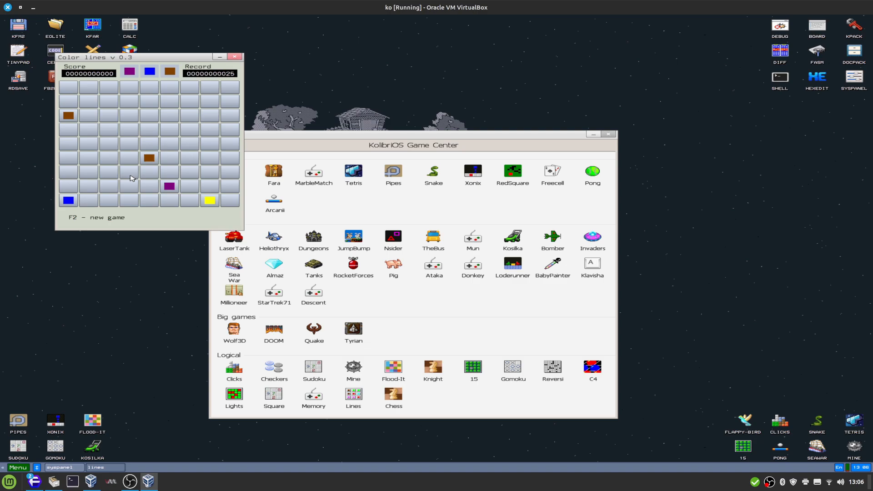
{"action": "left_click", "coordinate": [234, 56]}
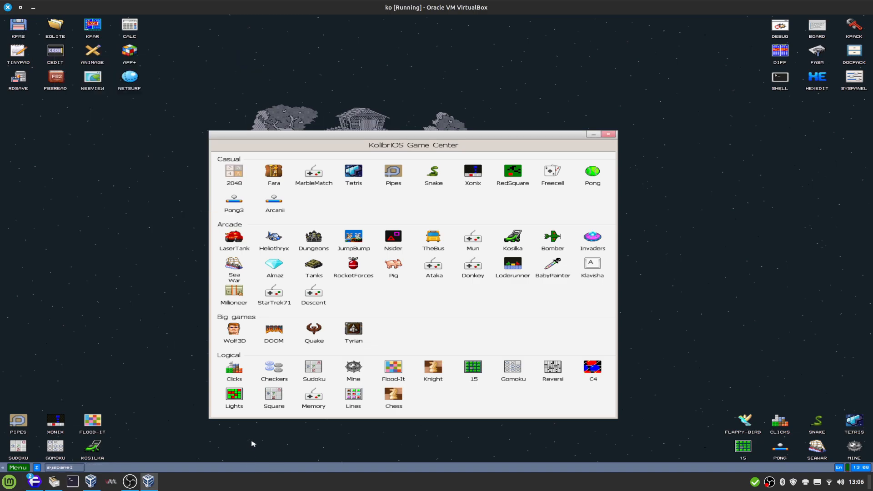
{"action": "mouse_move", "coordinate": [508, 309]}
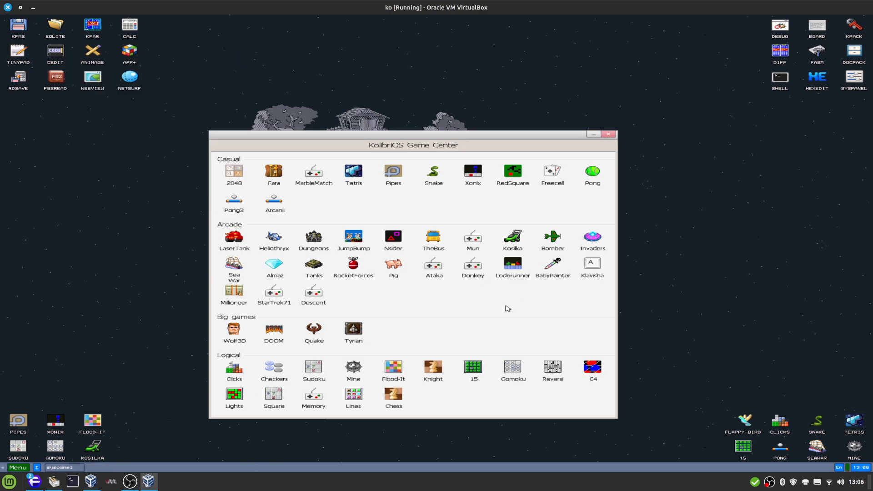
{"action": "mouse_move", "coordinate": [377, 322]}
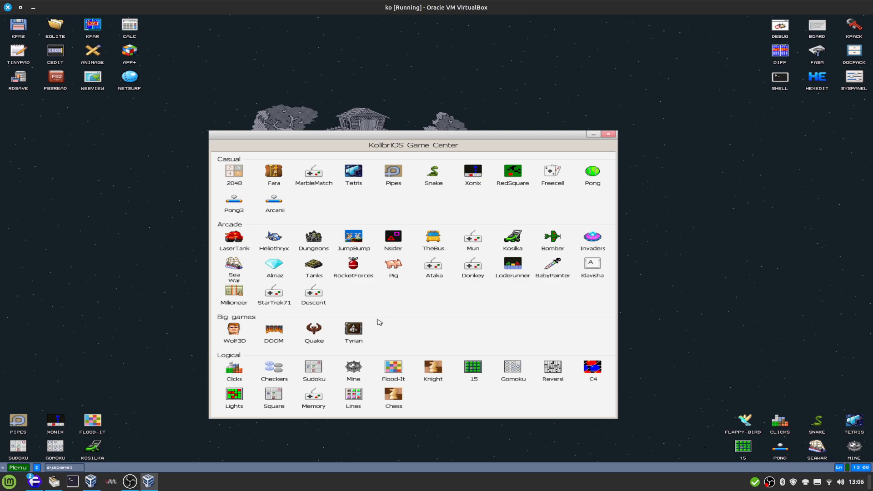
{"action": "mouse_move", "coordinate": [399, 344]}
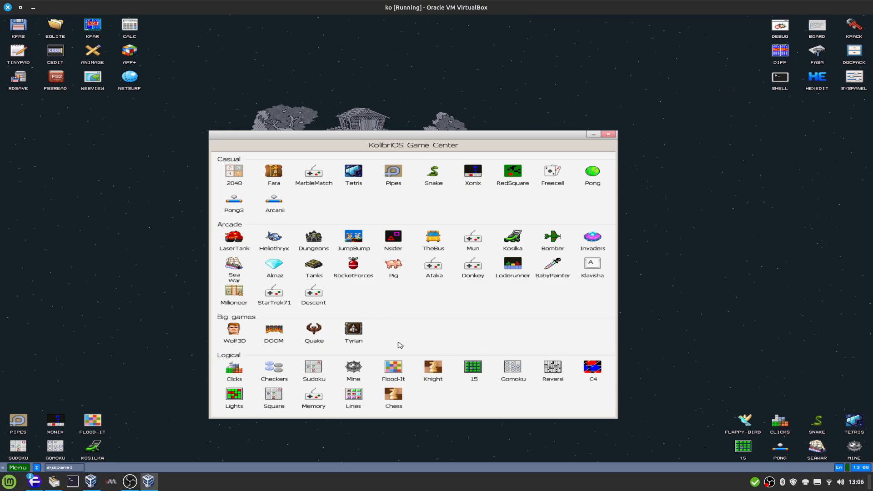
{"action": "mouse_move", "coordinate": [233, 338]}
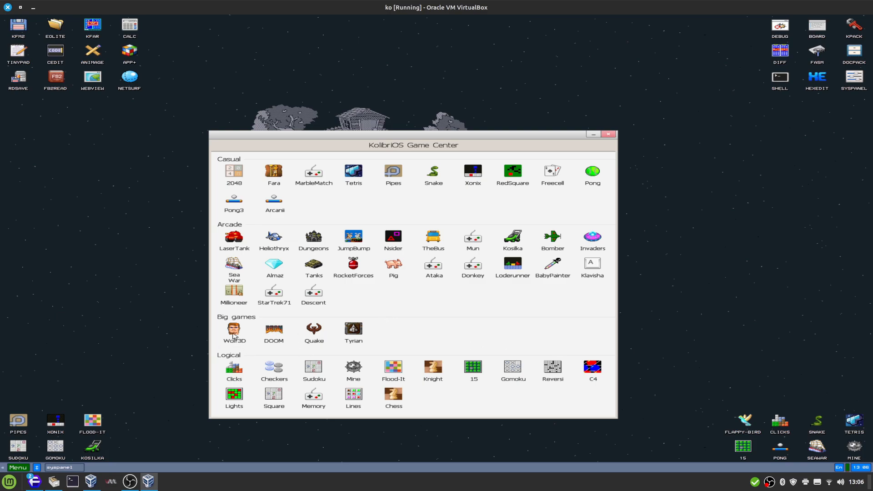
{"action": "mouse_move", "coordinate": [381, 131]}
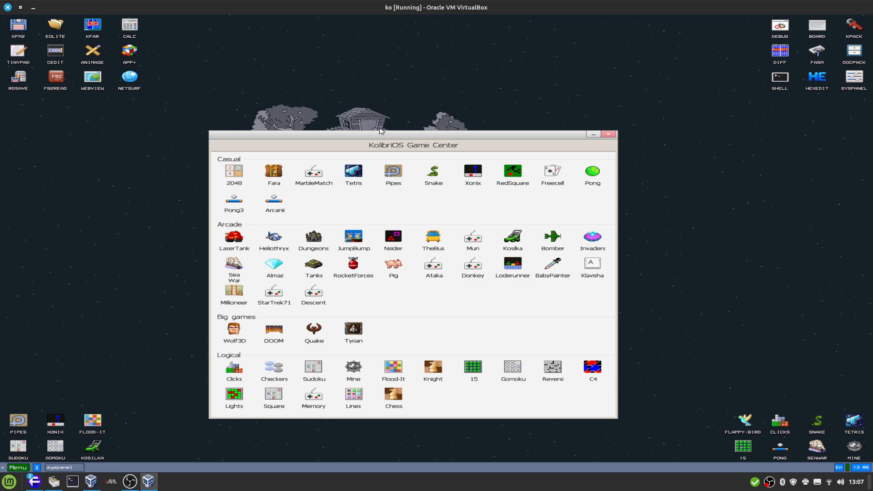
{"action": "left_click_drag", "start_coordinate": [413, 144], "coordinate": [453, 134]}
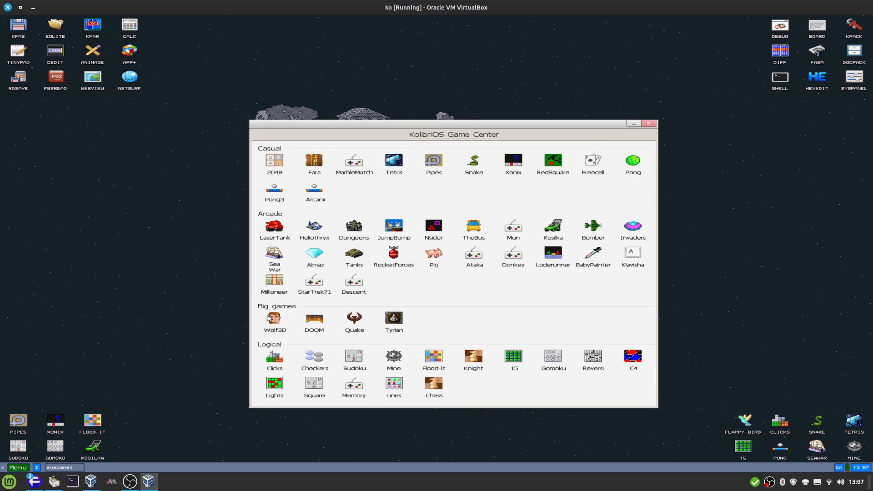
{"action": "mouse_move", "coordinate": [422, 128]}
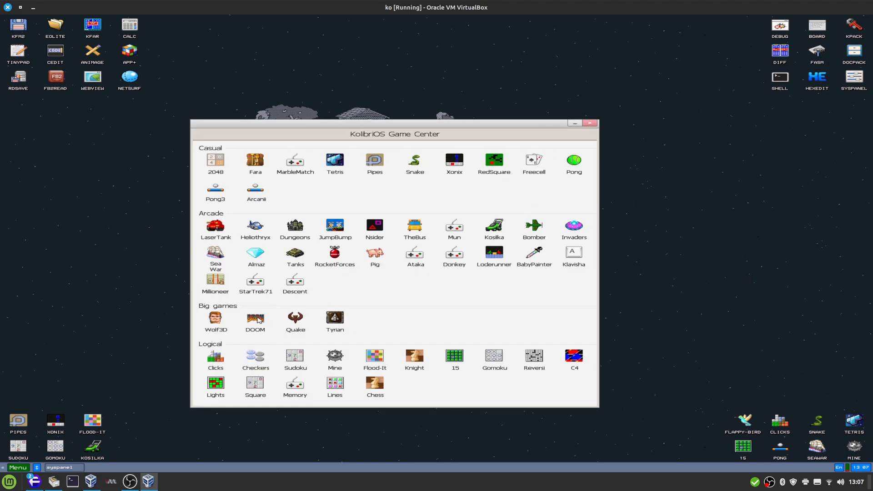
Step: Launch OpenTyrian from the Big games section of the Game Center
{"action": "double_click", "coordinate": [255, 318]}
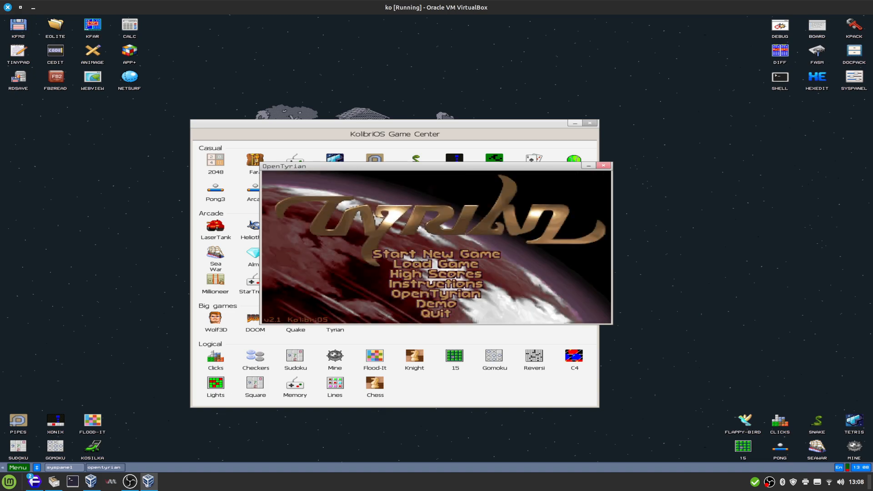
Step: Start a new Tyrian game on Episode 1: Escape
{"action": "left_click", "coordinate": [436, 254]}
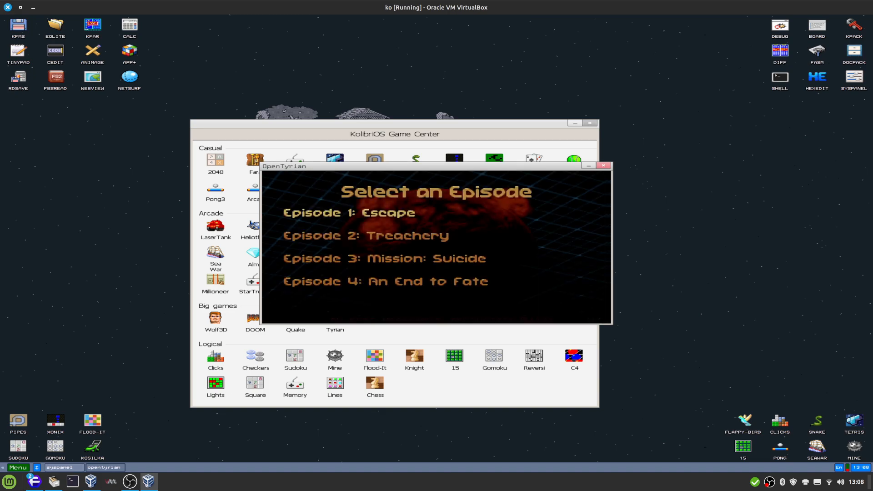
{"action": "left_click", "coordinate": [337, 212]}
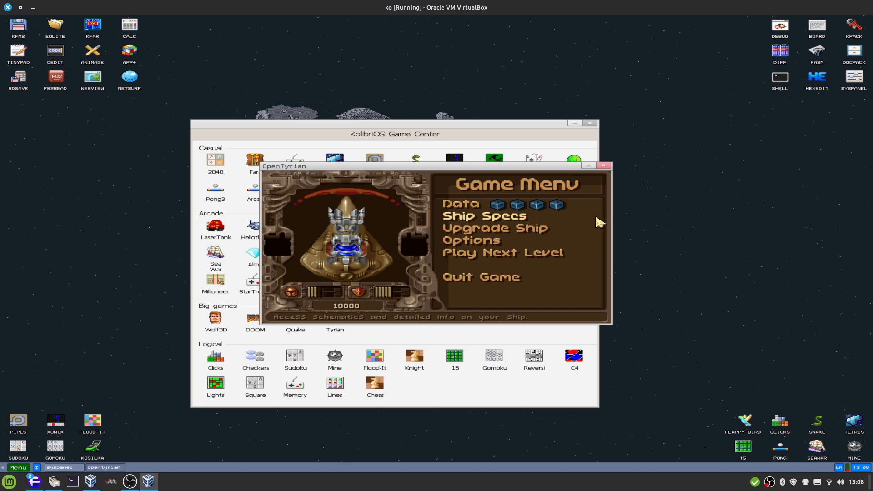
{"action": "left_click", "coordinate": [503, 252]}
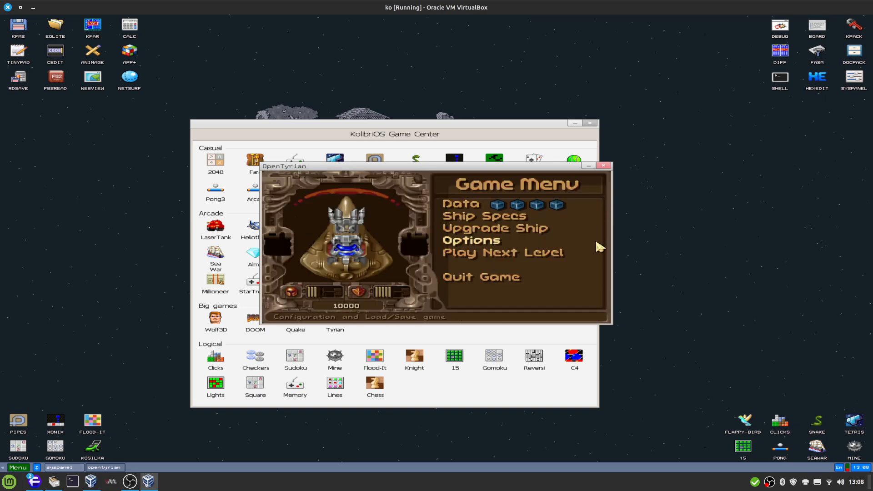
Step: Quit the game, confirm with OK, and exit Tyrian from the title screen
{"action": "left_click", "coordinate": [481, 276]}
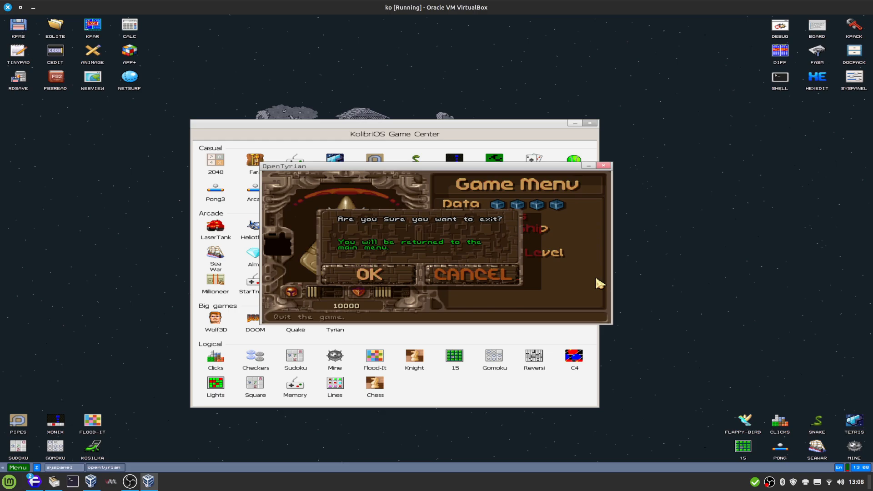
{"action": "left_click", "coordinate": [369, 274]}
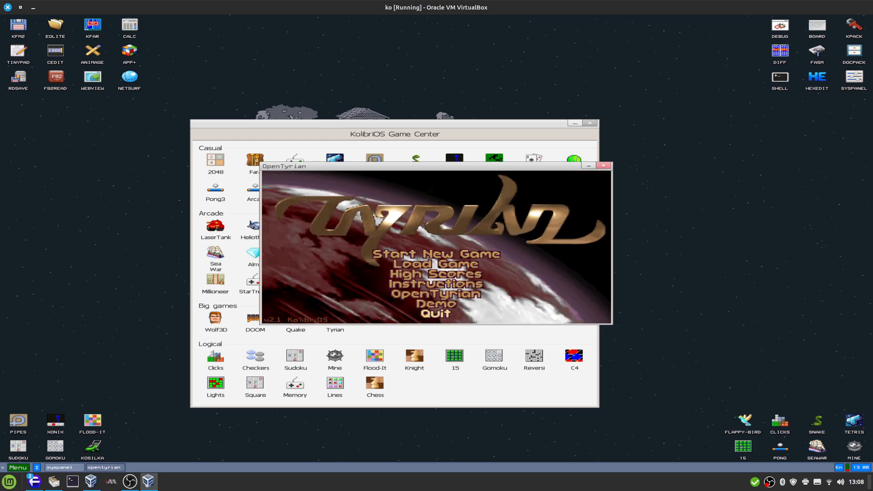
{"action": "left_click", "coordinate": [604, 165]}
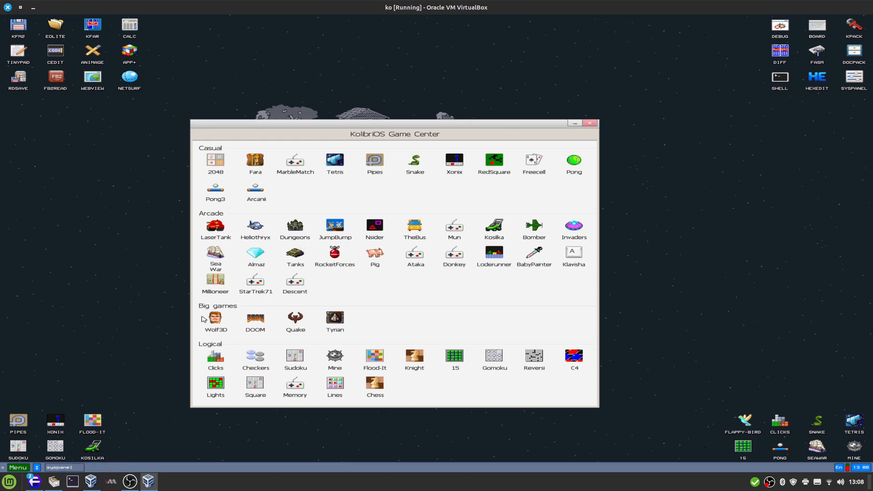
Step: Launch Quake, close the Kosilka window from the taskbar, and open the main menu
{"action": "double_click", "coordinate": [295, 319]}
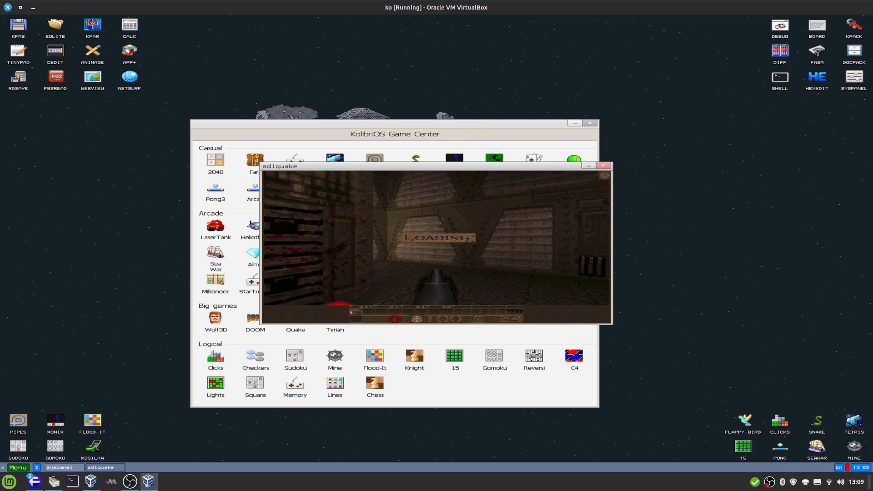
{"action": "left_click", "coordinate": [603, 165]}
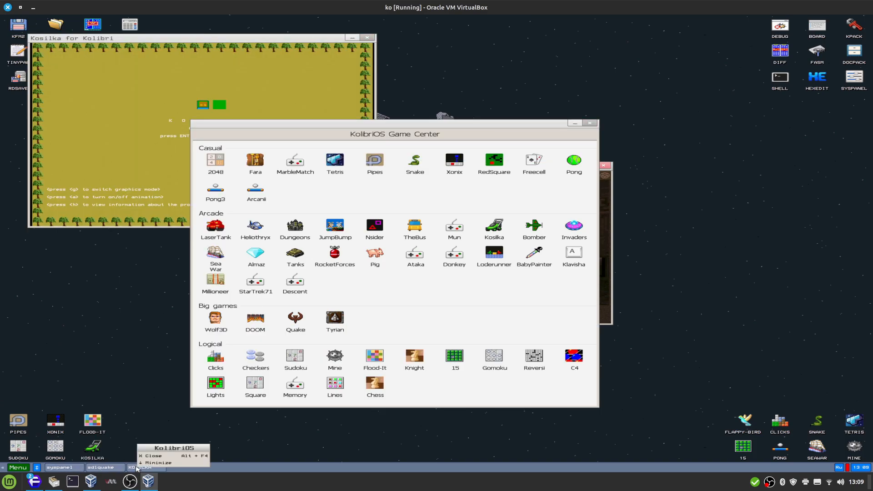
{"action": "left_click", "coordinate": [154, 455]}
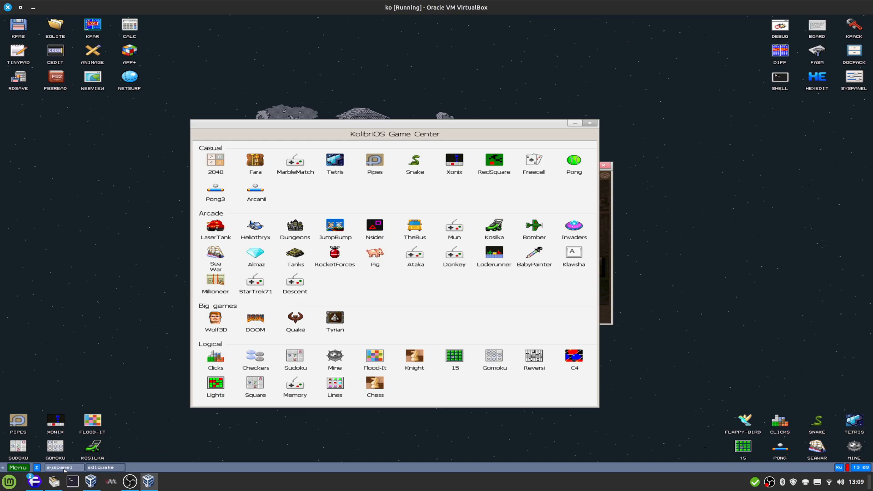
{"action": "left_click", "coordinate": [18, 467]}
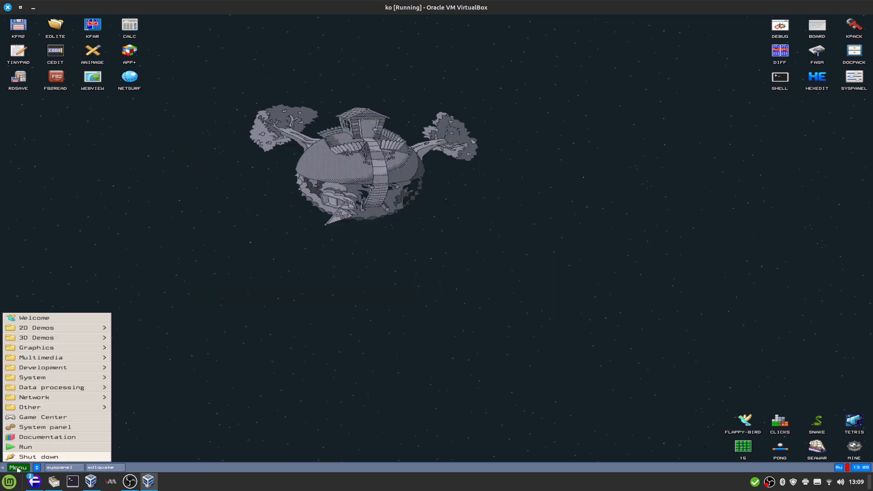
{"action": "mouse_move", "coordinate": [62, 431]}
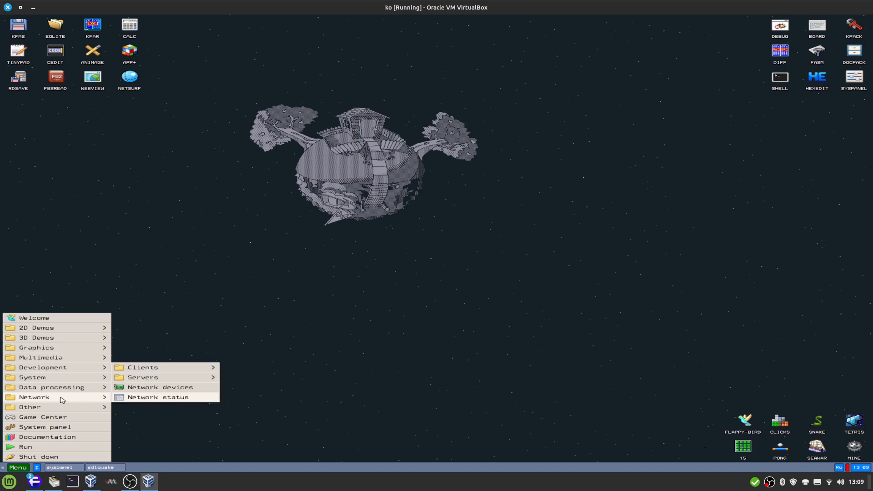
{"action": "mouse_move", "coordinate": [57, 377]}
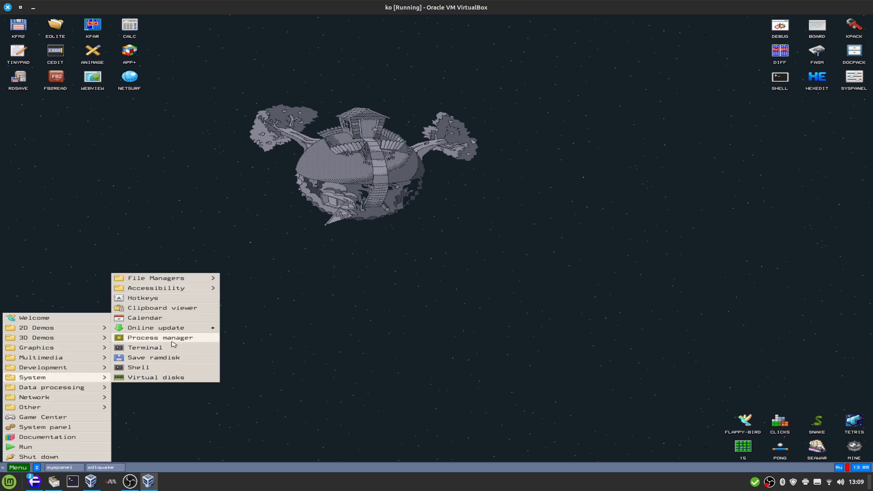
Step: End the sdlquake task in the Process manager, then close the manager
{"action": "left_click", "coordinate": [160, 337]}
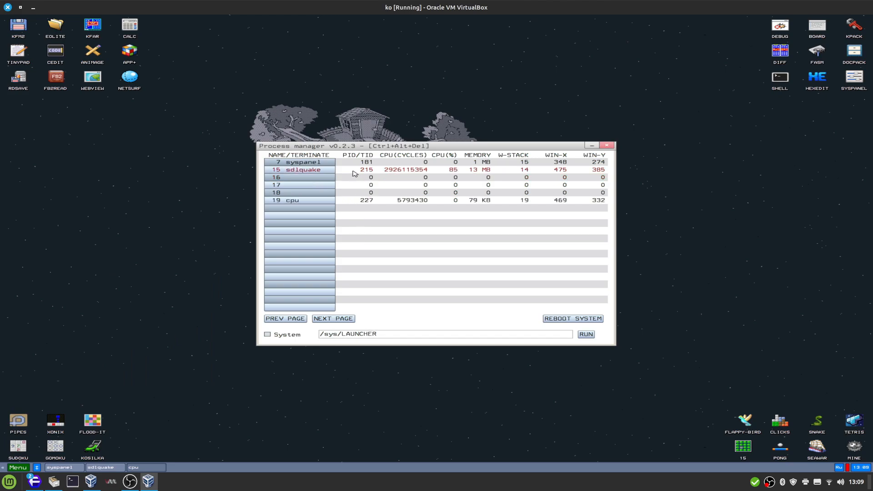
{"action": "left_click", "coordinate": [302, 169]}
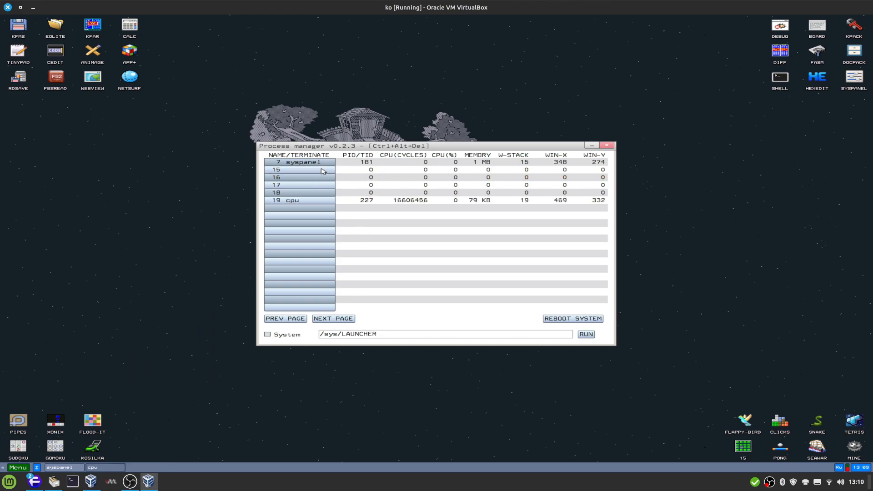
{"action": "mouse_move", "coordinate": [312, 176]}
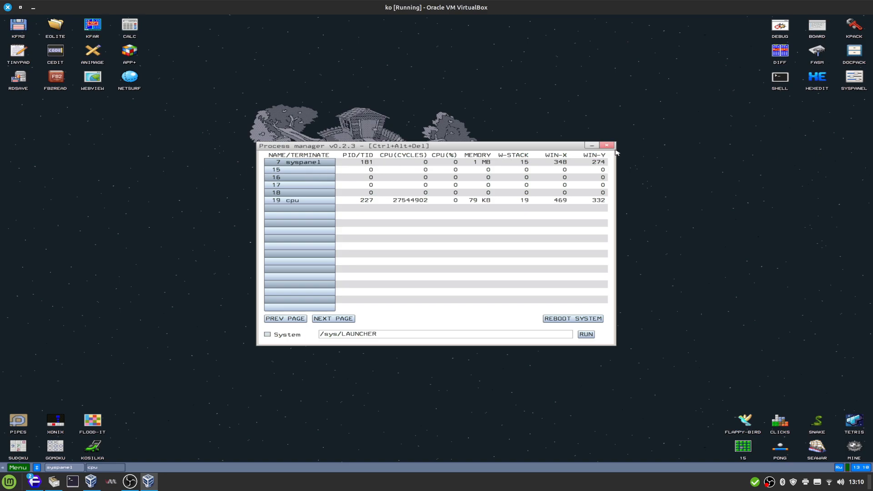
{"action": "left_click", "coordinate": [607, 145]}
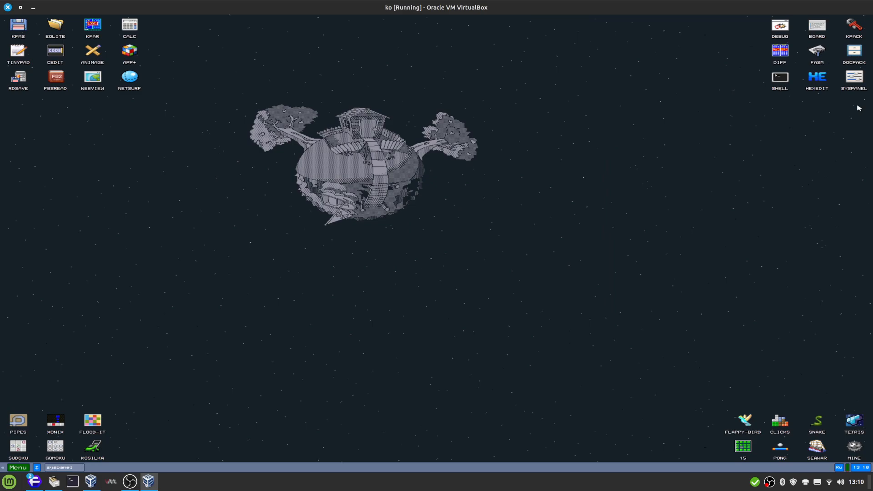
Step: Open and close the DIFF tool, close the debug message board, then open Menu
{"action": "double_click", "coordinate": [853, 50]}
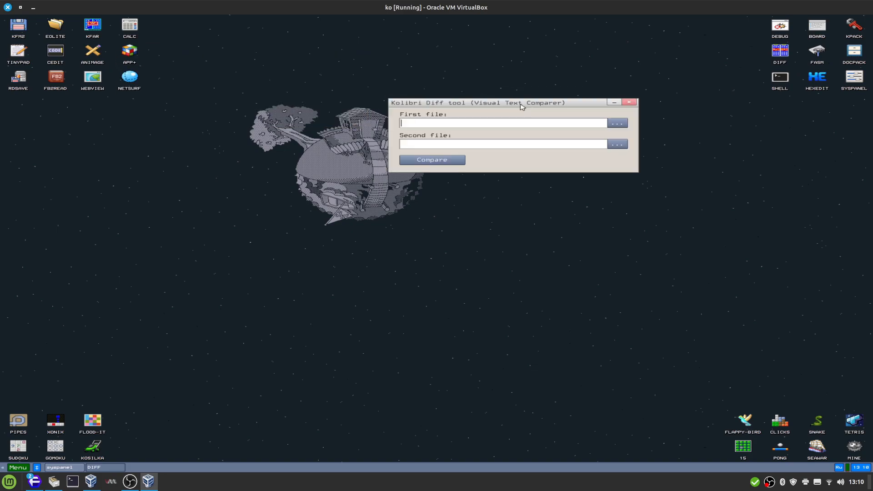
{"action": "left_click", "coordinate": [629, 101]}
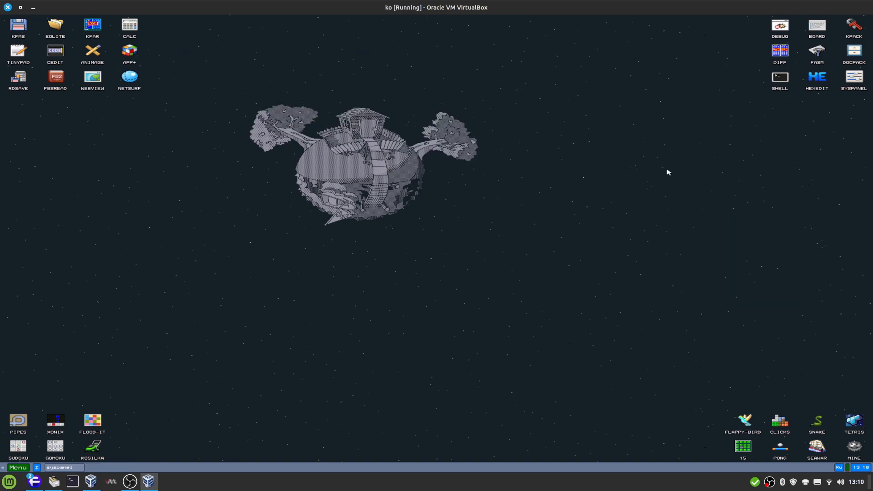
{"action": "mouse_move", "coordinate": [822, 37]}
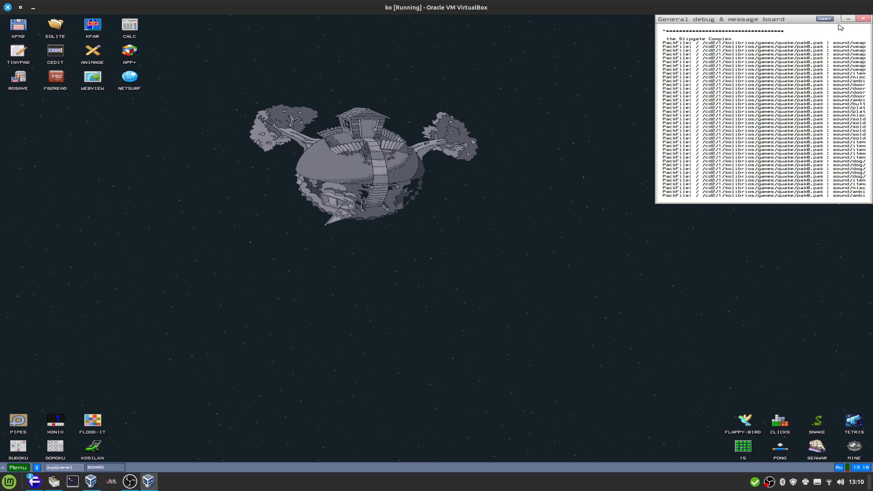
{"action": "left_click", "coordinate": [861, 19]}
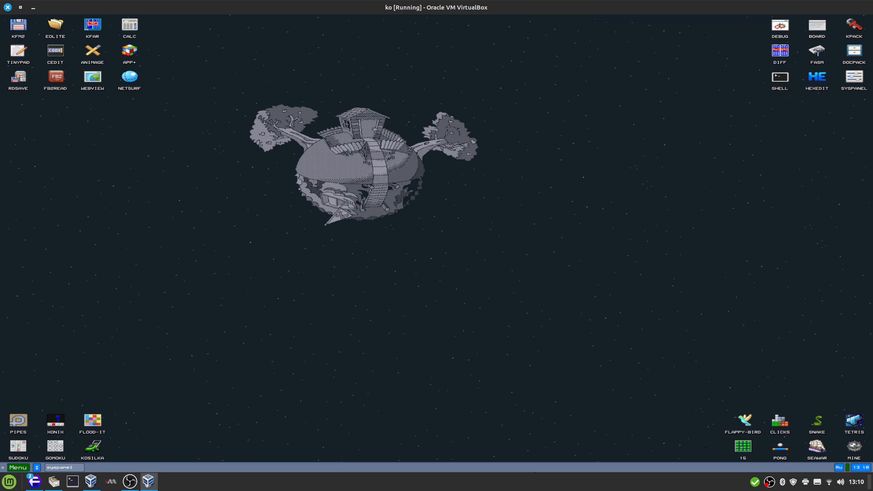
{"action": "left_click", "coordinate": [18, 467]}
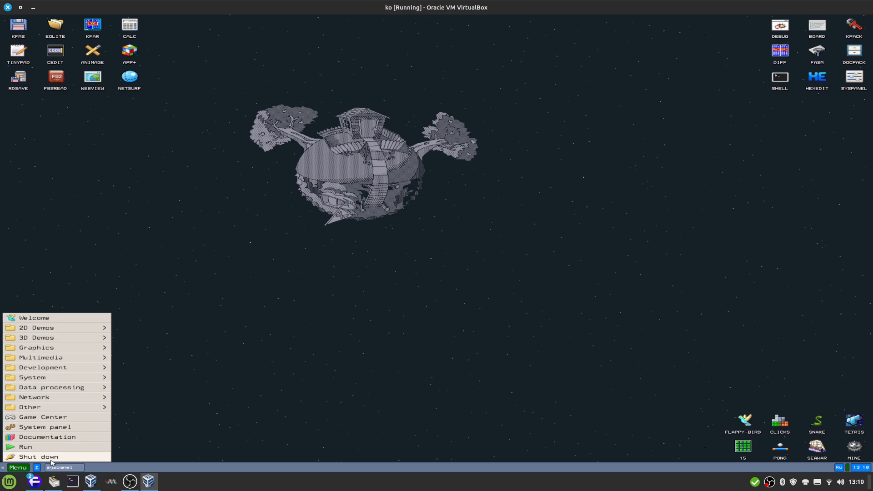